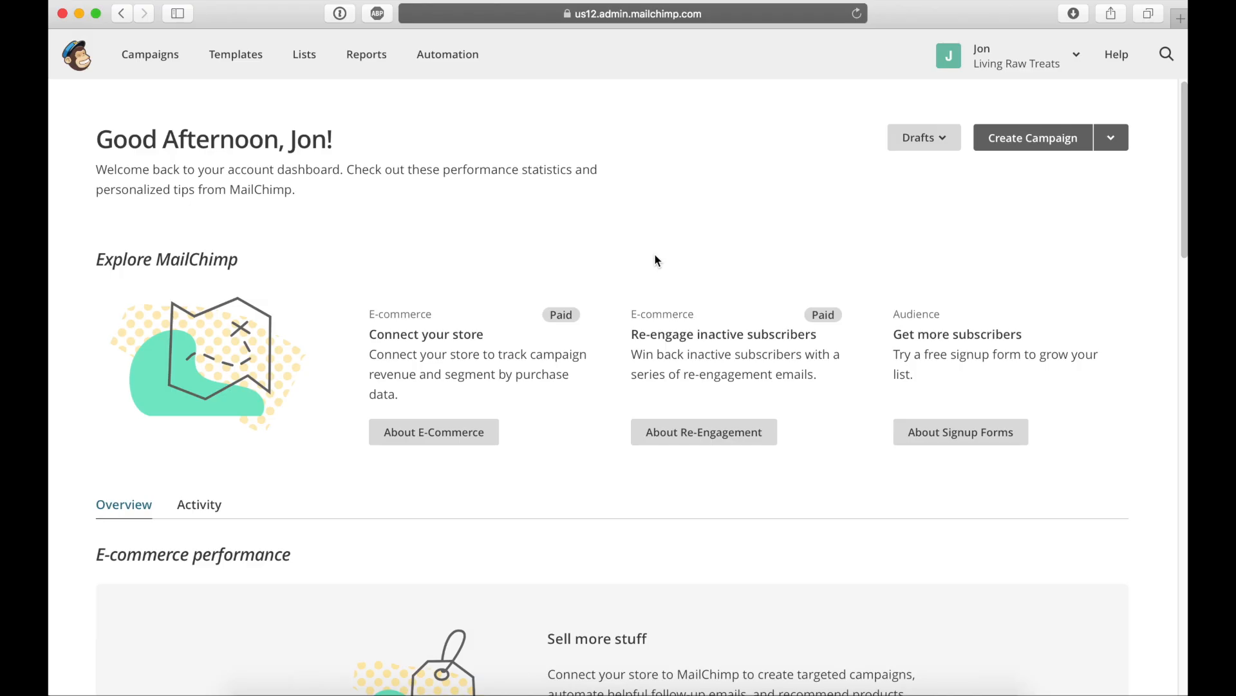
mouse_move(461, 121)
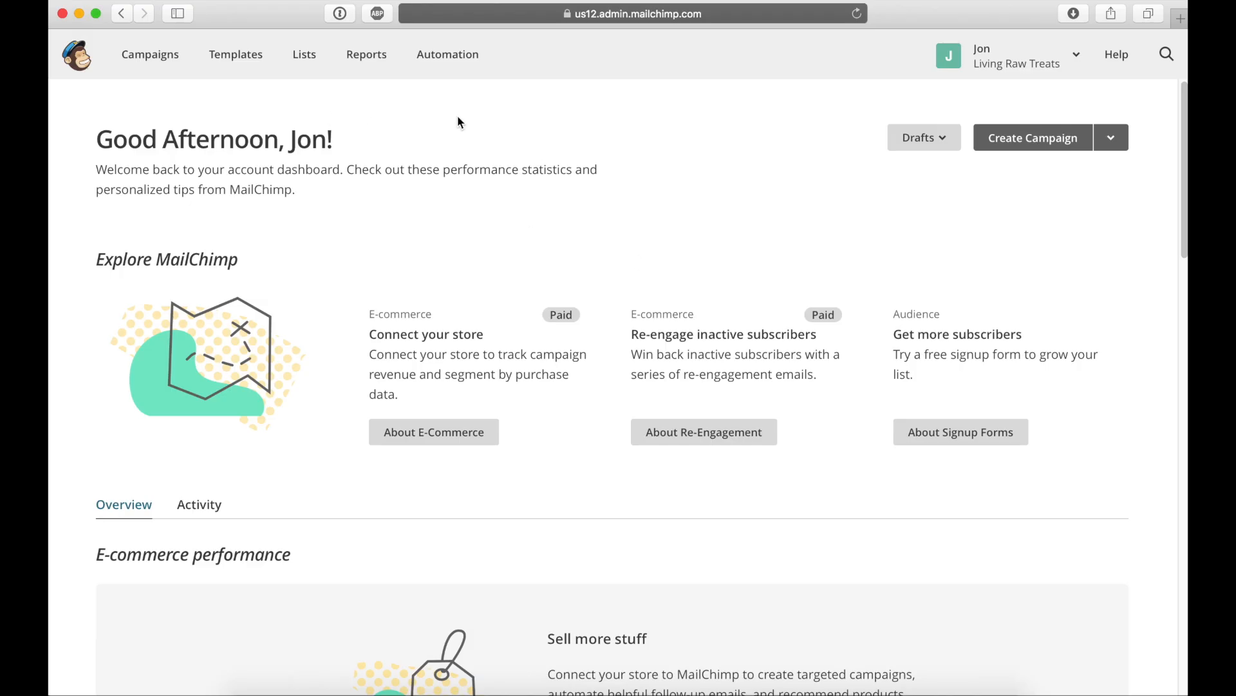
mouse_move(574, 179)
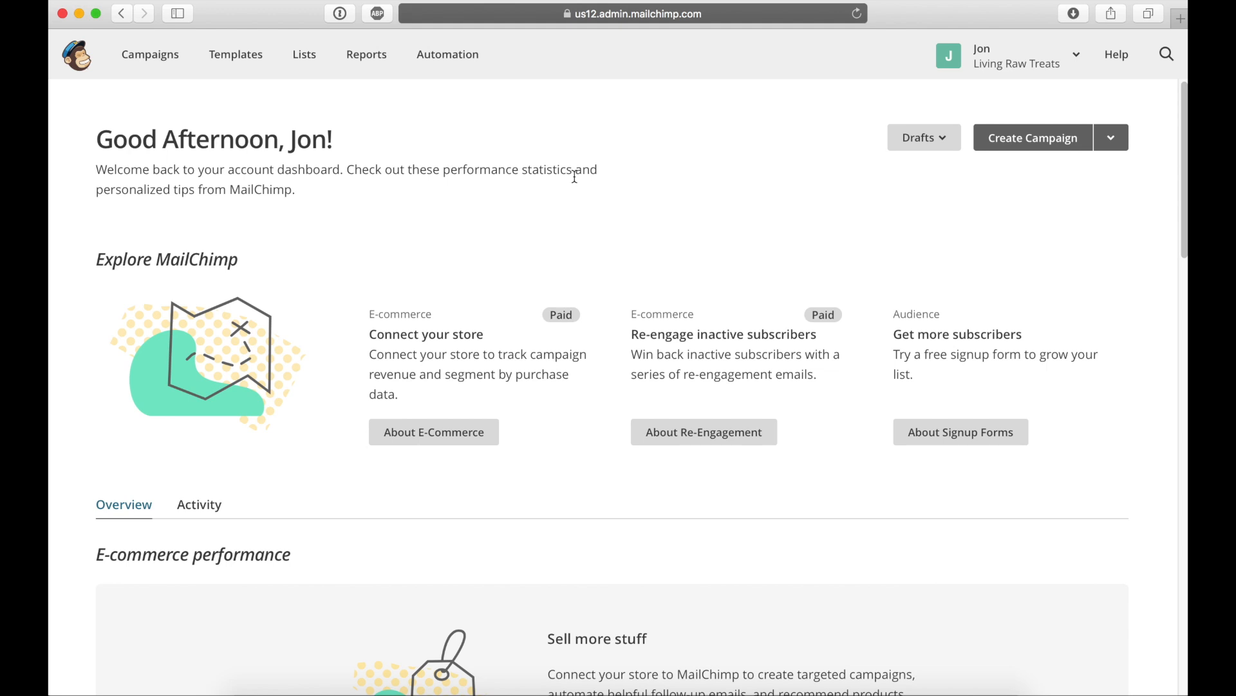
mouse_move(644, 199)
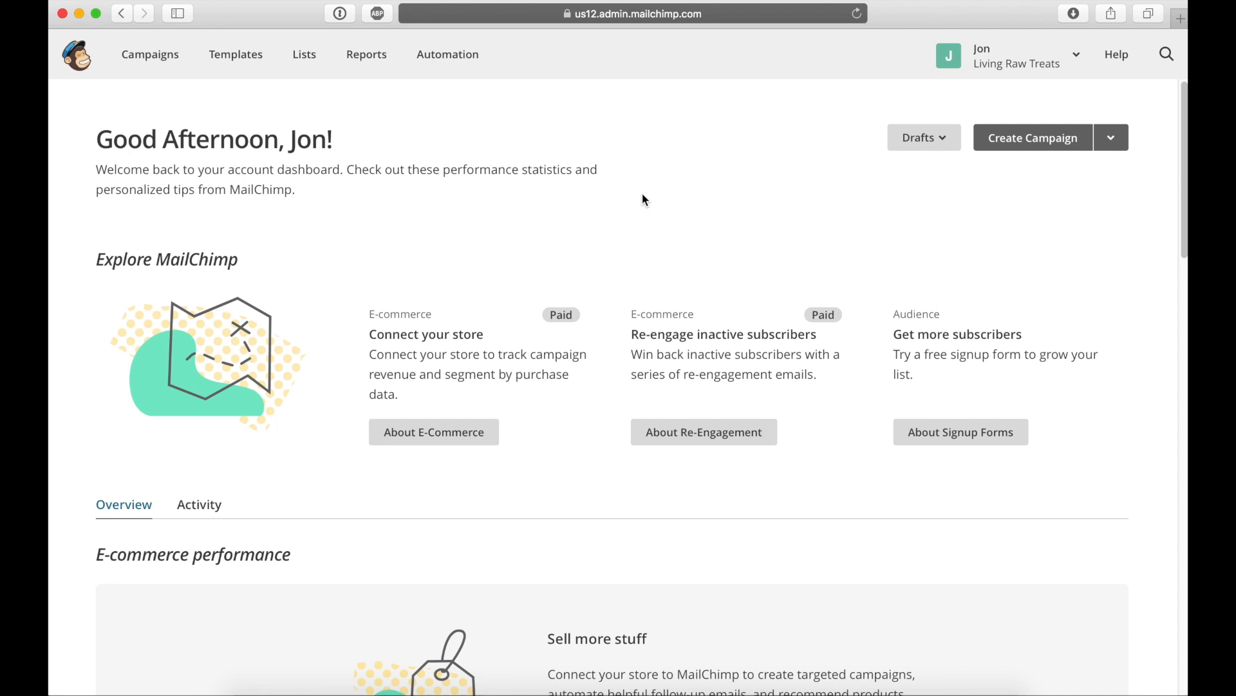
mouse_move(704, 191)
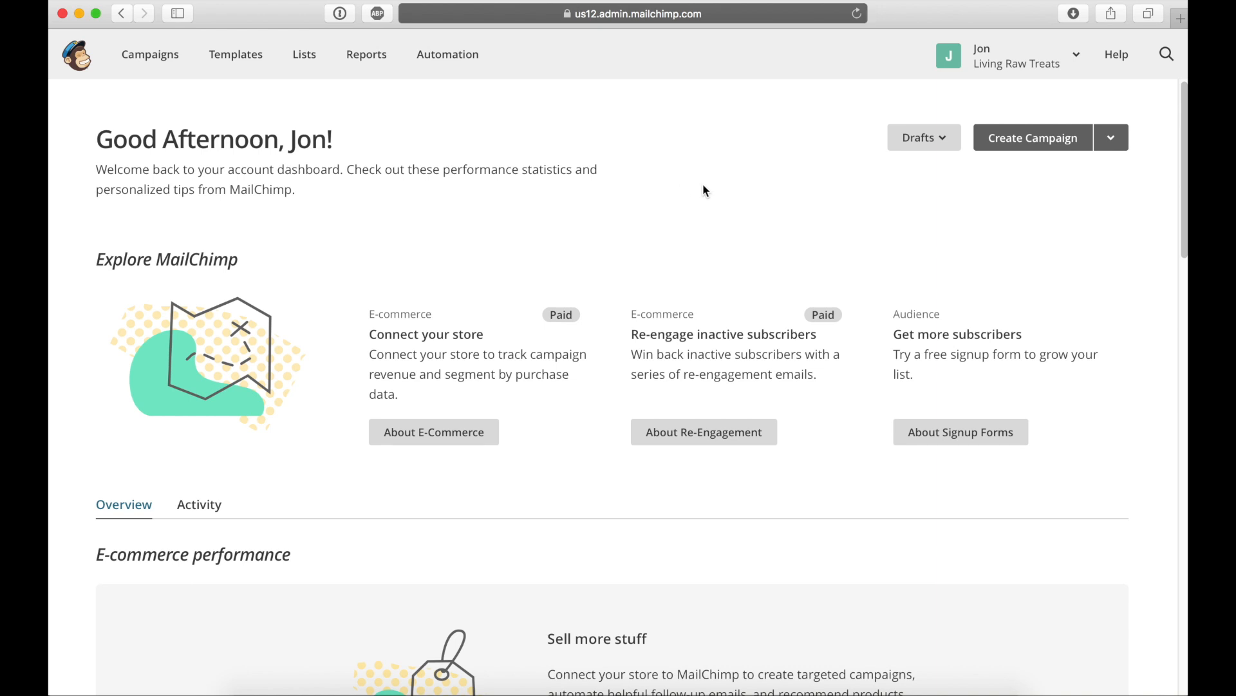
mouse_move(735, 141)
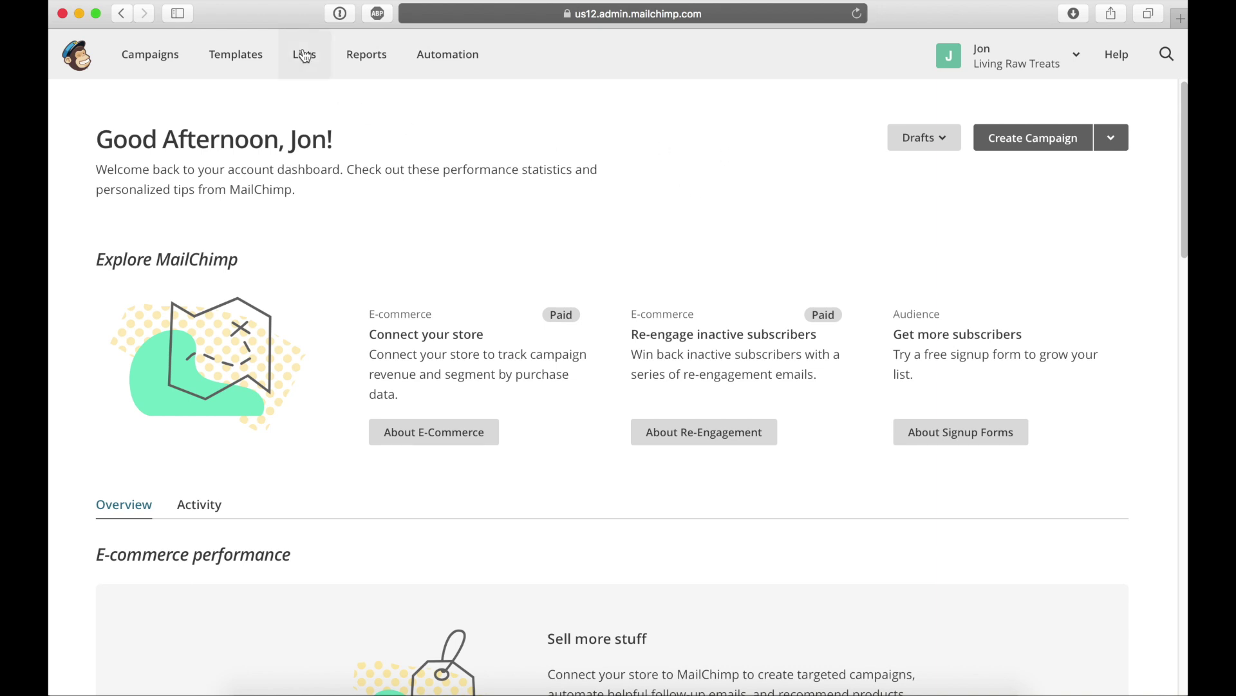
mouse_move(304, 54)
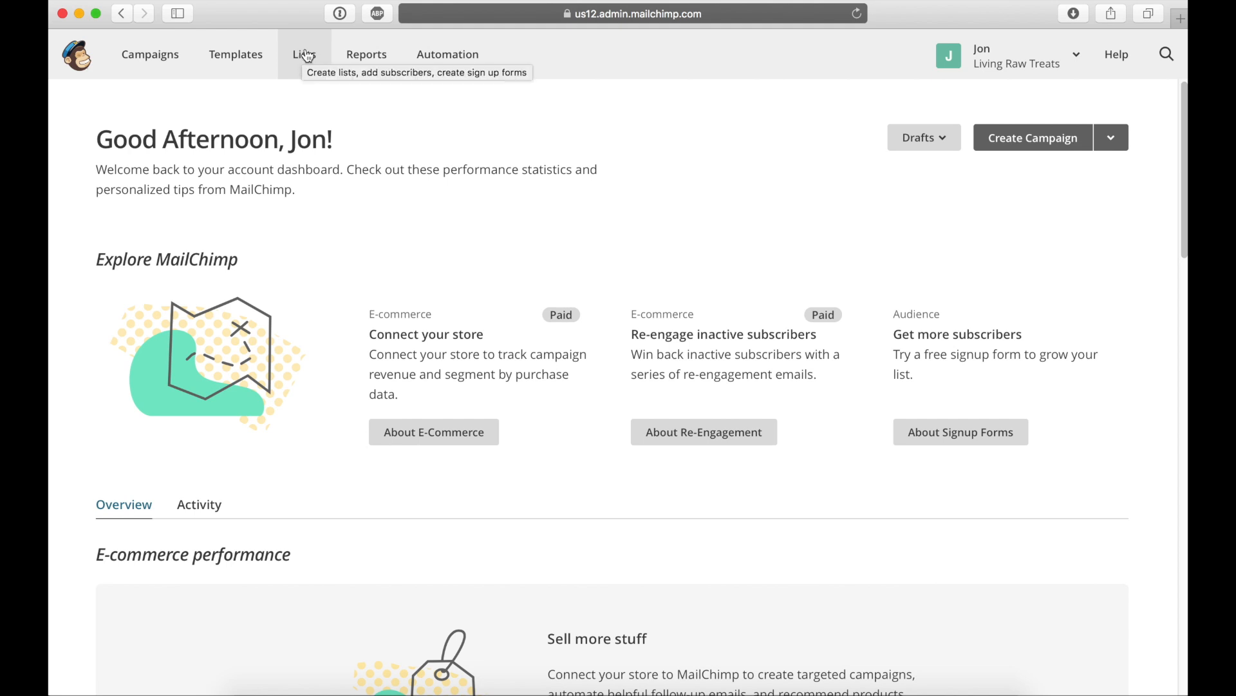
- Go to the Lists overview and start creating a new list
left_click(304, 54)
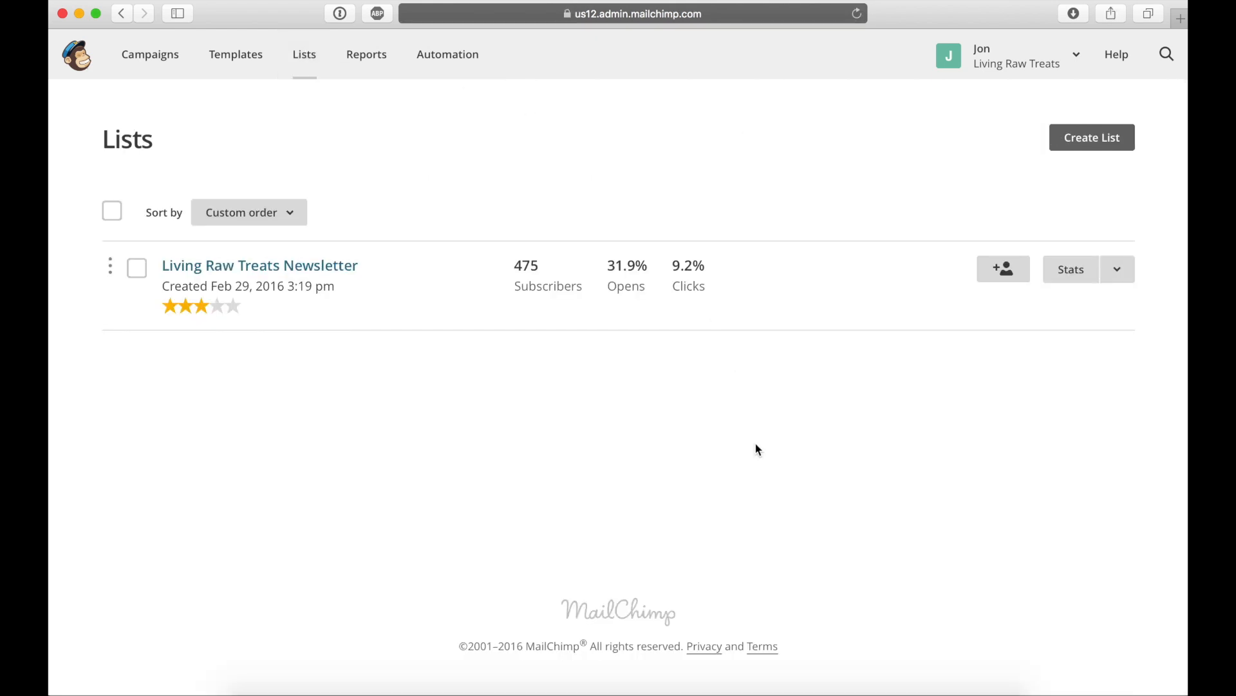
mouse_move(347, 279)
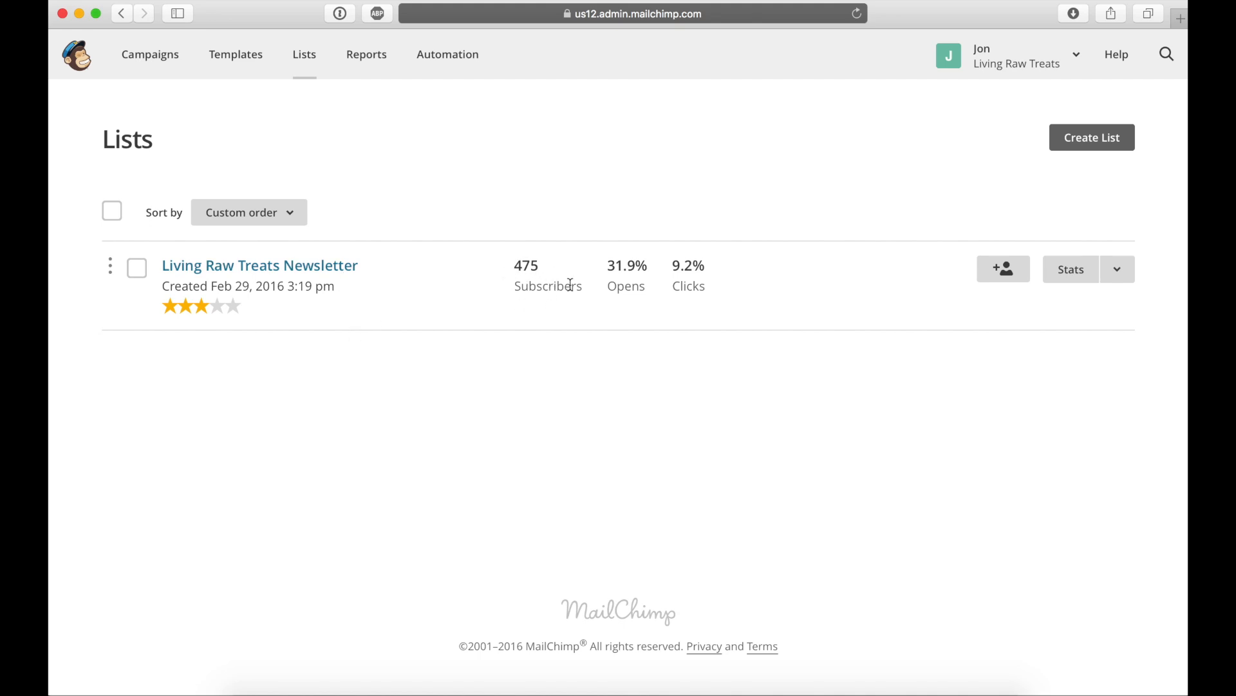
mouse_move(493, 255)
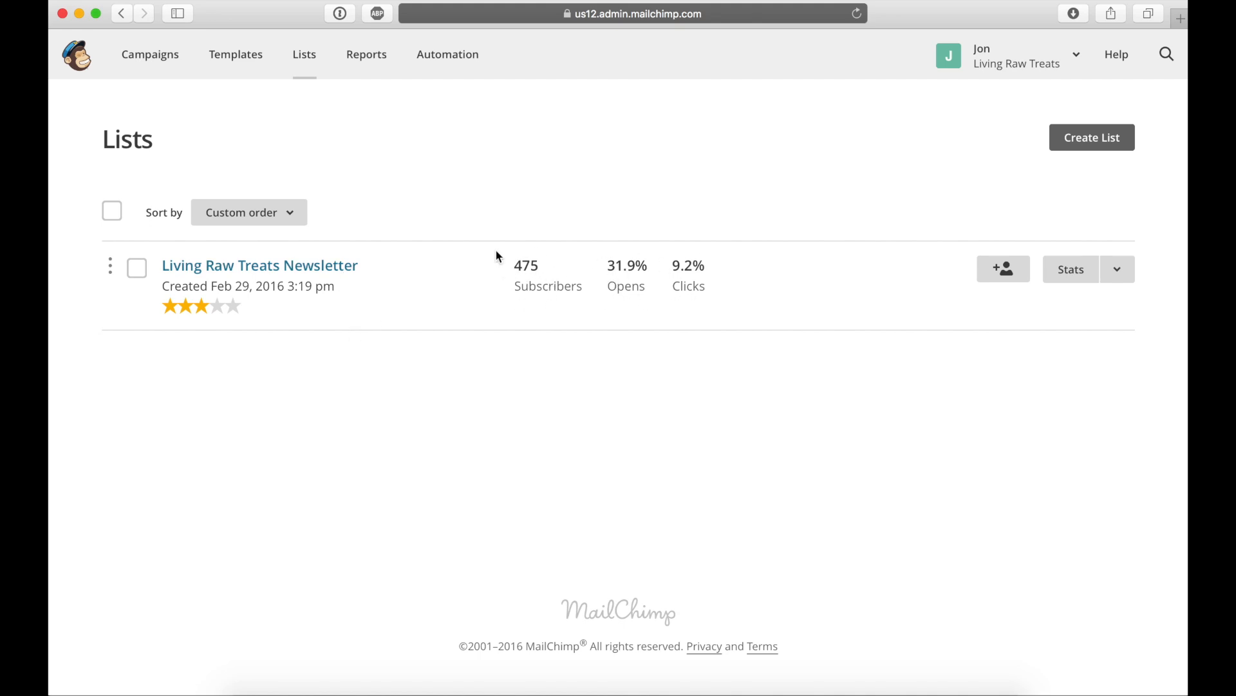
mouse_move(608, 319)
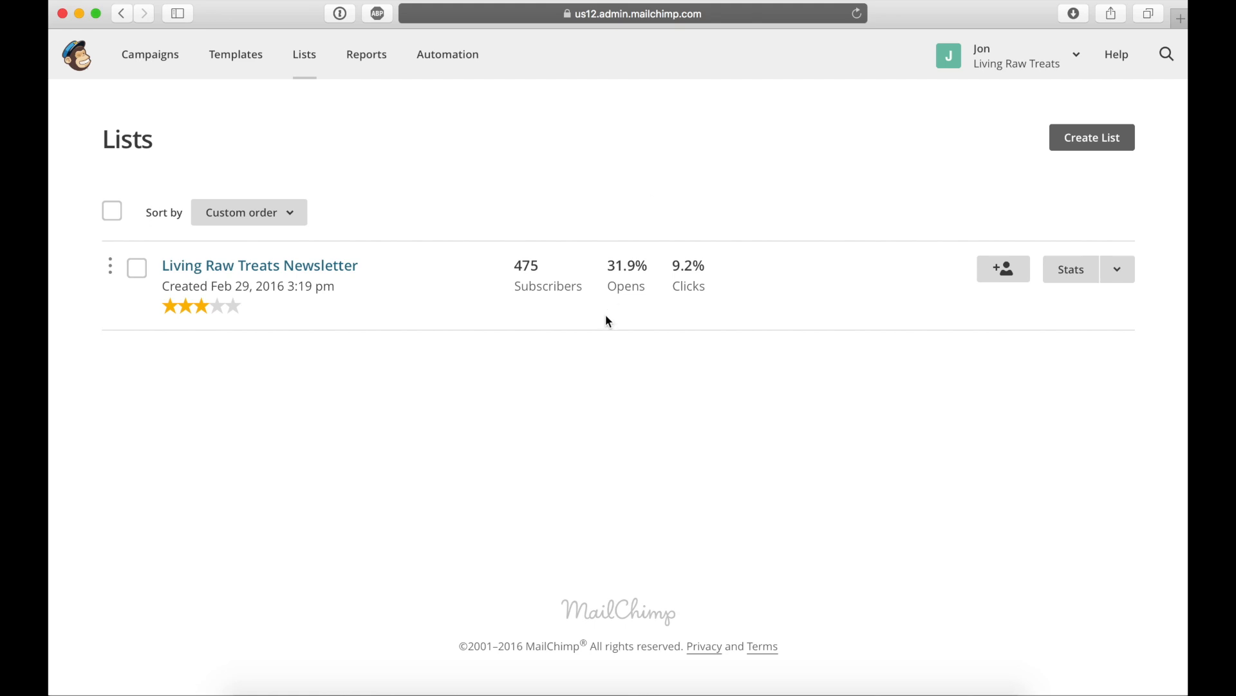
mouse_move(717, 188)
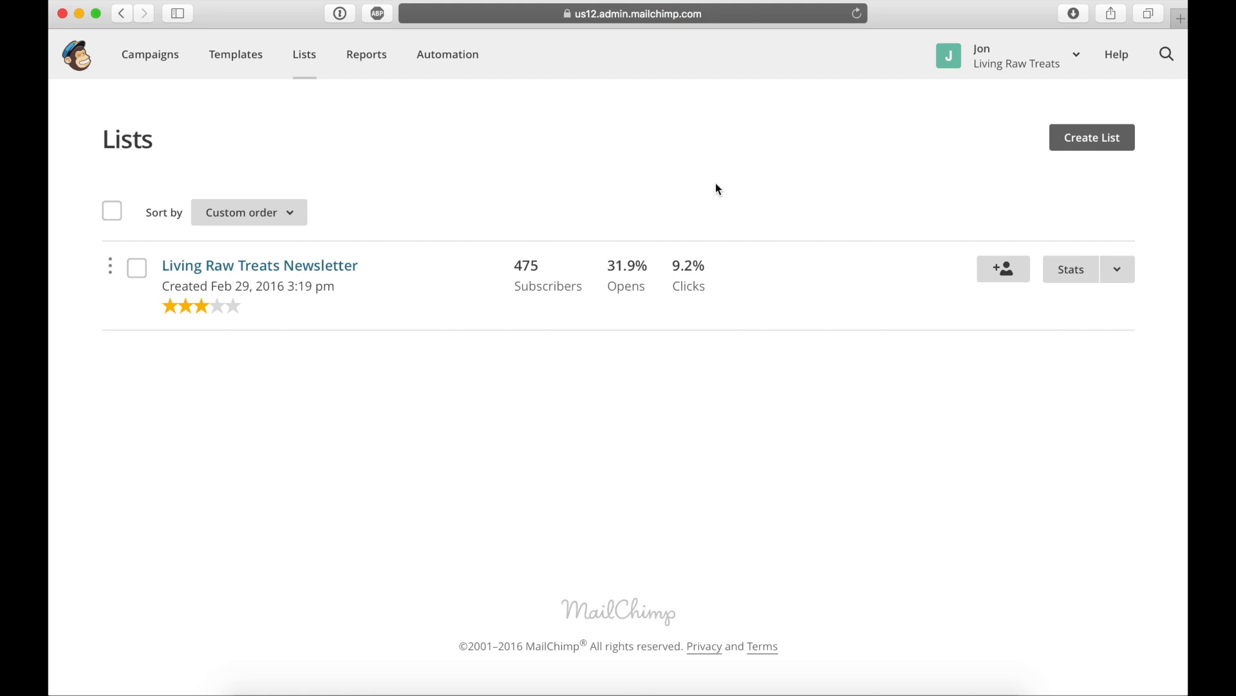
mouse_move(1092, 142)
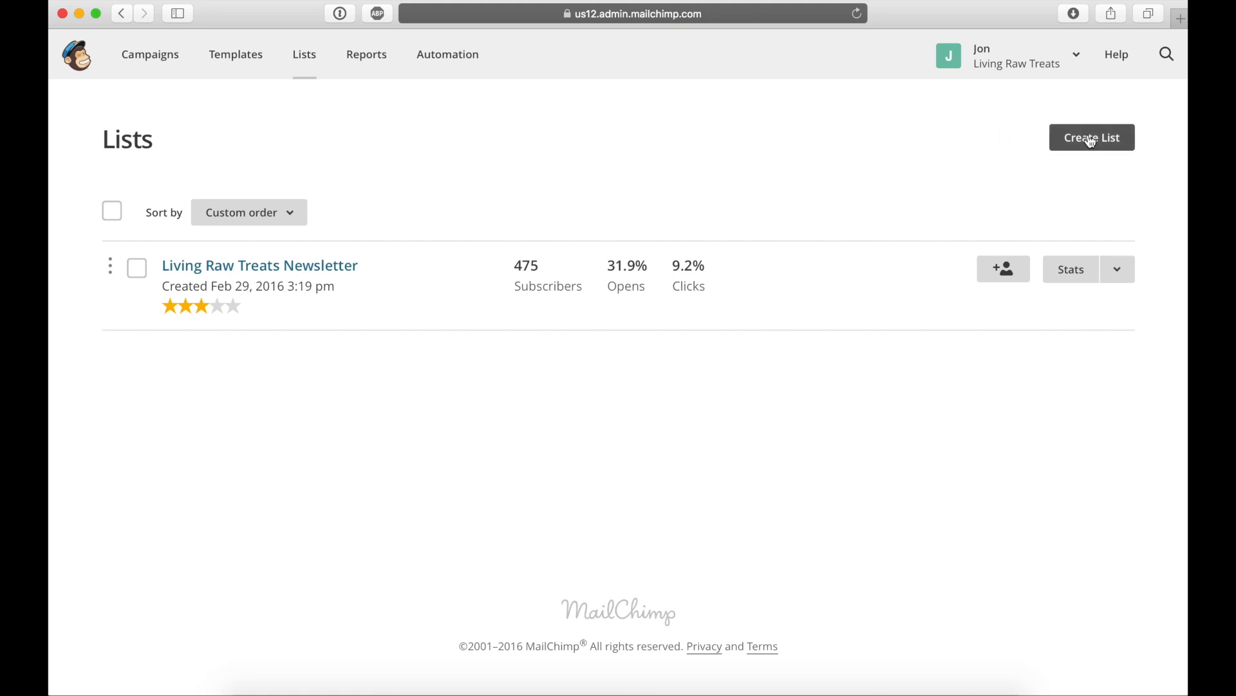
left_click(1092, 137)
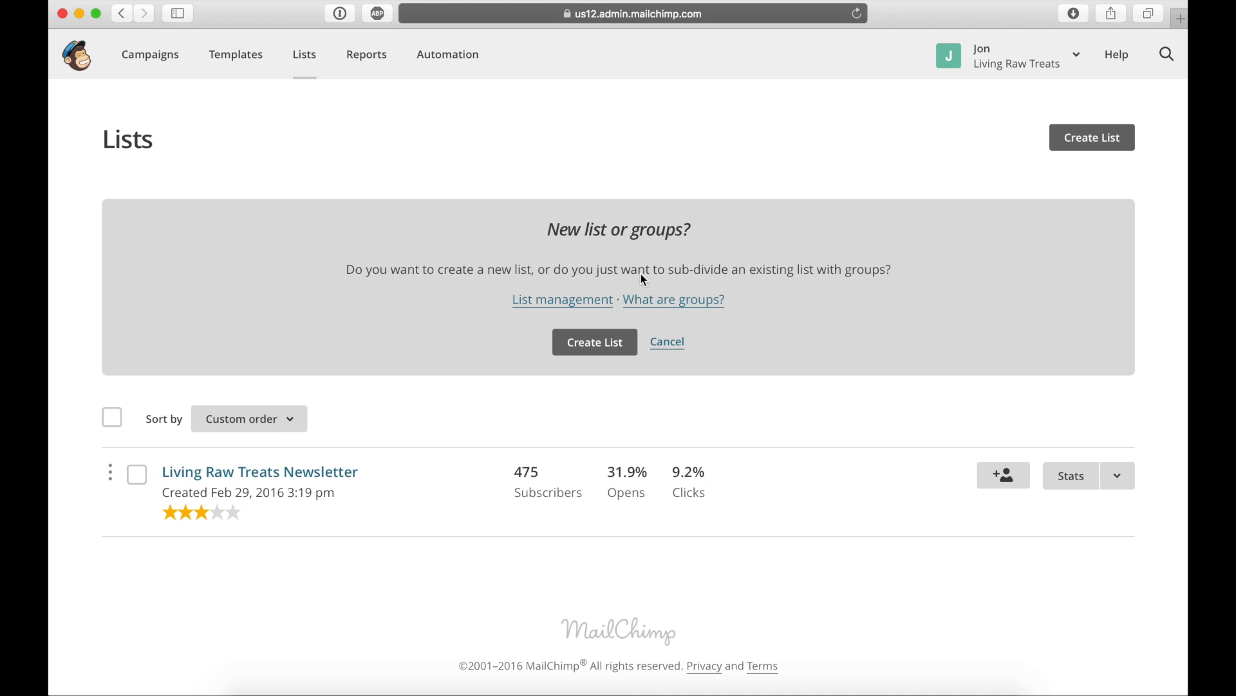
left_click(595, 343)
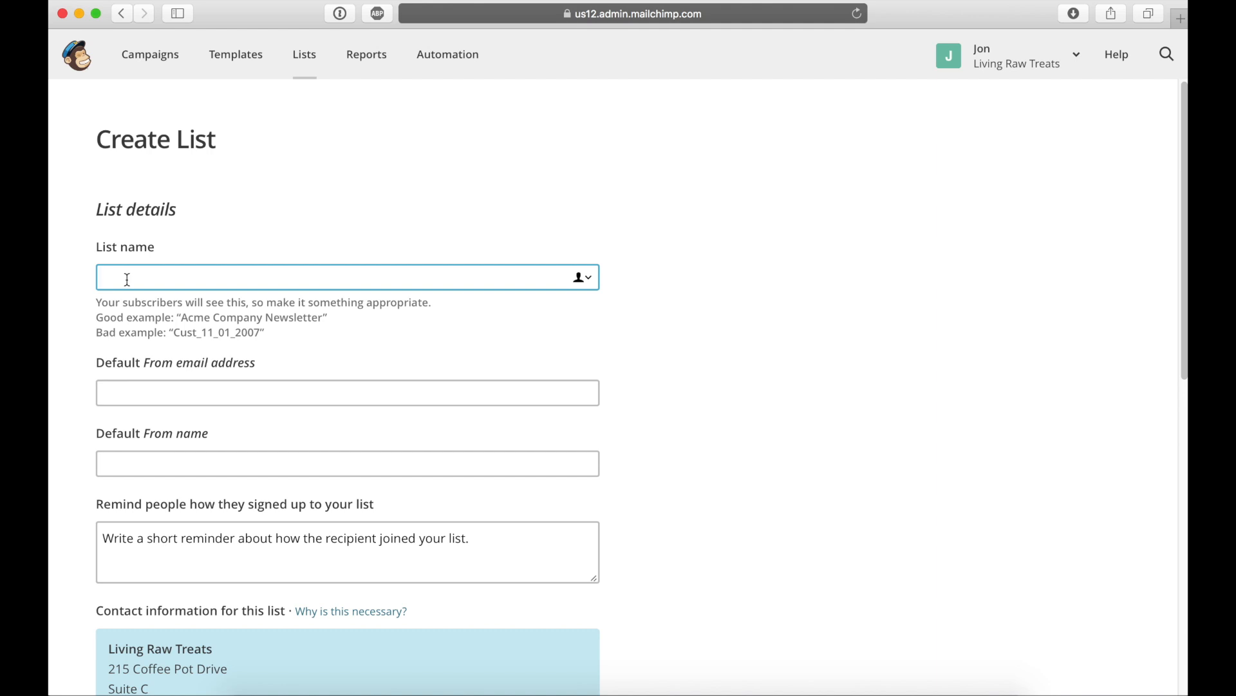
type("Example List")
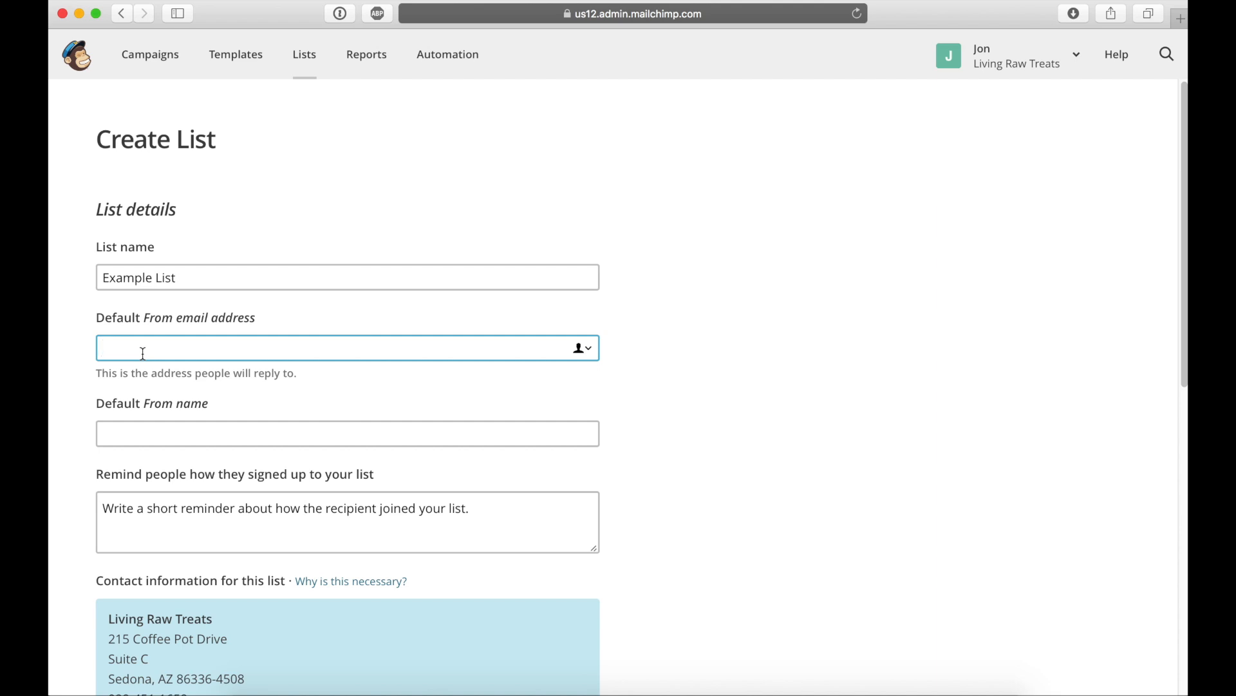
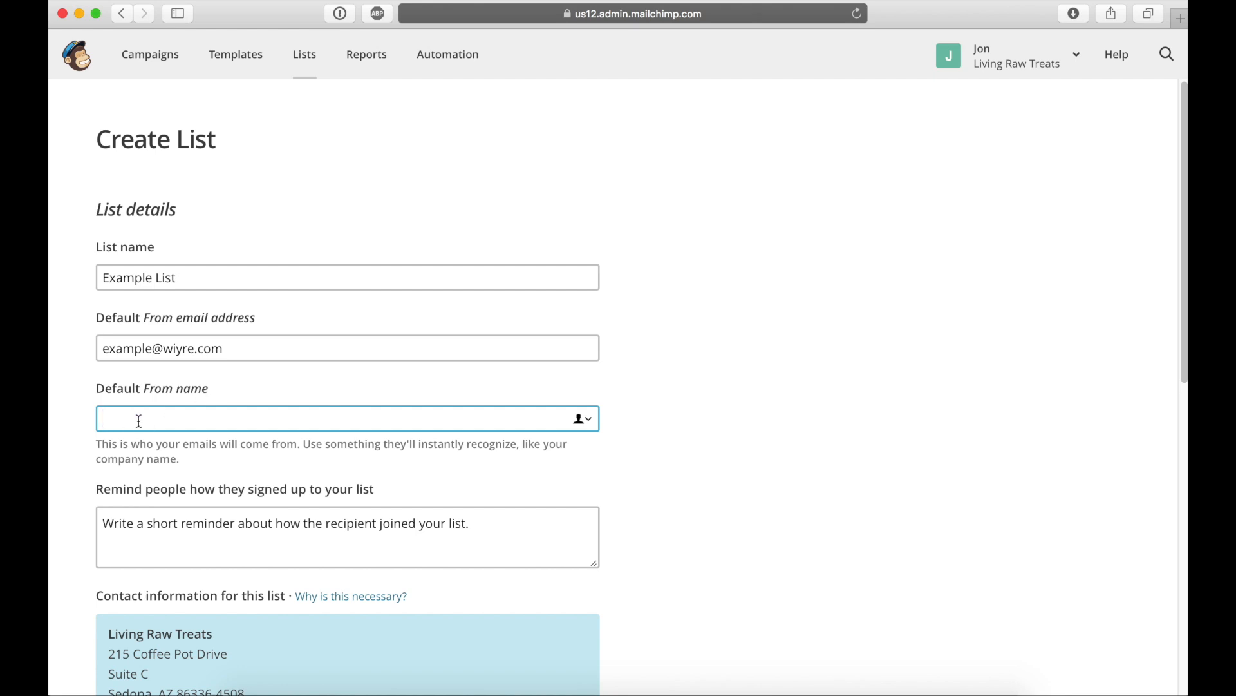
mouse_move(918, 149)
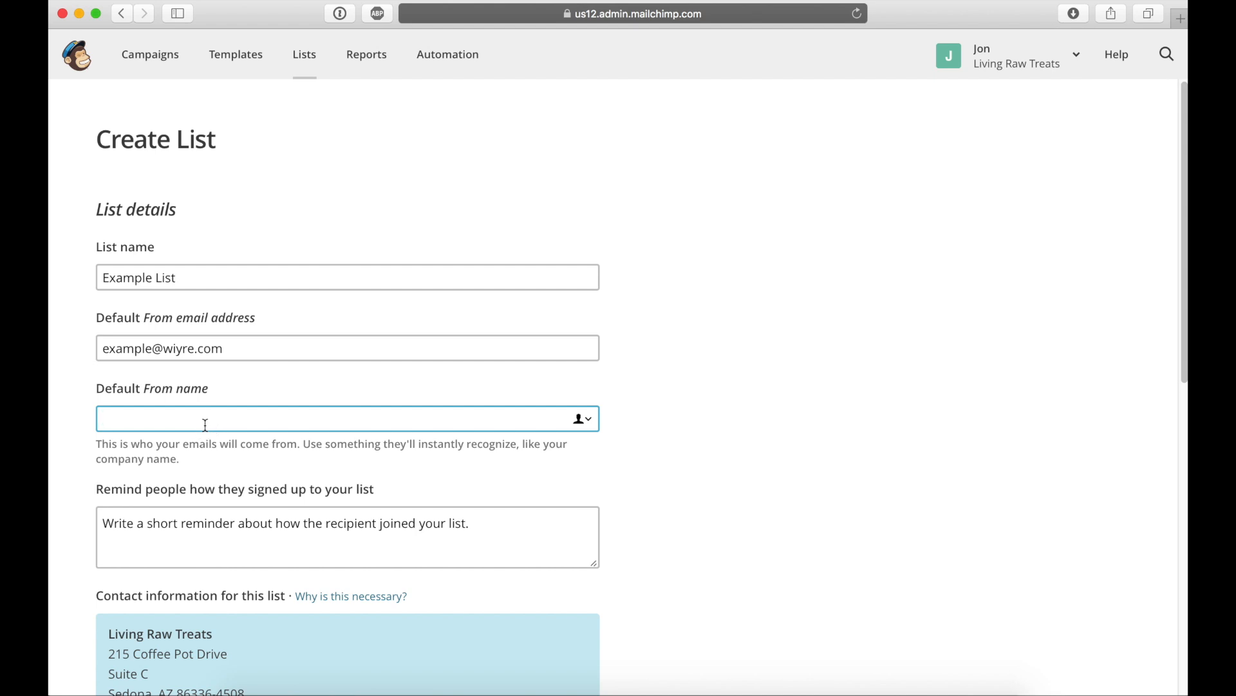
type("Living Raw Treats")
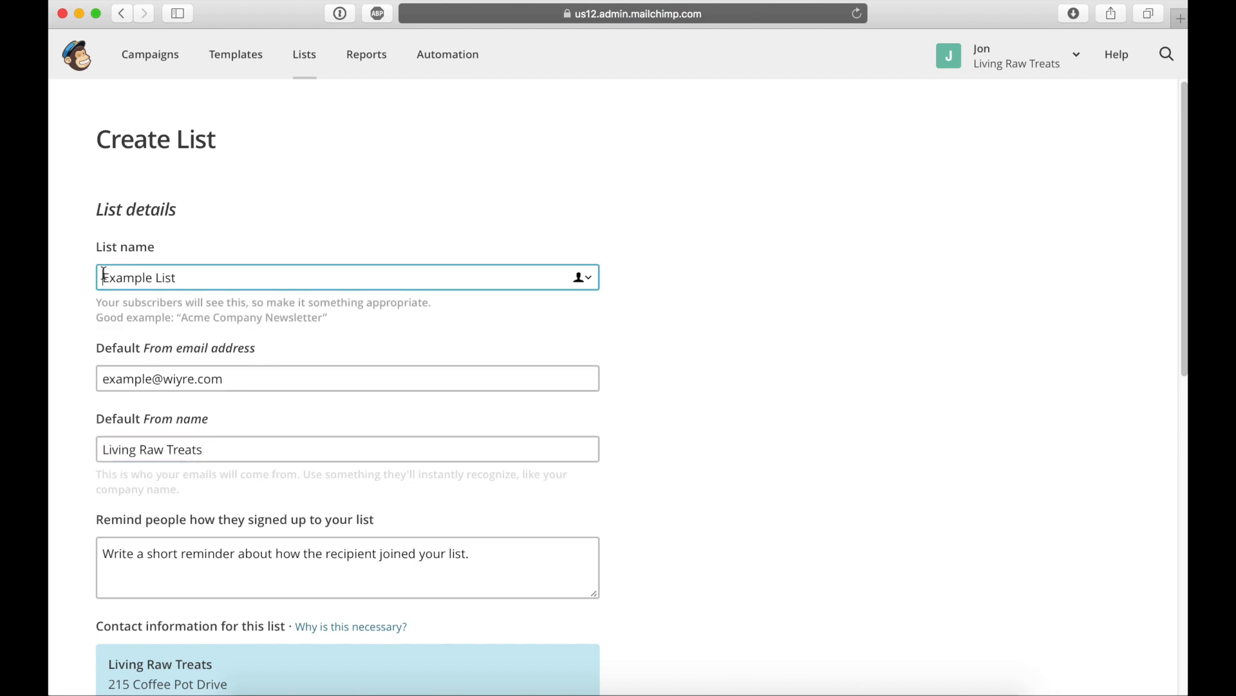
type("Living Raw Treats")
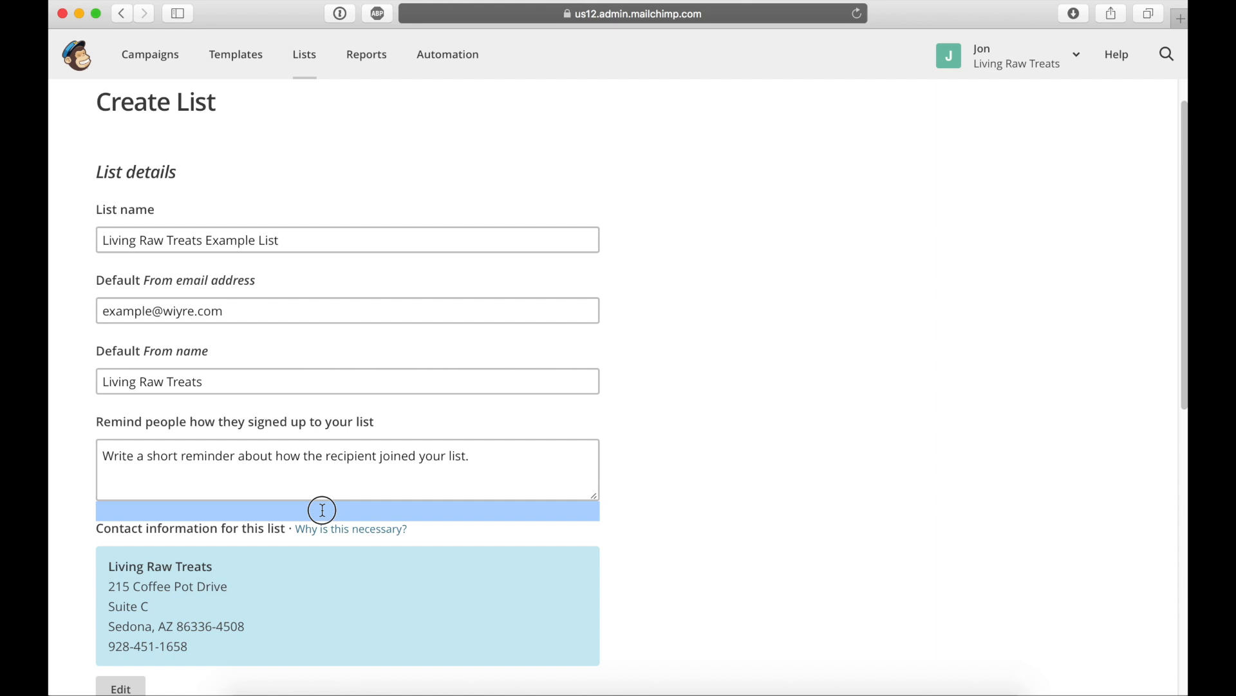
- Enter the reminder 'You're receiving this email because you subscribed on the website.' and save the list
type("You're rec")
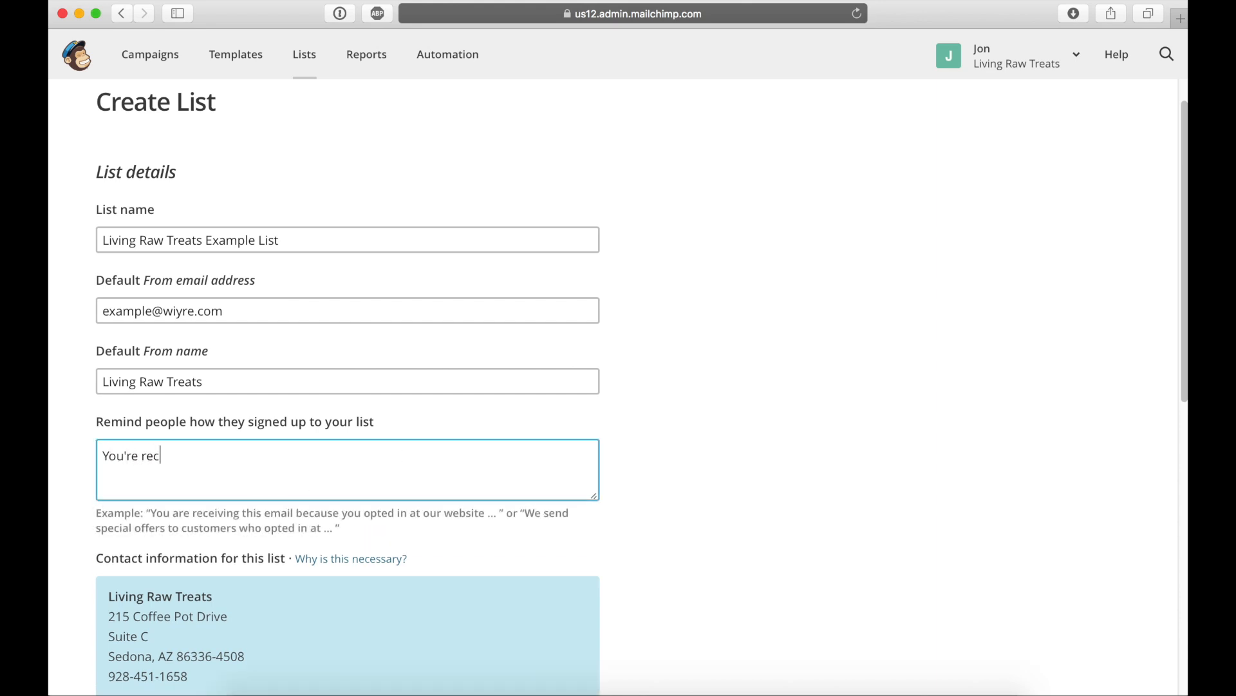
type("eiving this email")
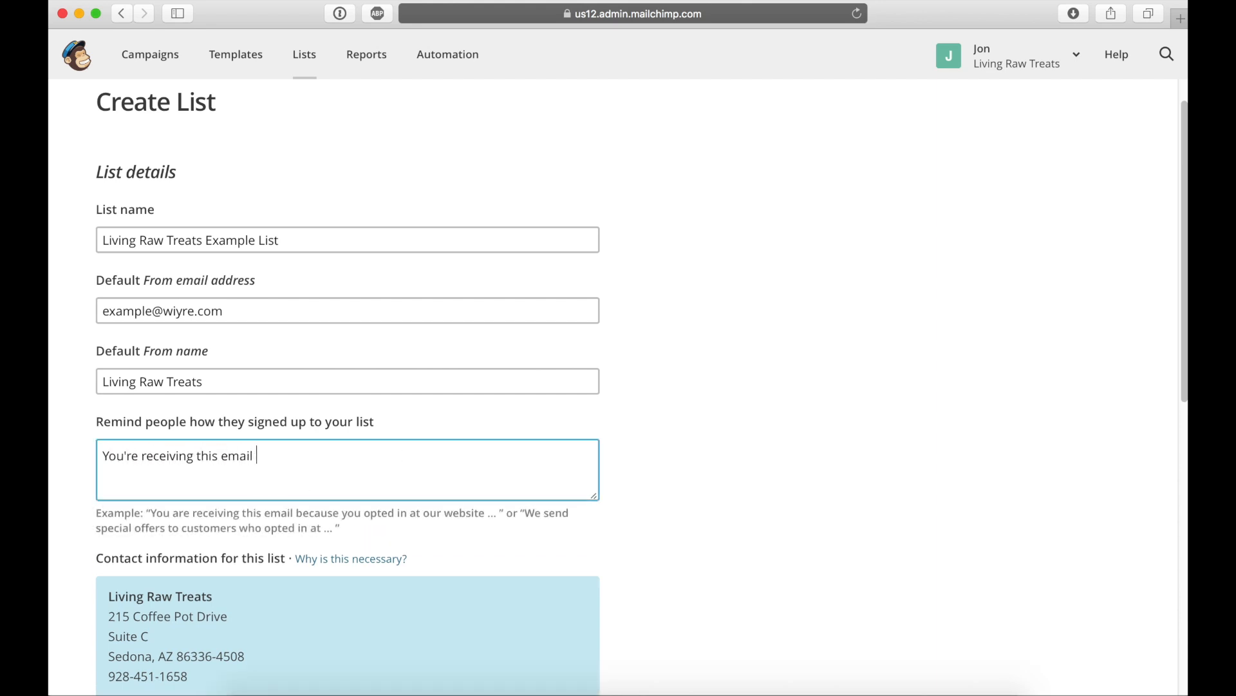
type("because you subscri")
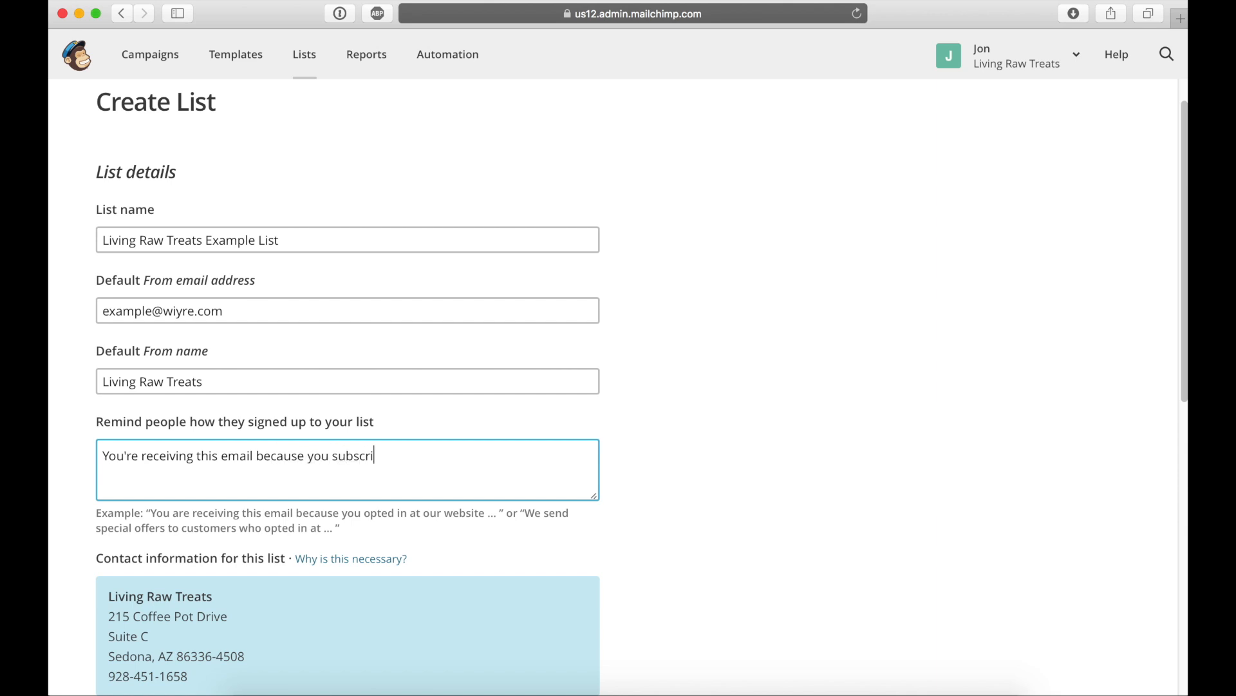
type("bed on them website.")
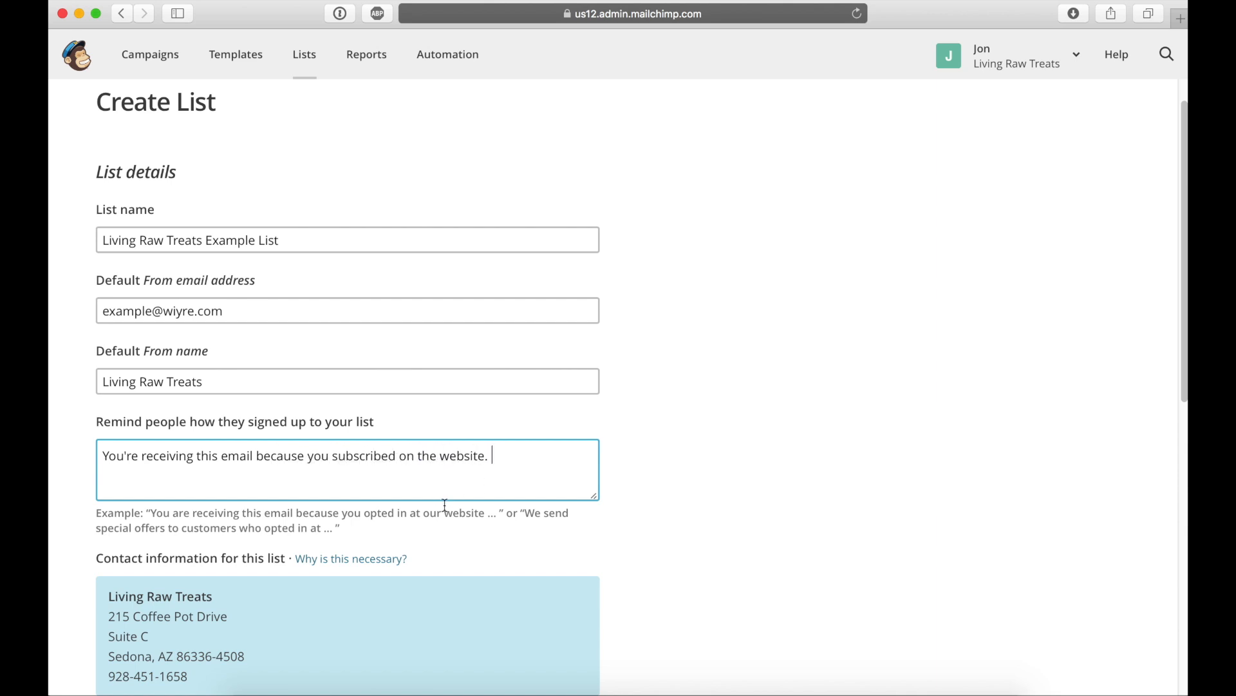
scroll("down", 3)
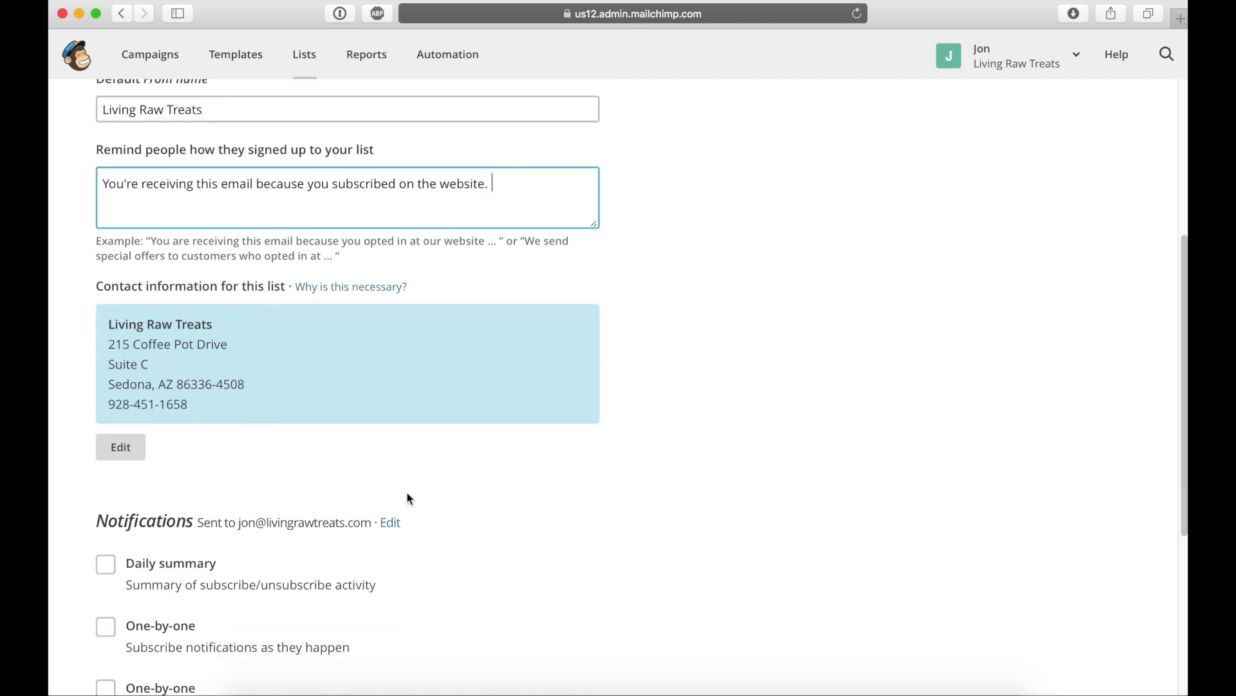
mouse_move(416, 344)
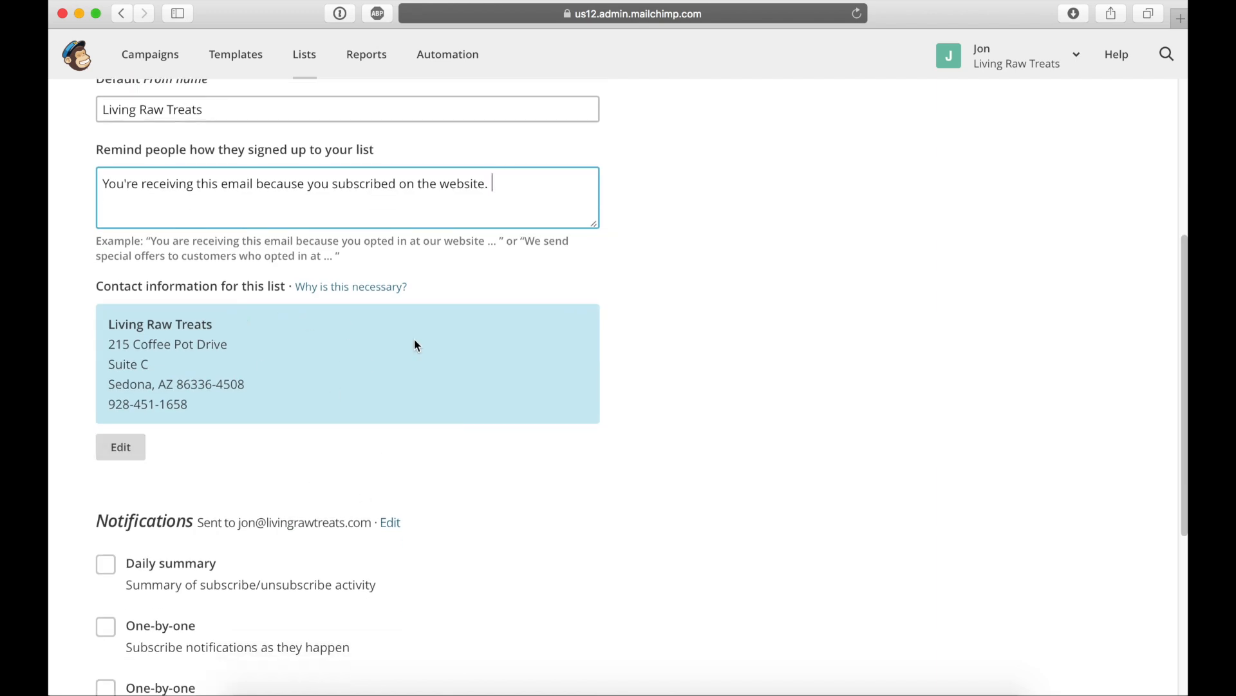
scroll("down", 3)
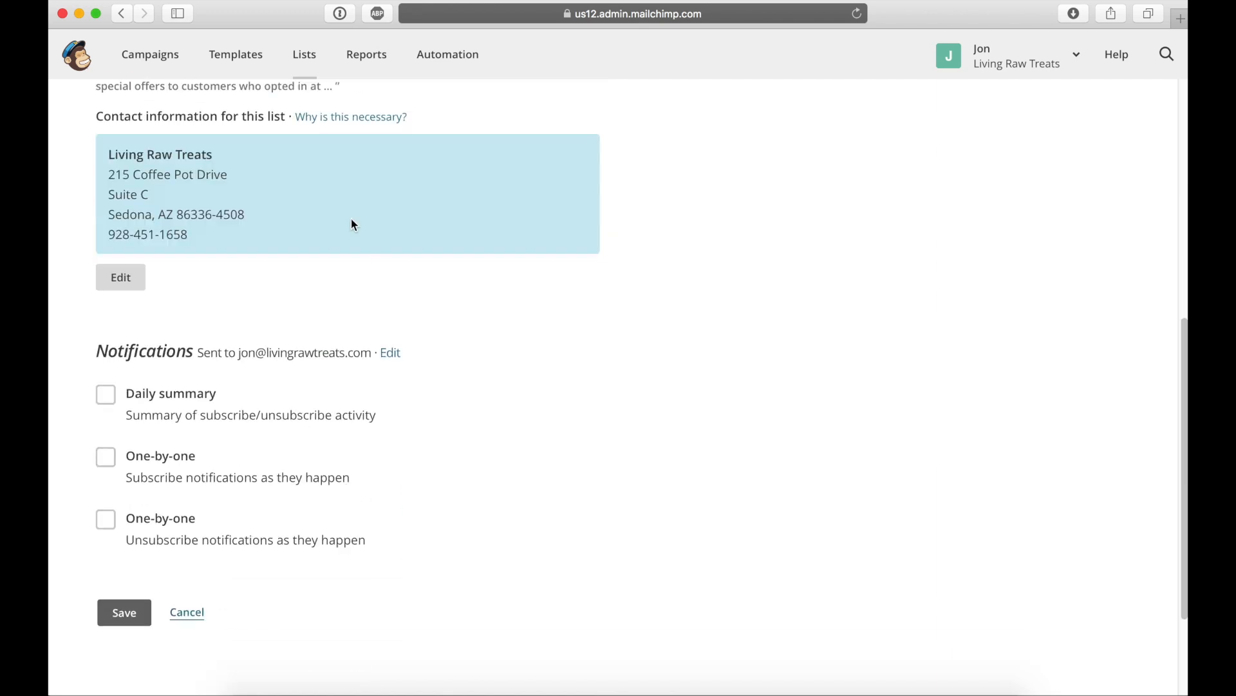
mouse_move(116, 378)
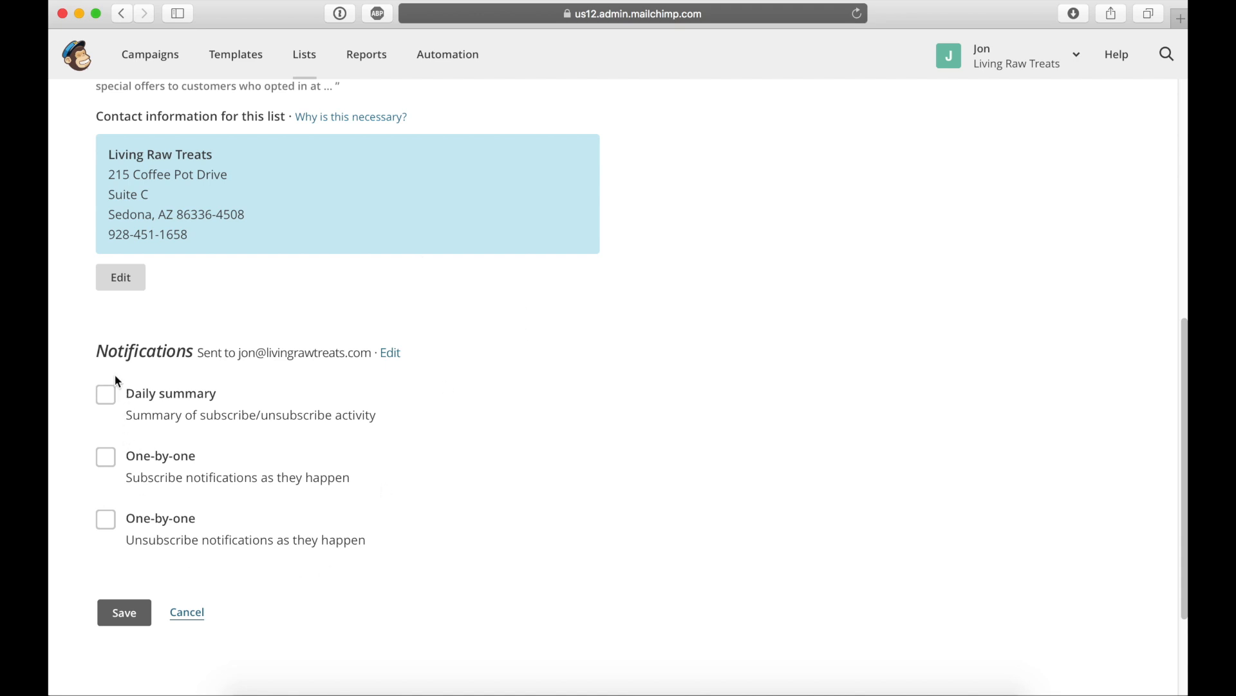
mouse_move(107, 420)
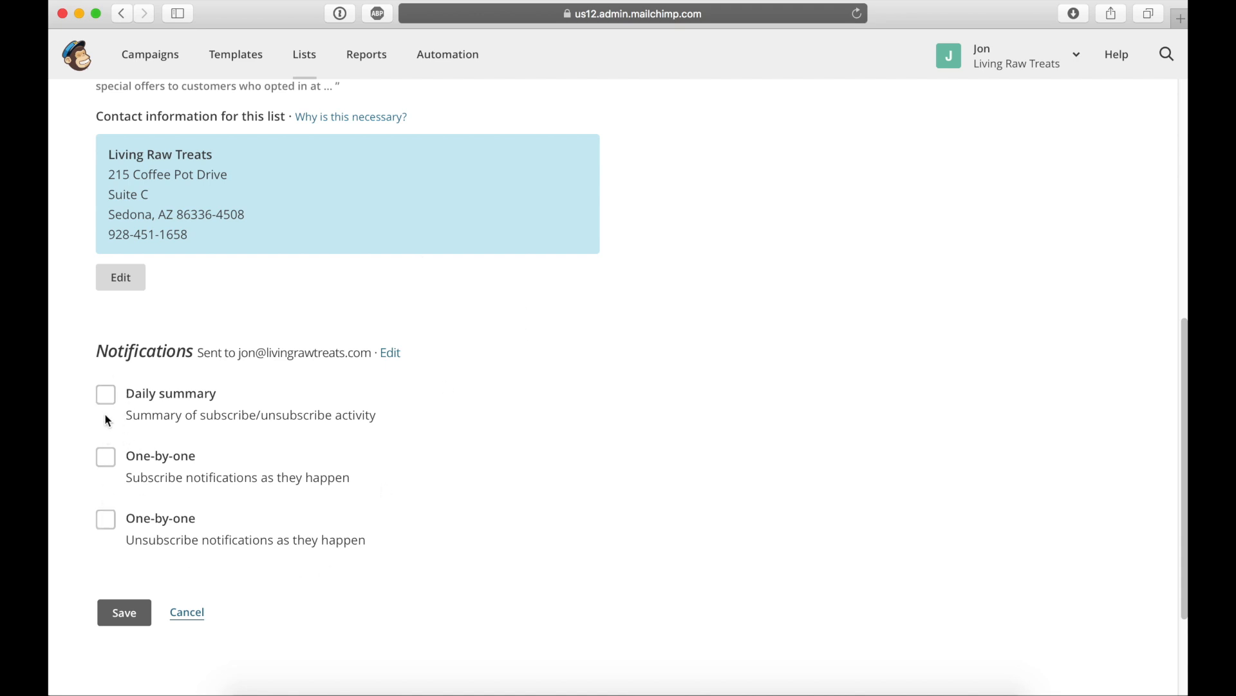
mouse_move(354, 380)
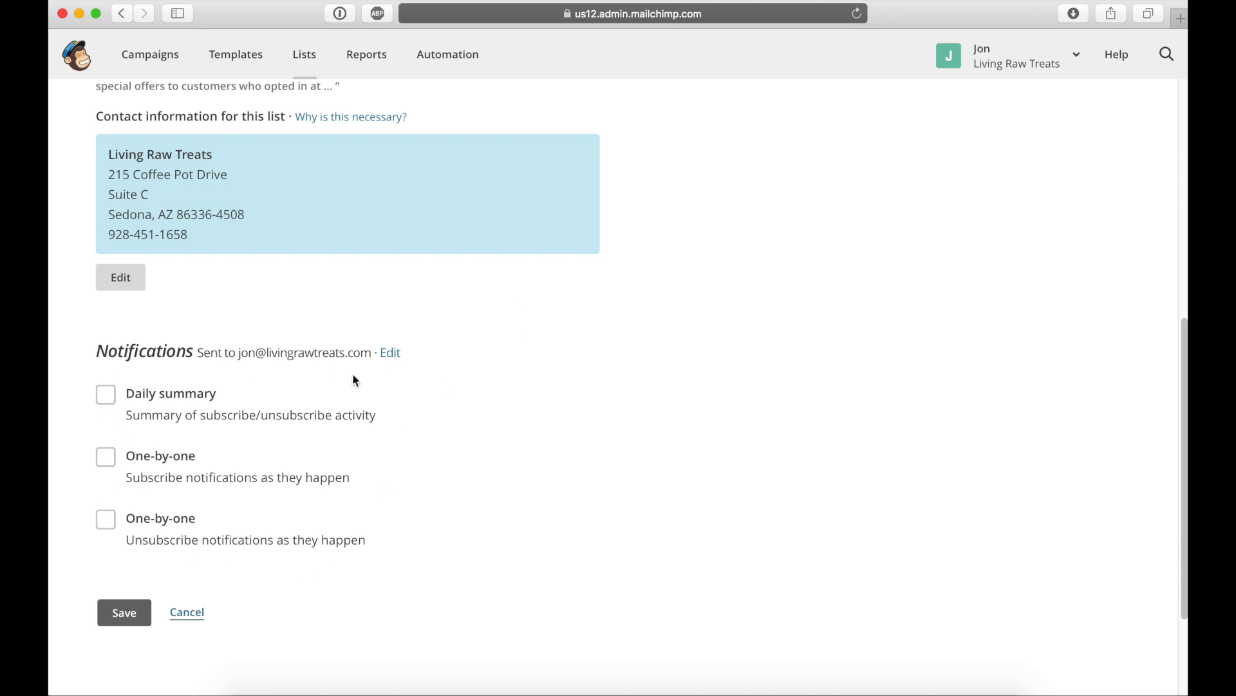
mouse_move(113, 539)
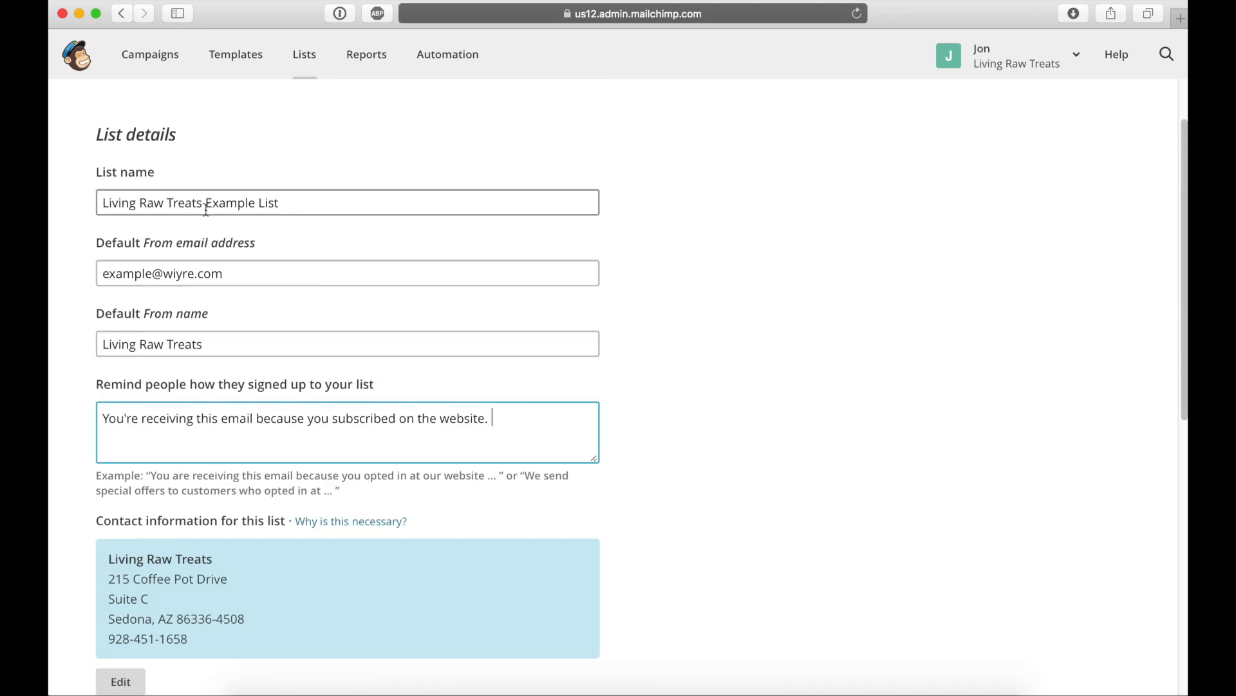
scroll("down", 3)
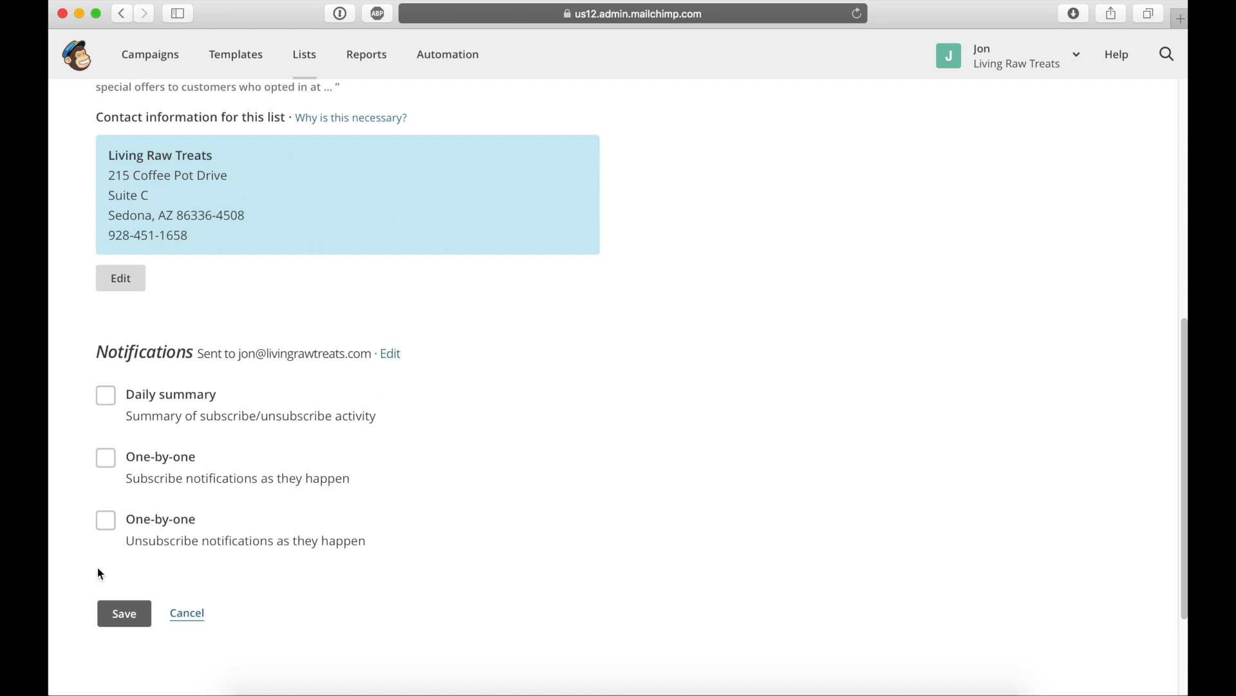
left_click(124, 613)
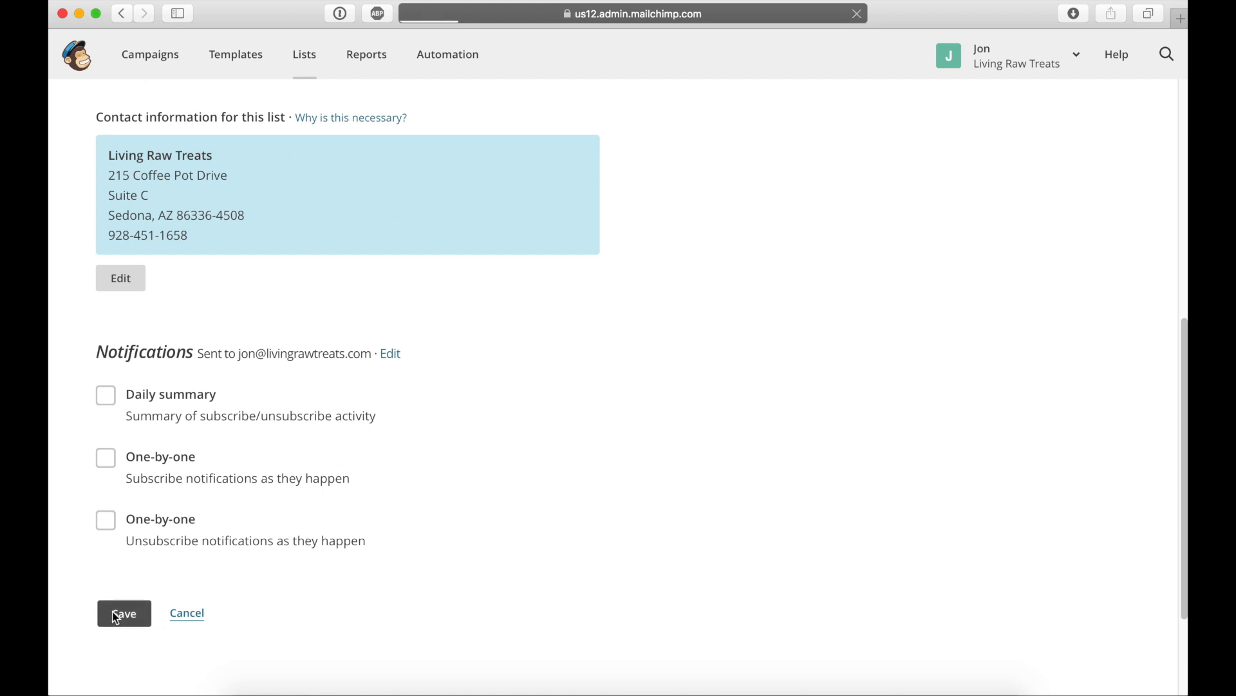
- On the new list's page, show the Add subscribers options (Add a subscriber, Import subscribers)
left_click(124, 614)
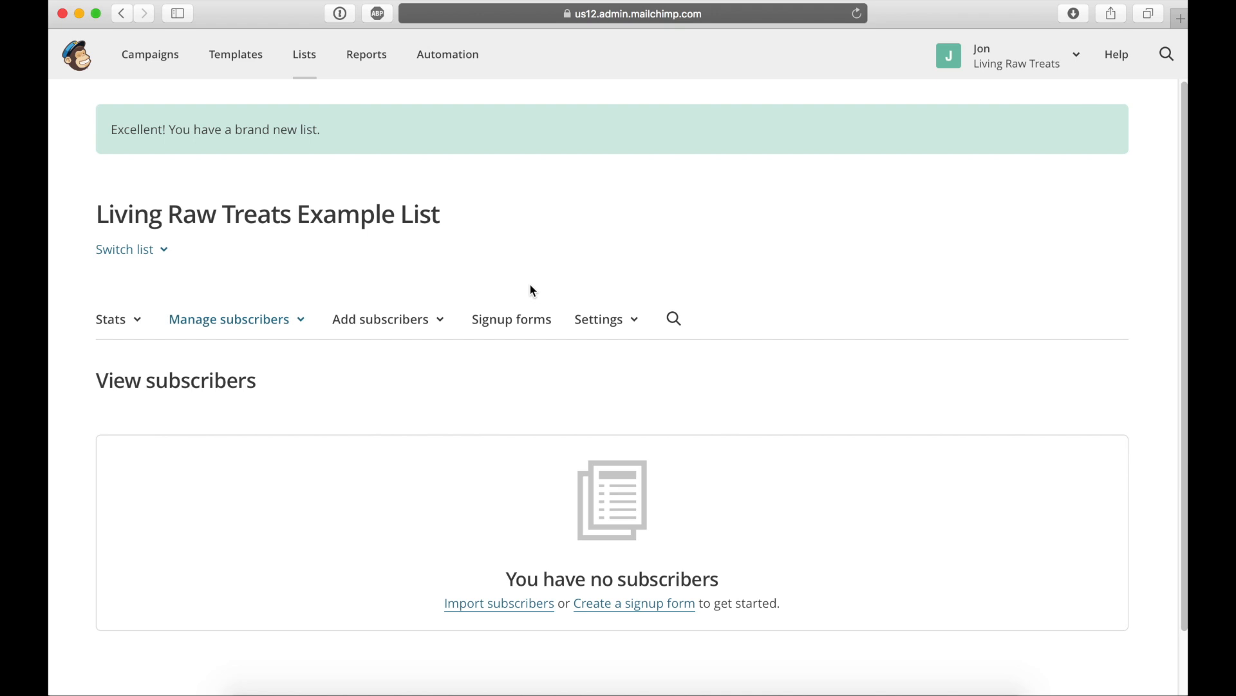
mouse_move(91, 375)
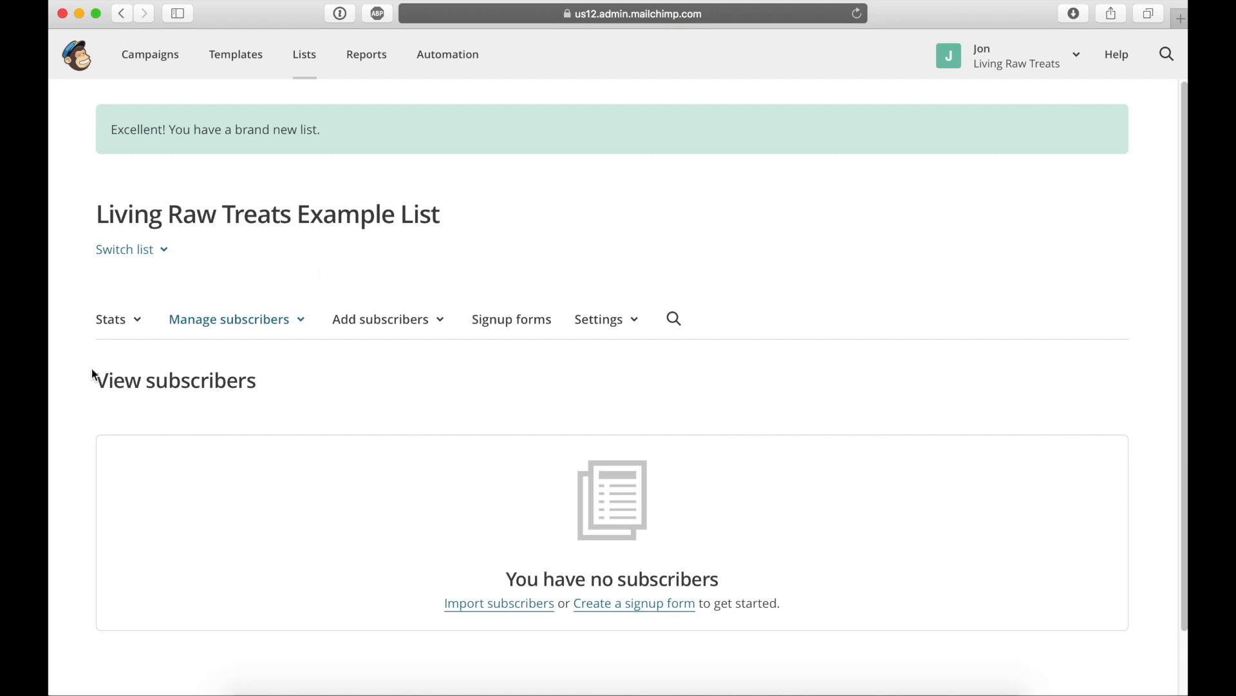
mouse_move(672, 388)
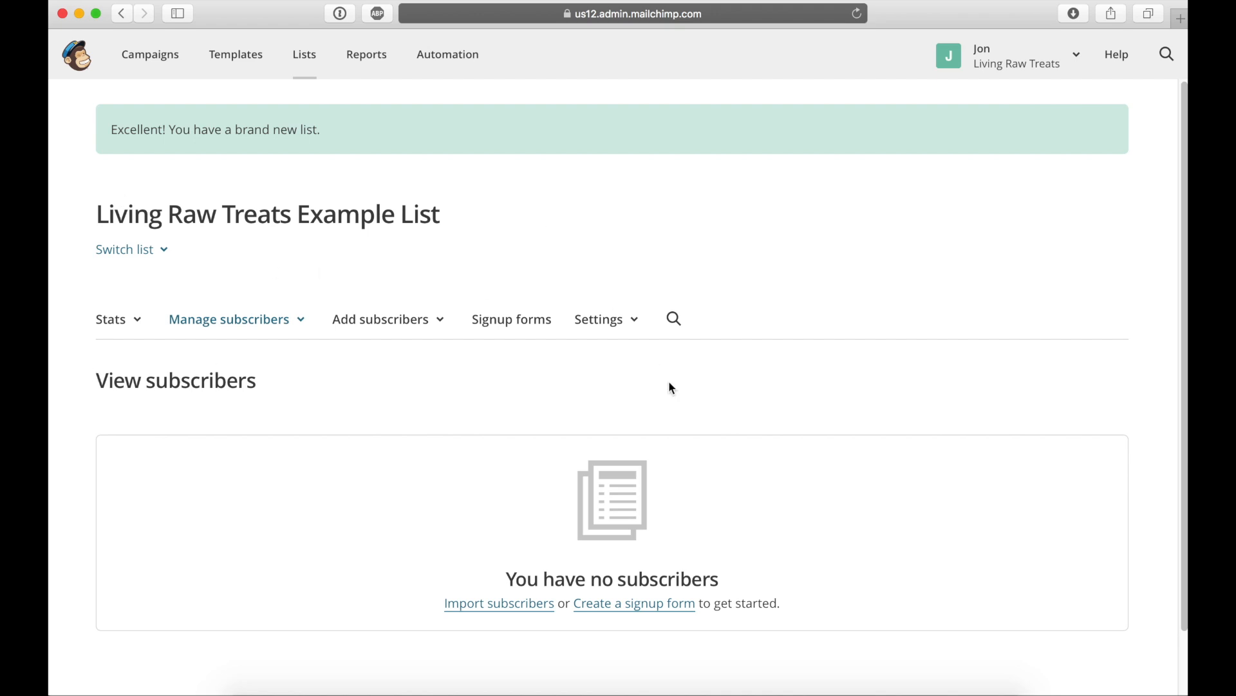
mouse_move(680, 245)
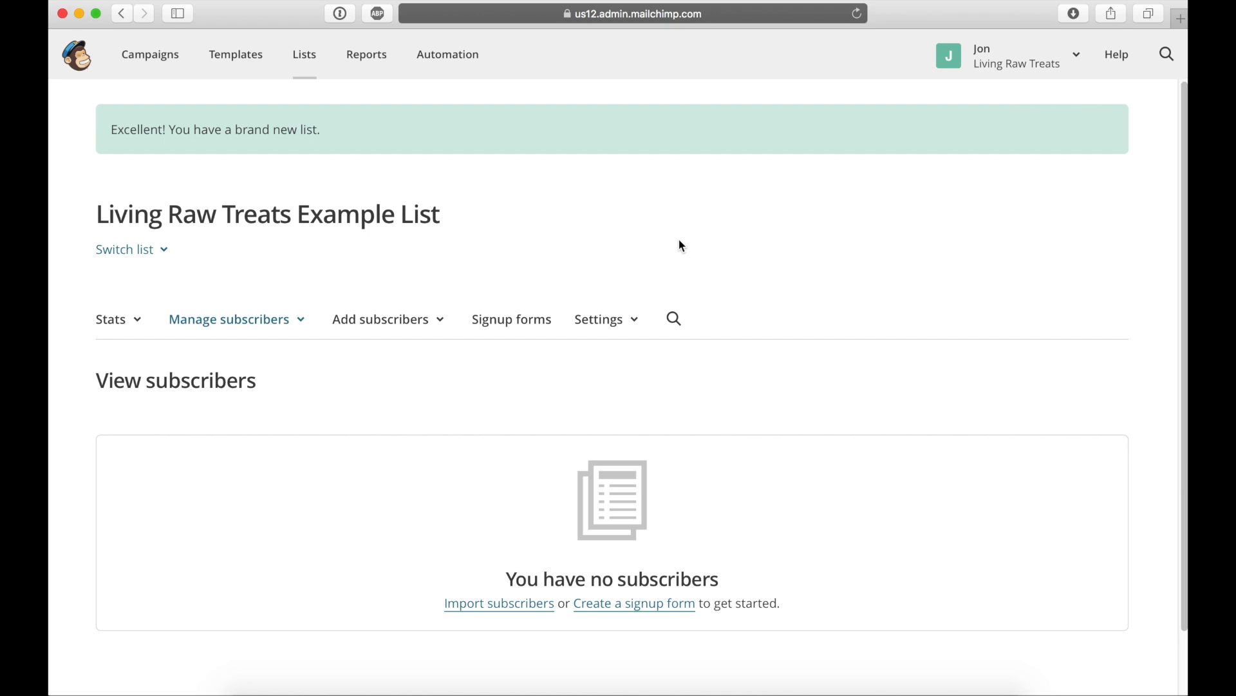
mouse_move(747, 222)
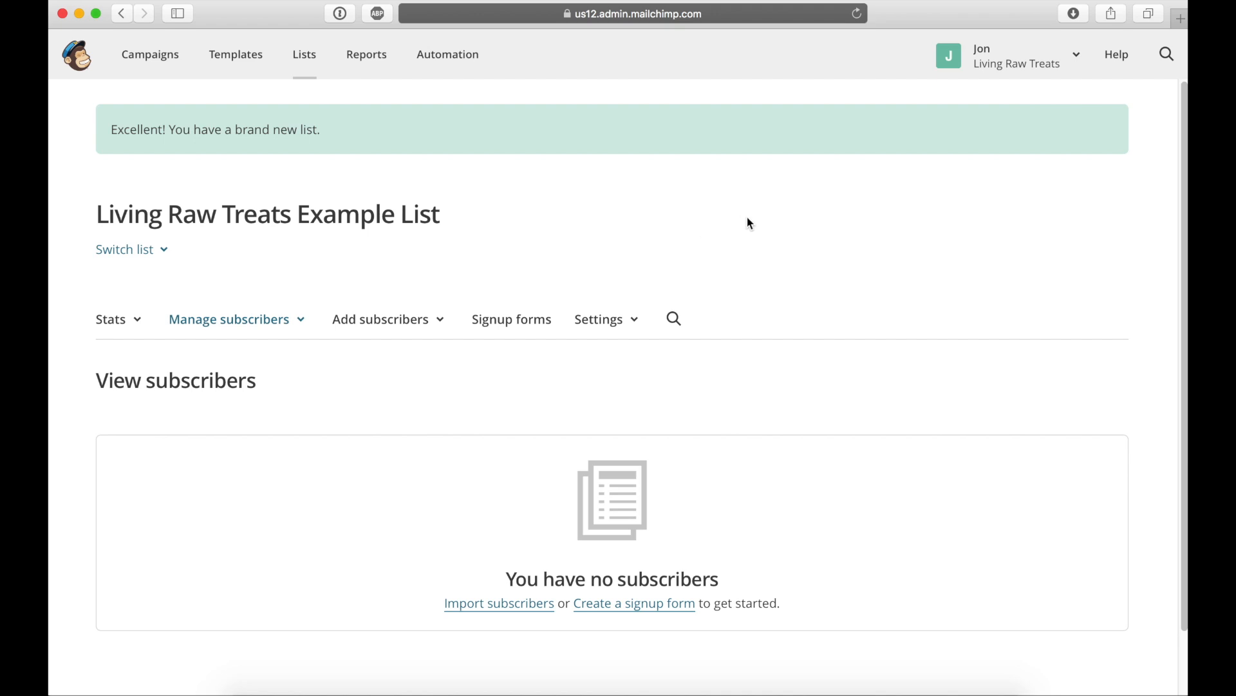
mouse_move(652, 211)
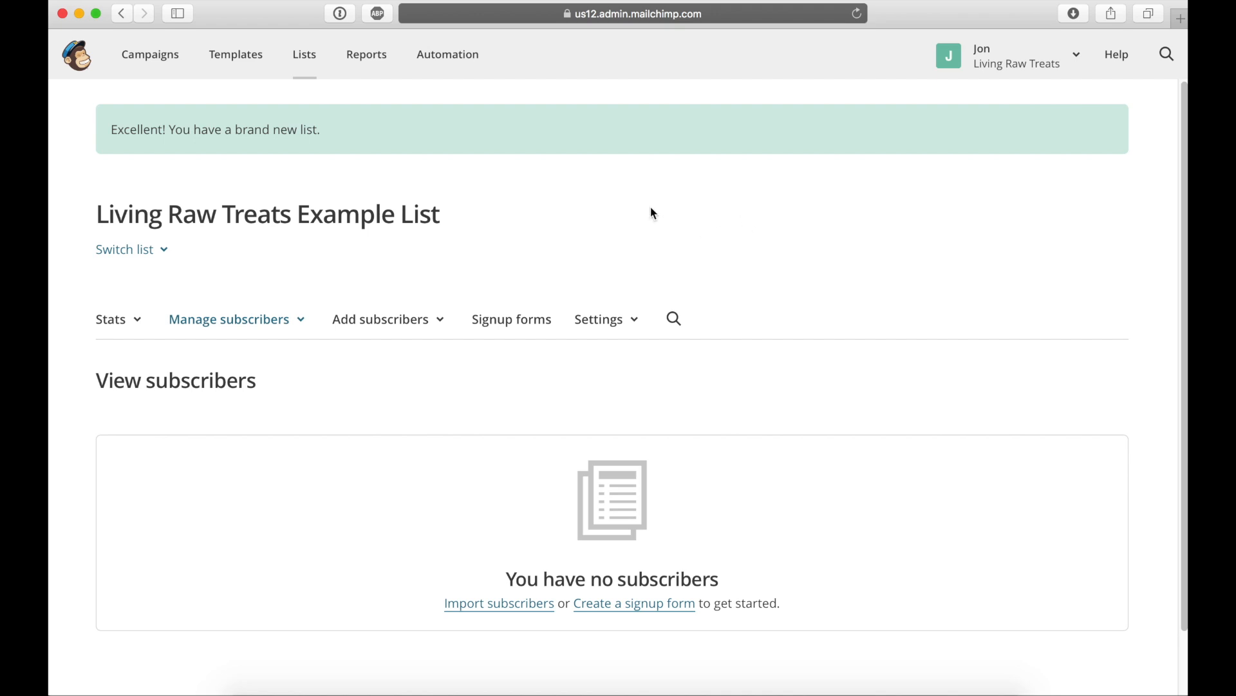
mouse_move(577, 194)
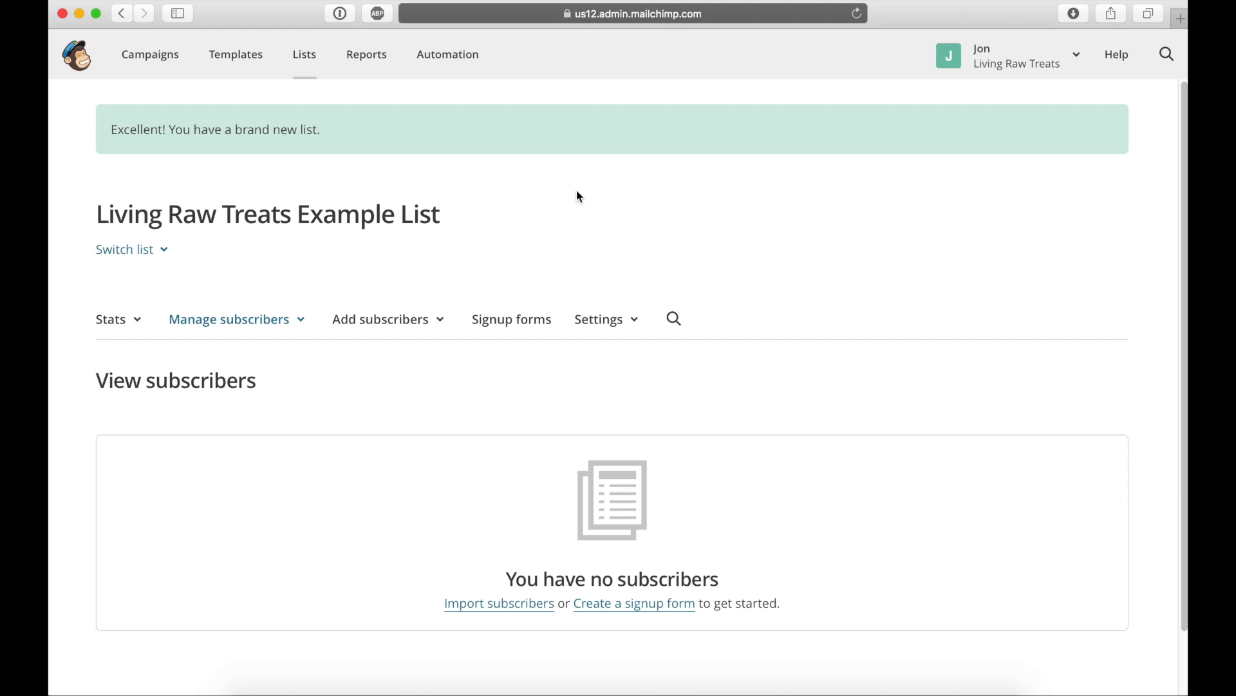
mouse_move(625, 194)
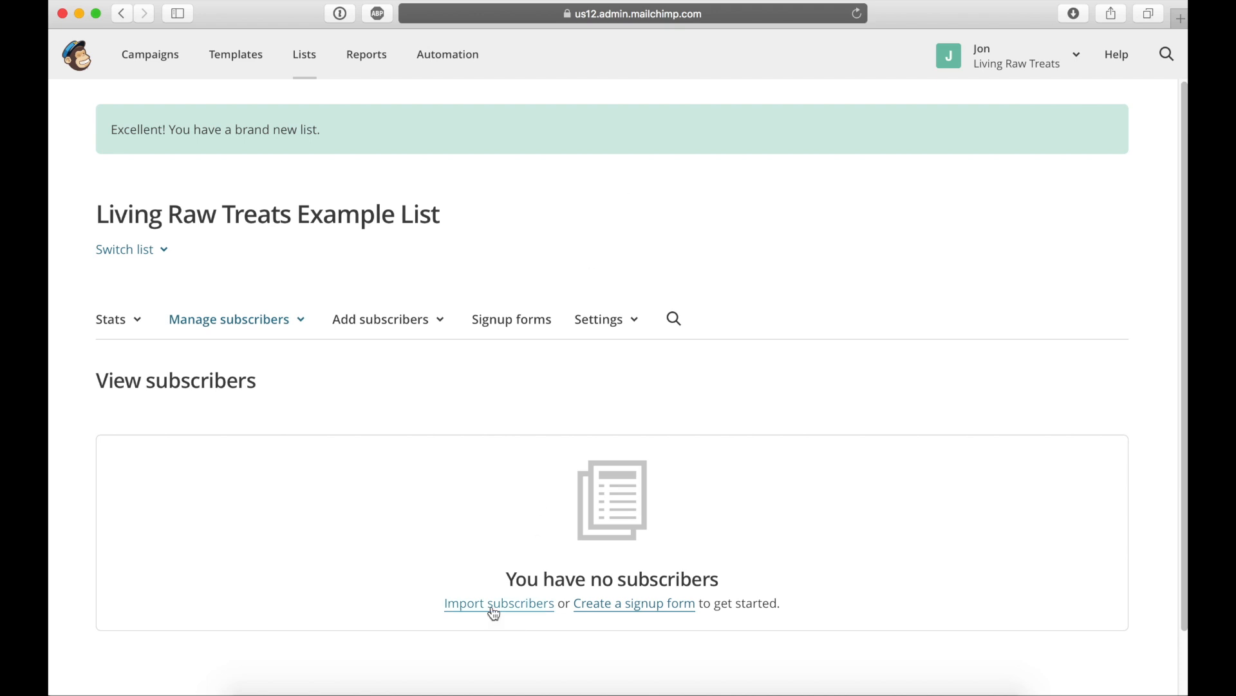
left_click(597, 319)
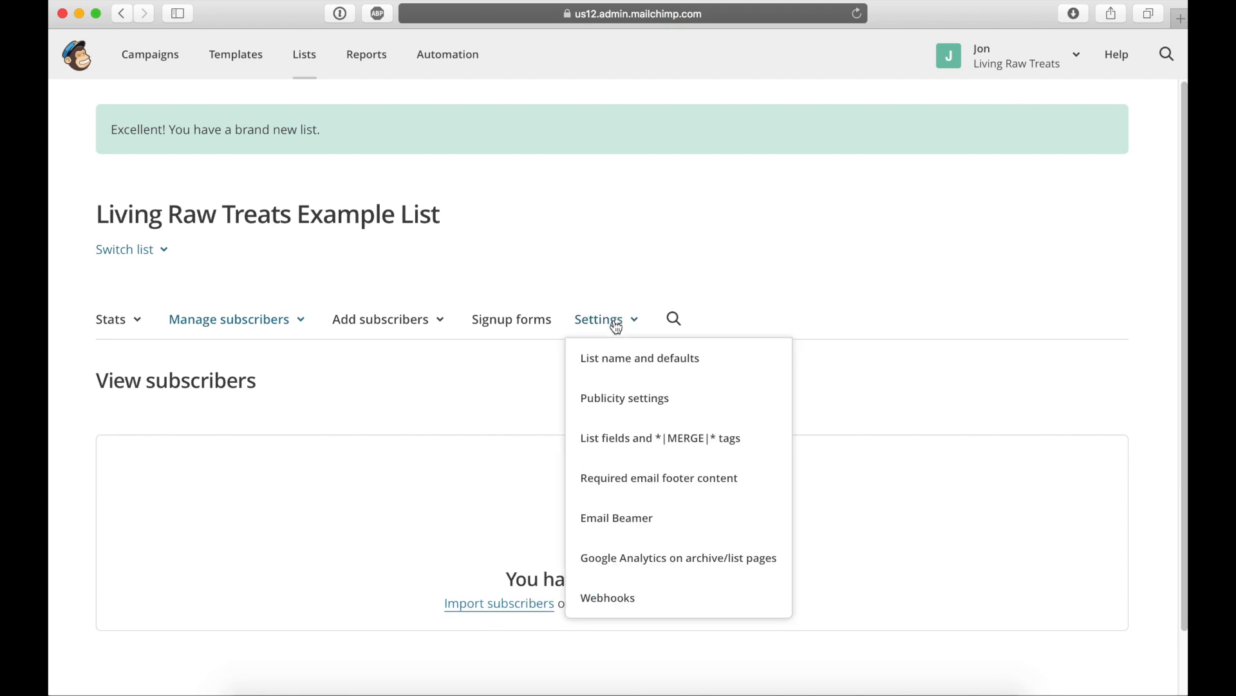
left_click(380, 319)
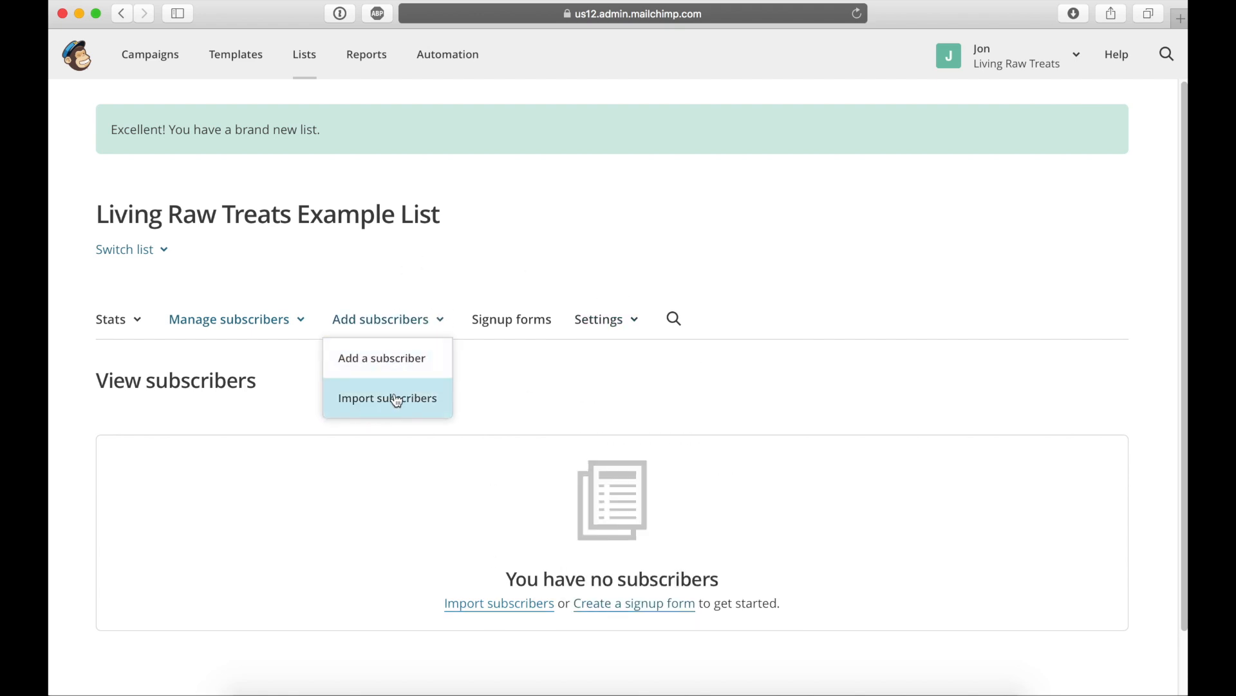
left_click(505, 398)
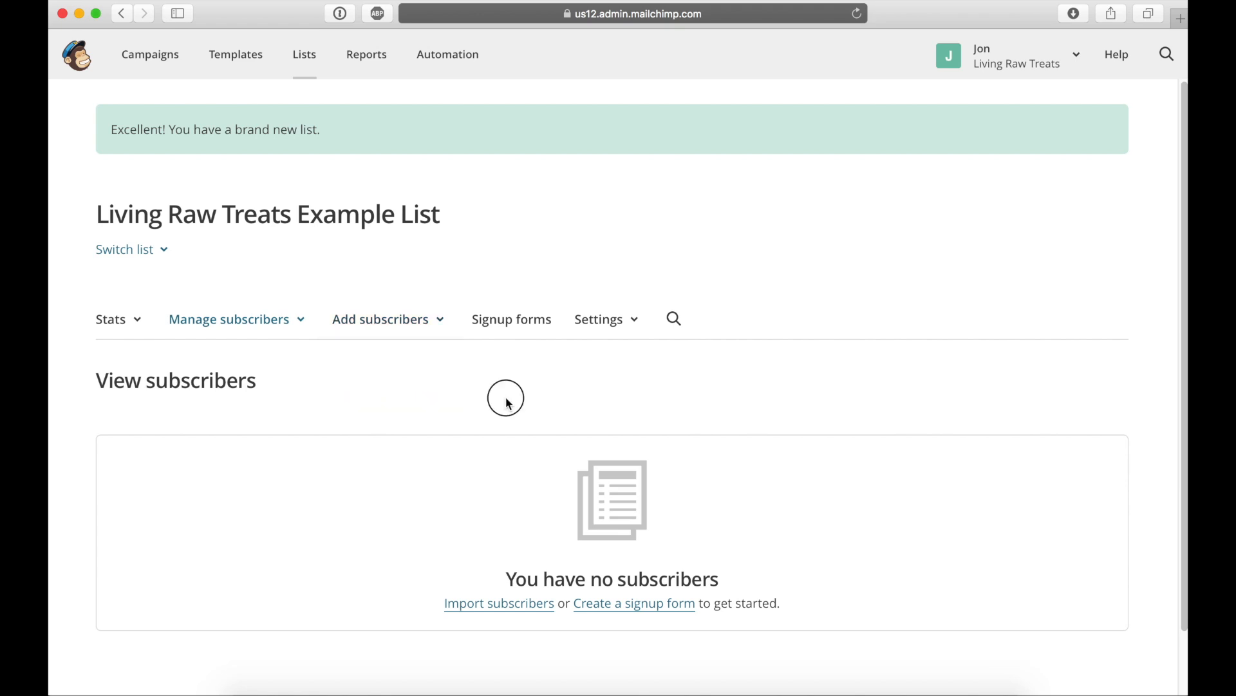
left_click(380, 320)
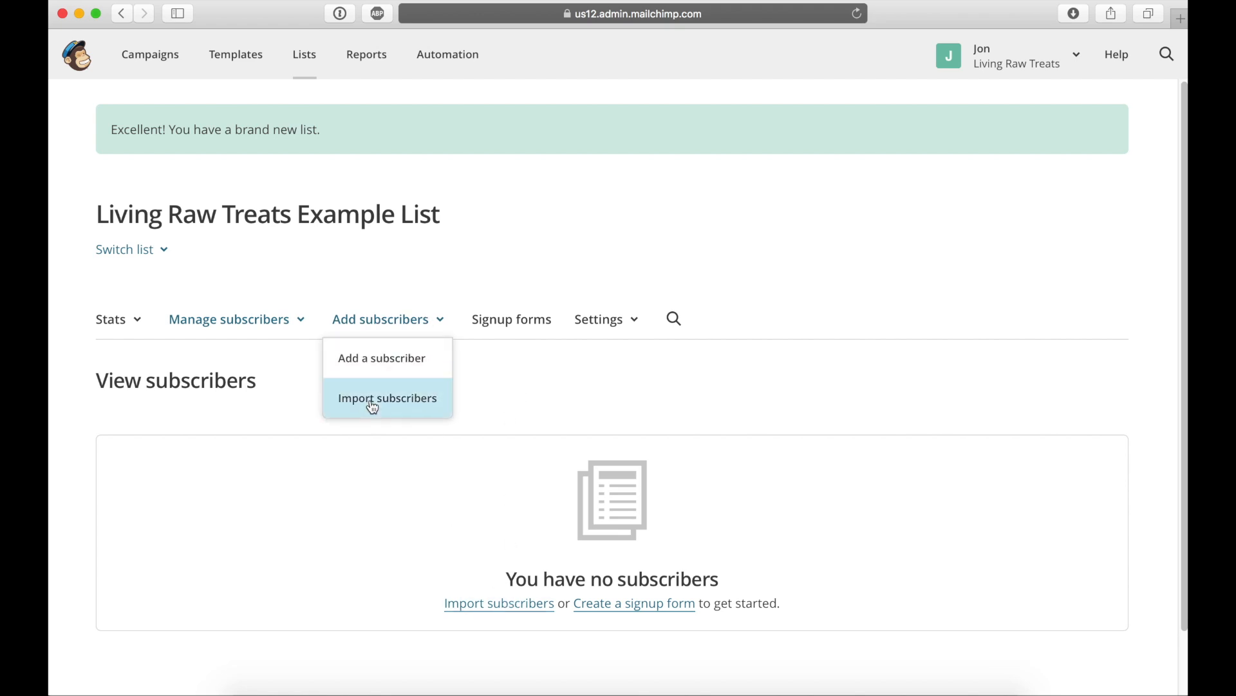
- Choose Import subscribers from a CSV or tab-delimited text file and continue to the upload page
left_click(386, 398)
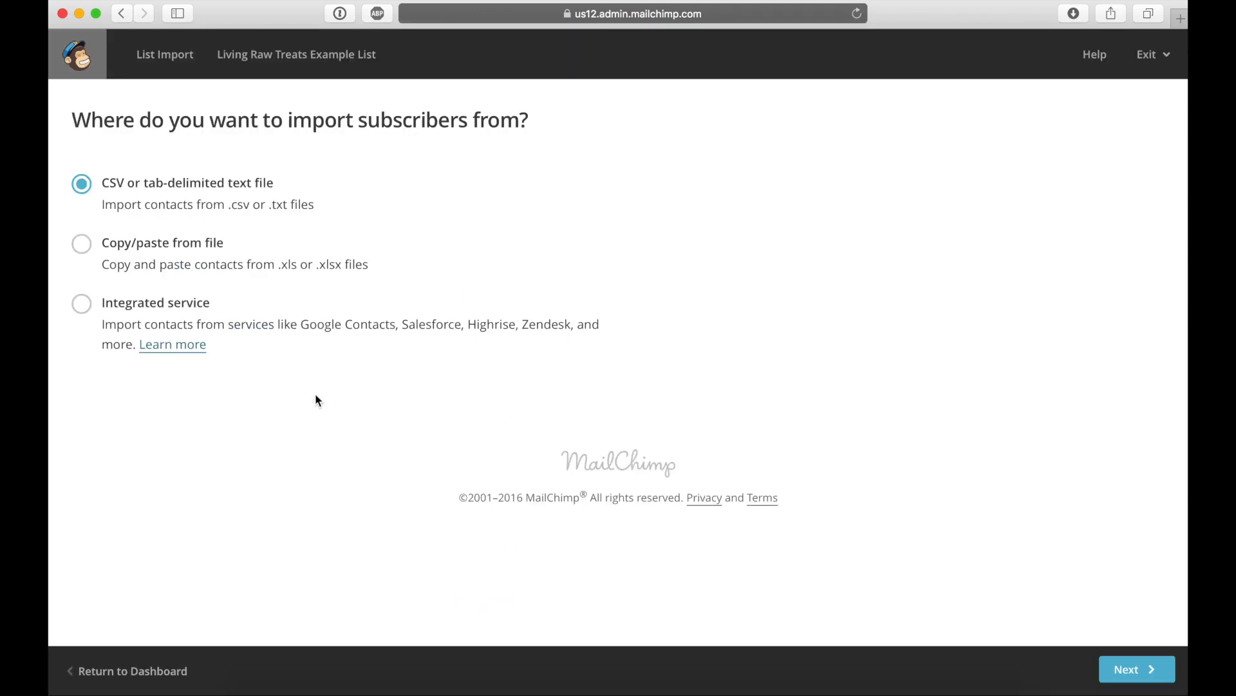
mouse_move(118, 408)
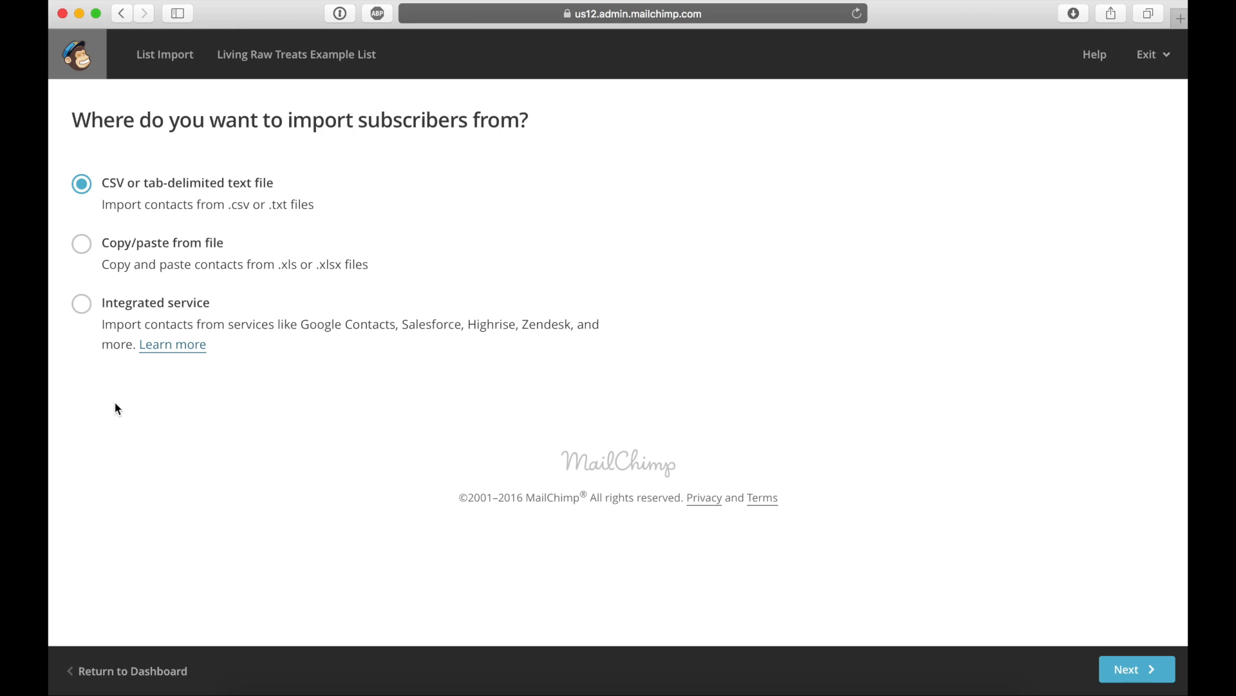
mouse_move(98, 320)
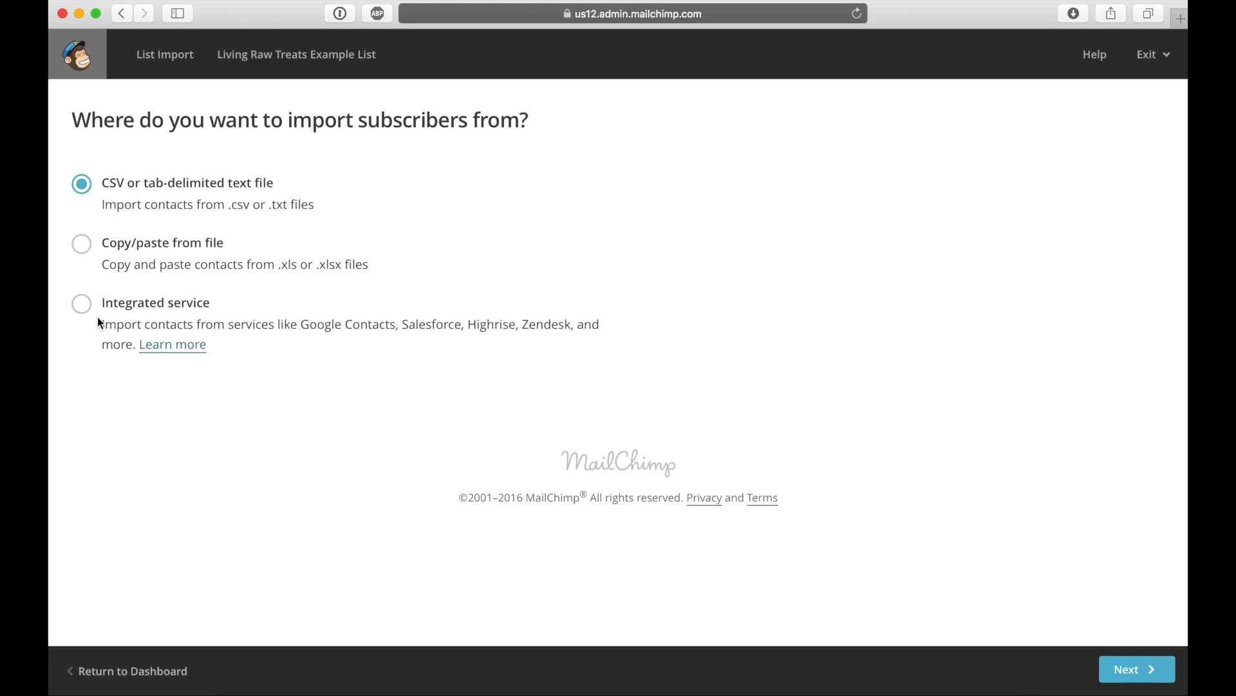
mouse_move(427, 313)
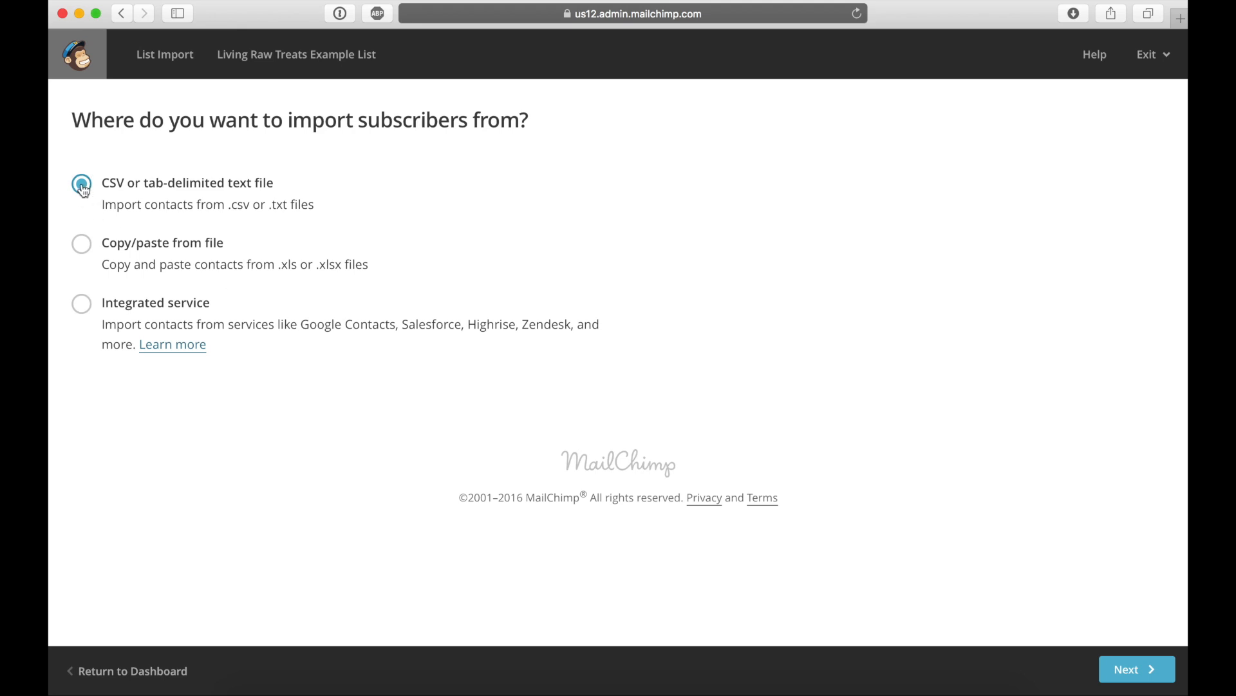
left_click(81, 183)
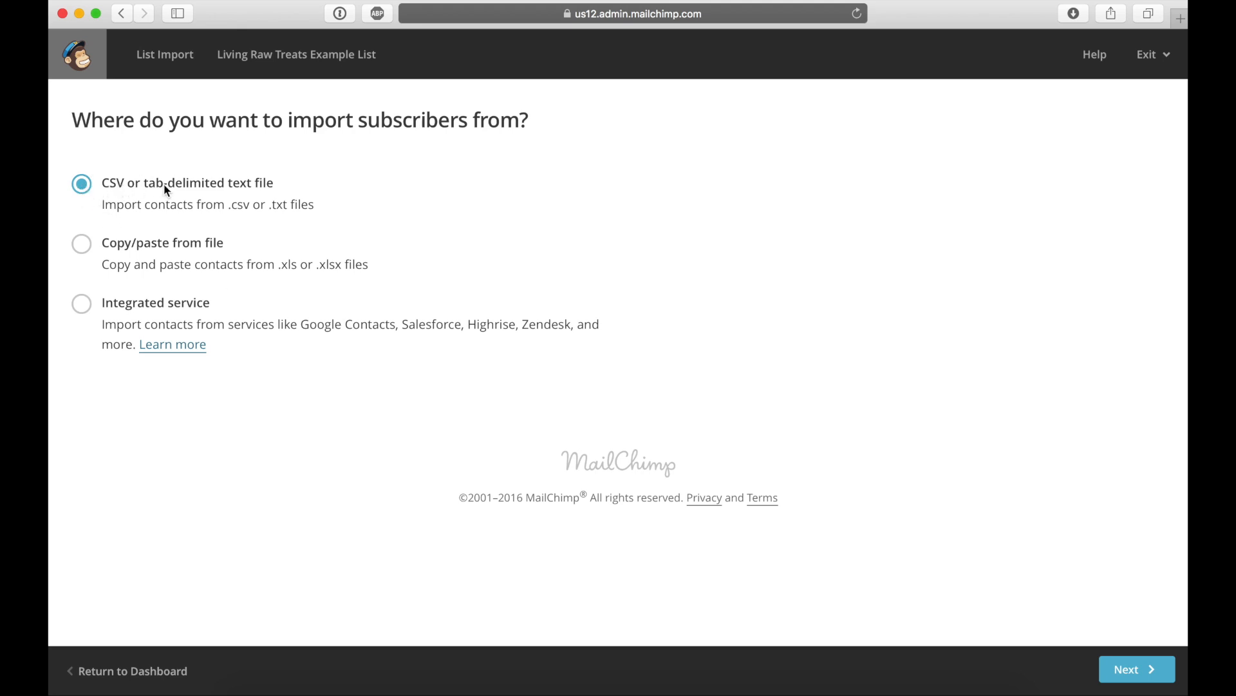
mouse_move(1023, 523)
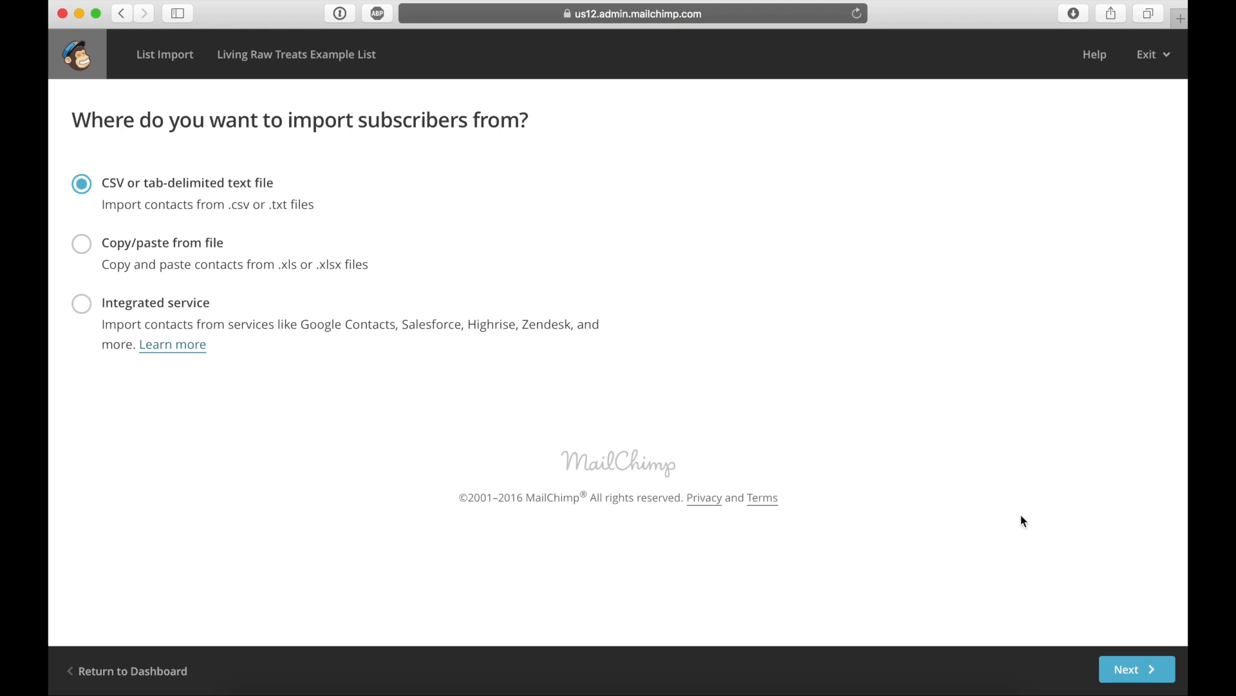
left_click(1137, 688)
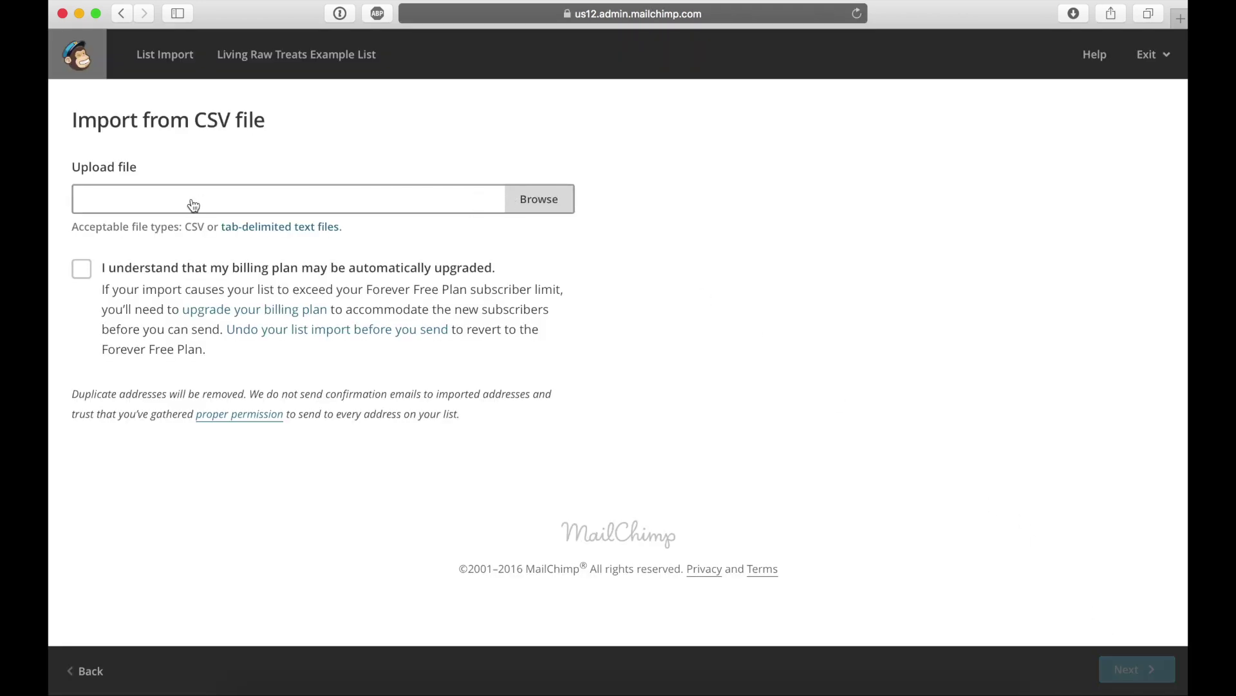
mouse_move(549, 199)
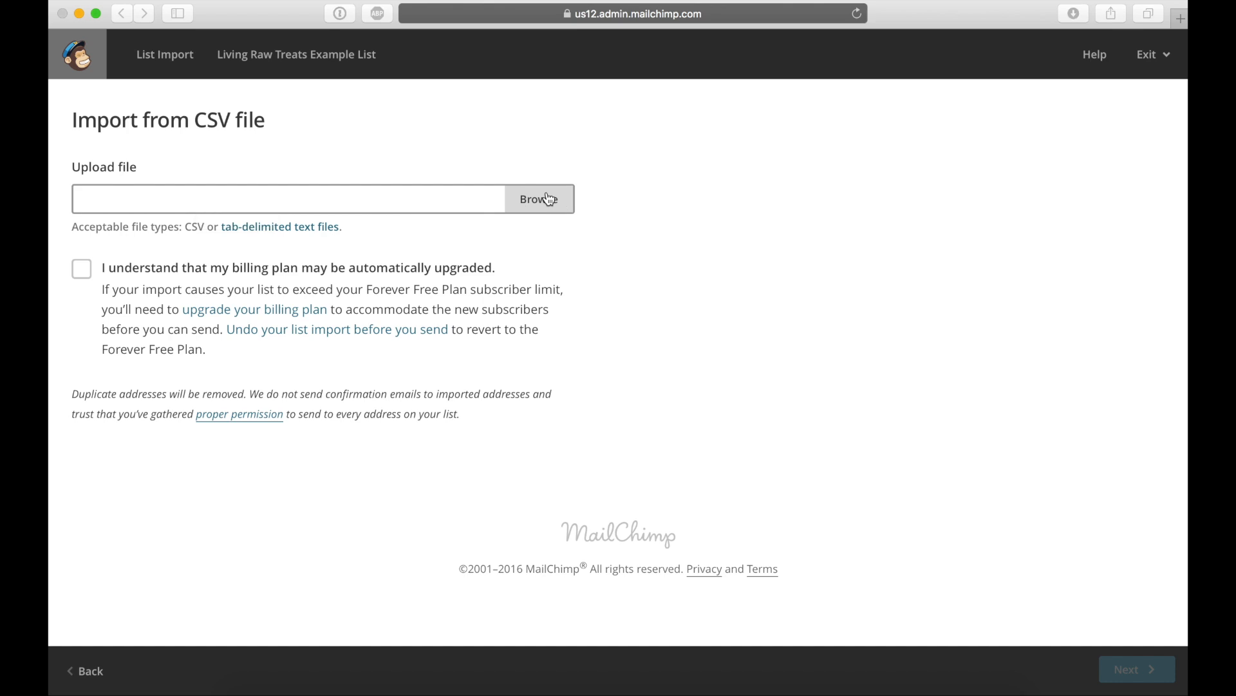
- Browse for the upload file and locate sample-mailchimp-import-file.csv in Downloads
left_click(539, 198)
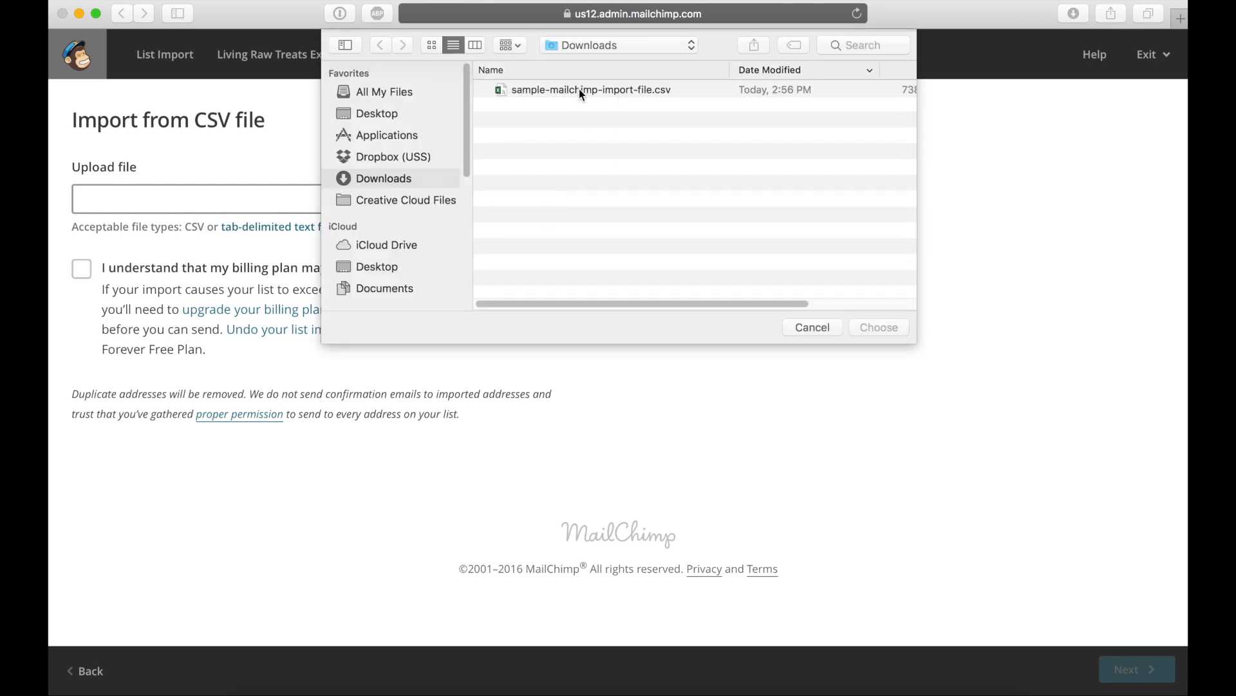
left_click(582, 89)
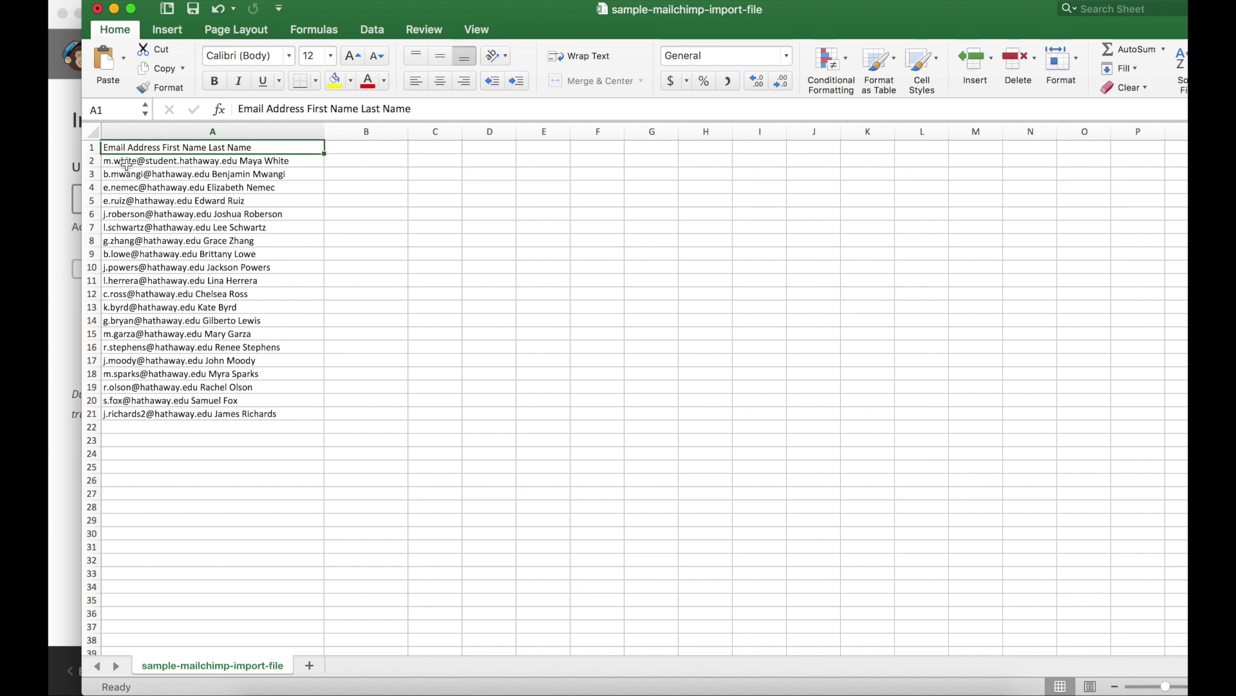
mouse_move(238, 163)
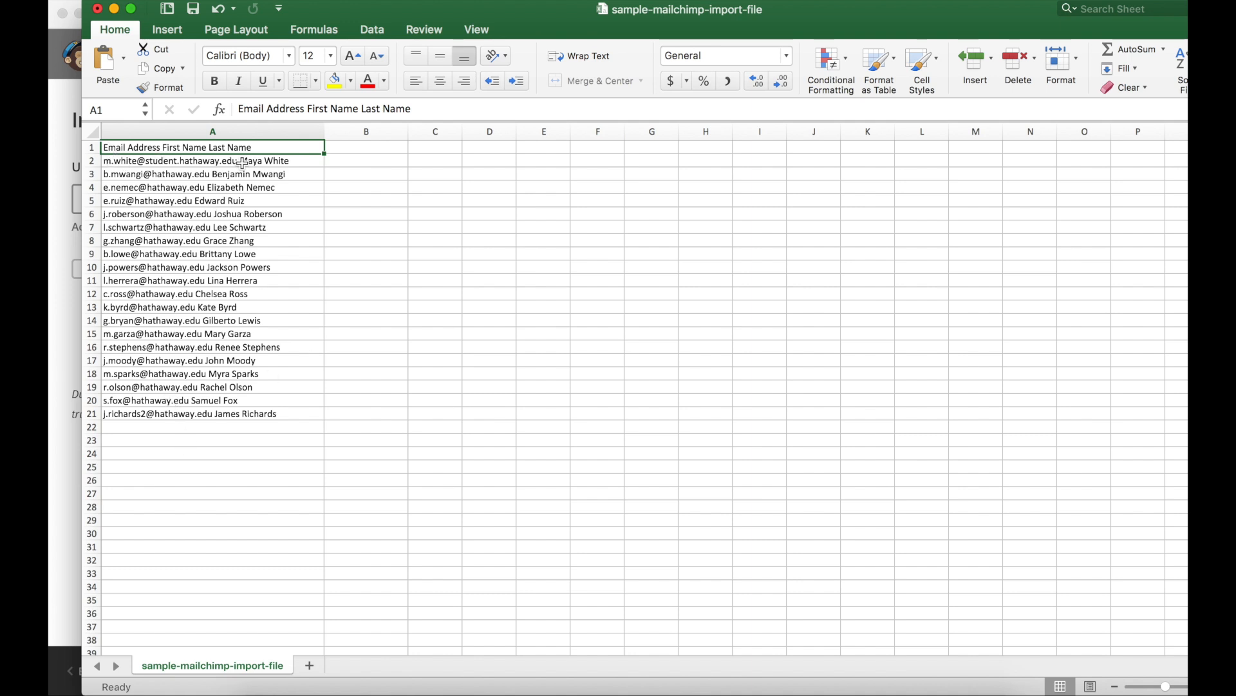
mouse_move(328, 186)
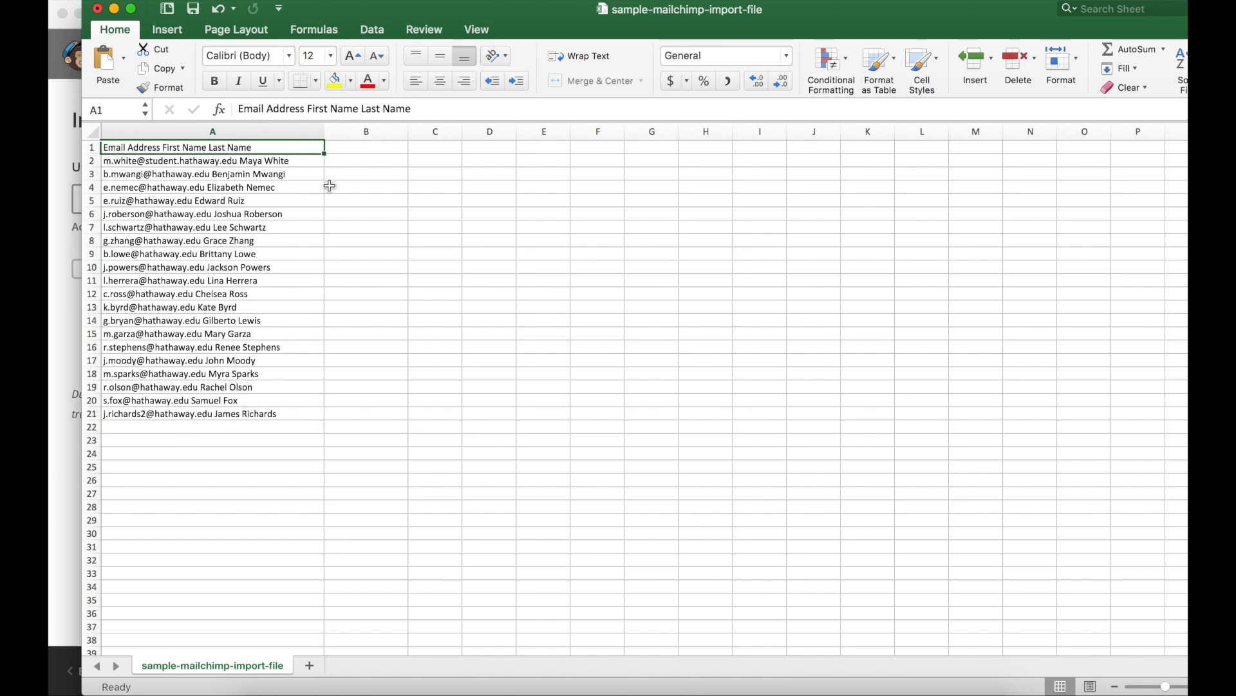
mouse_move(340, 216)
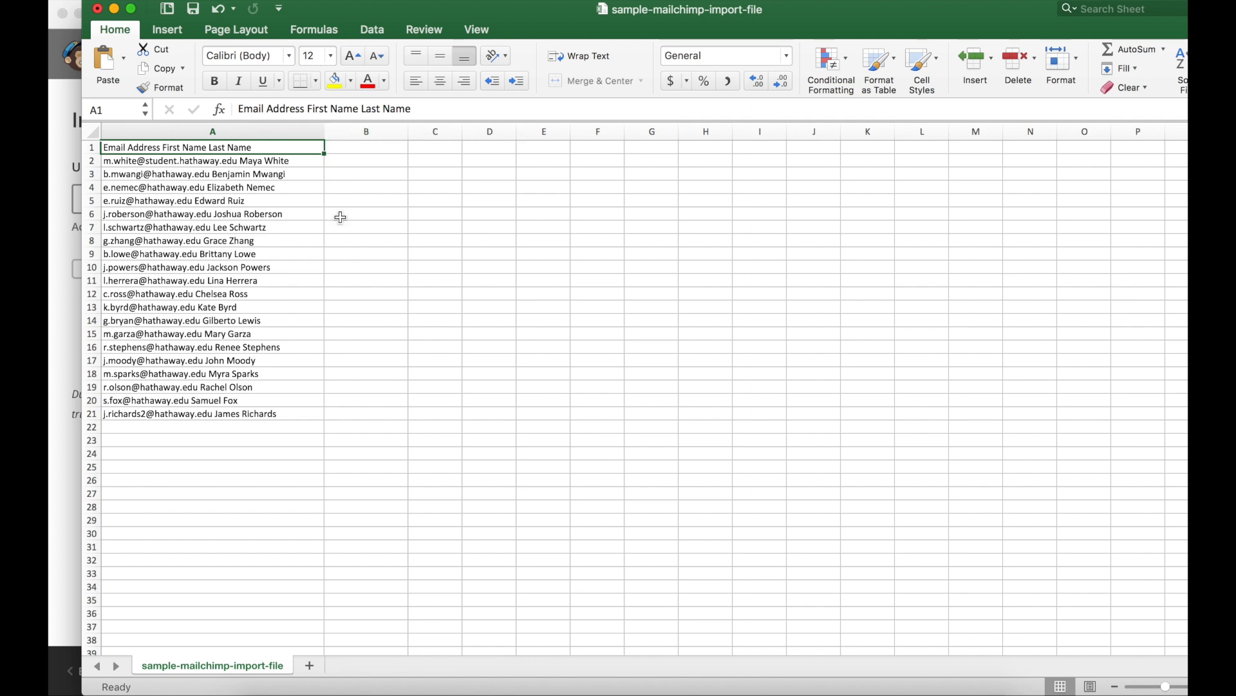
mouse_move(155, 121)
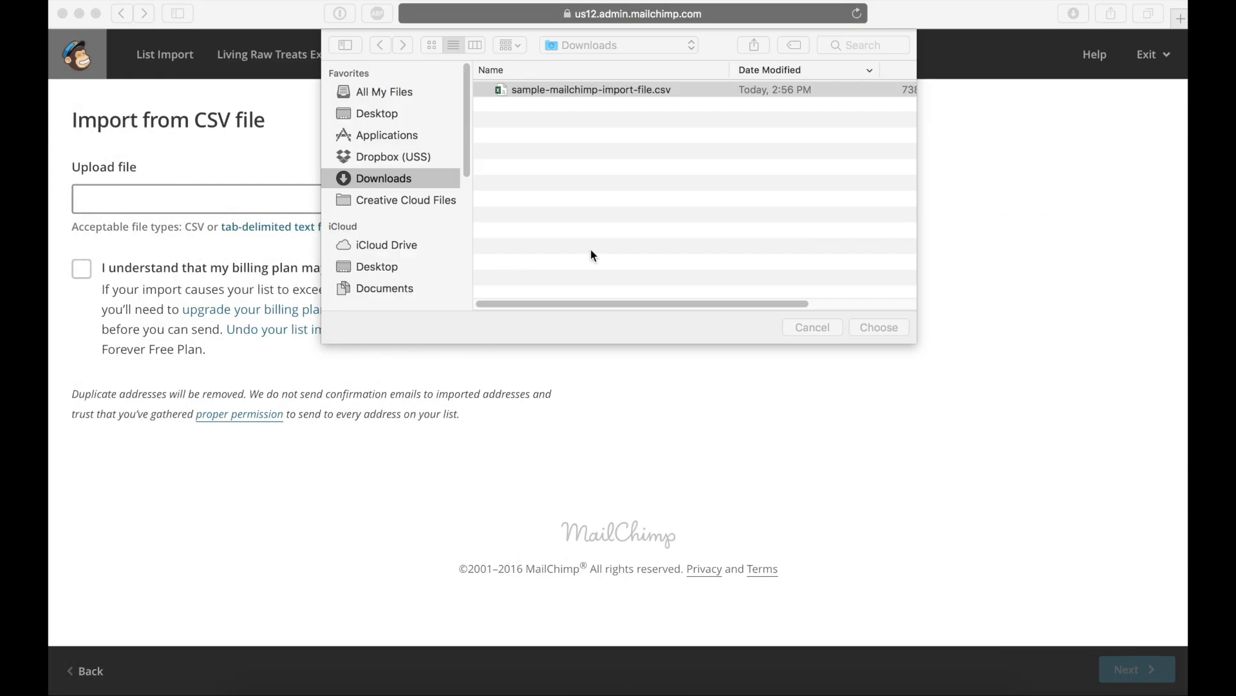
- Upload sample-mailchimp-import-file.csv, acknowledge the billing-plan upgrade and continue to column matching
left_click(879, 327)
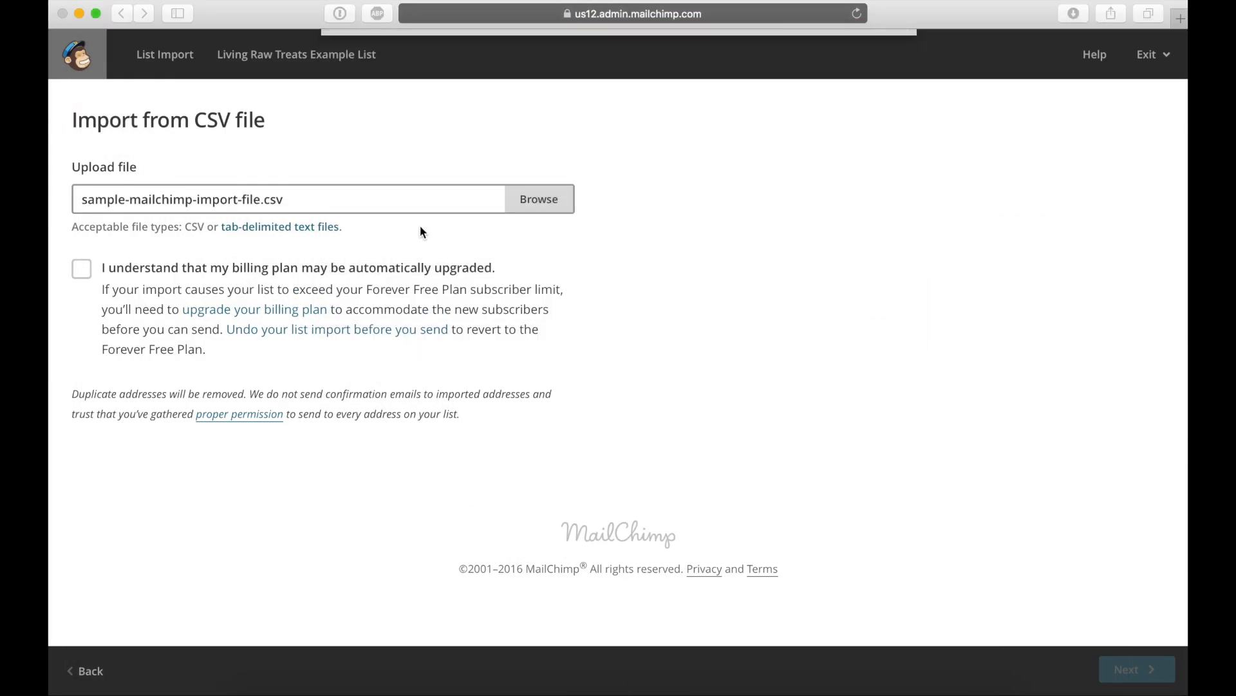
left_click(80, 269)
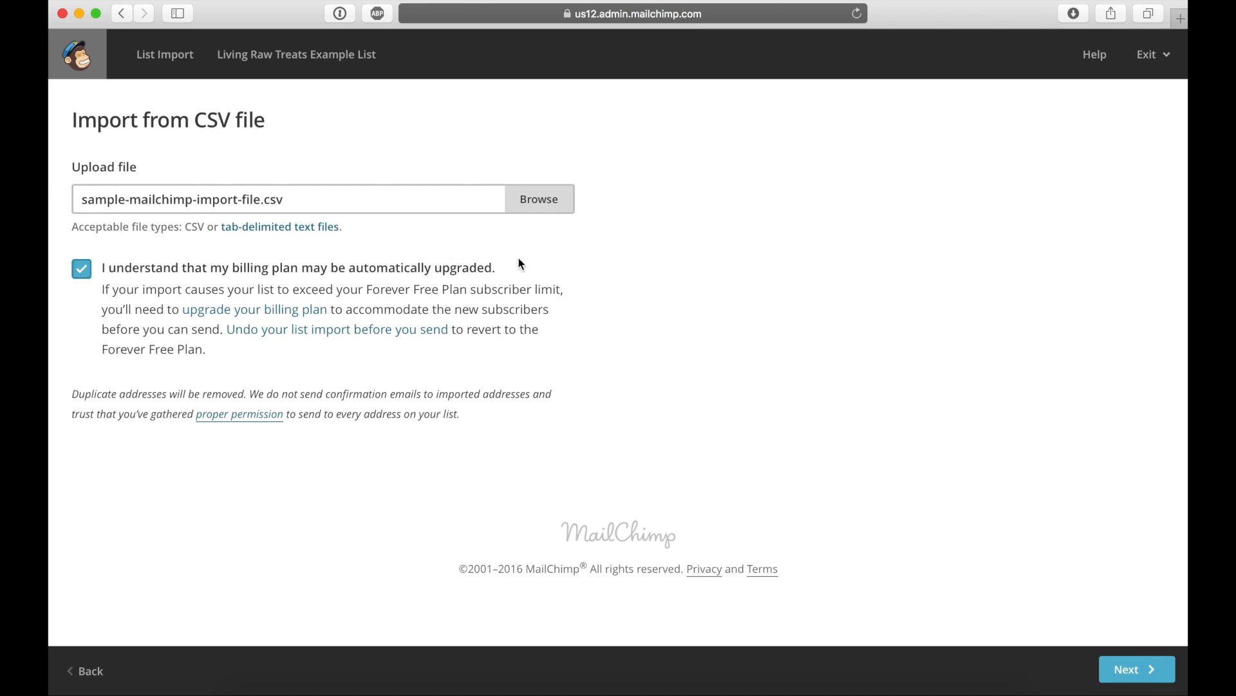
mouse_move(443, 230)
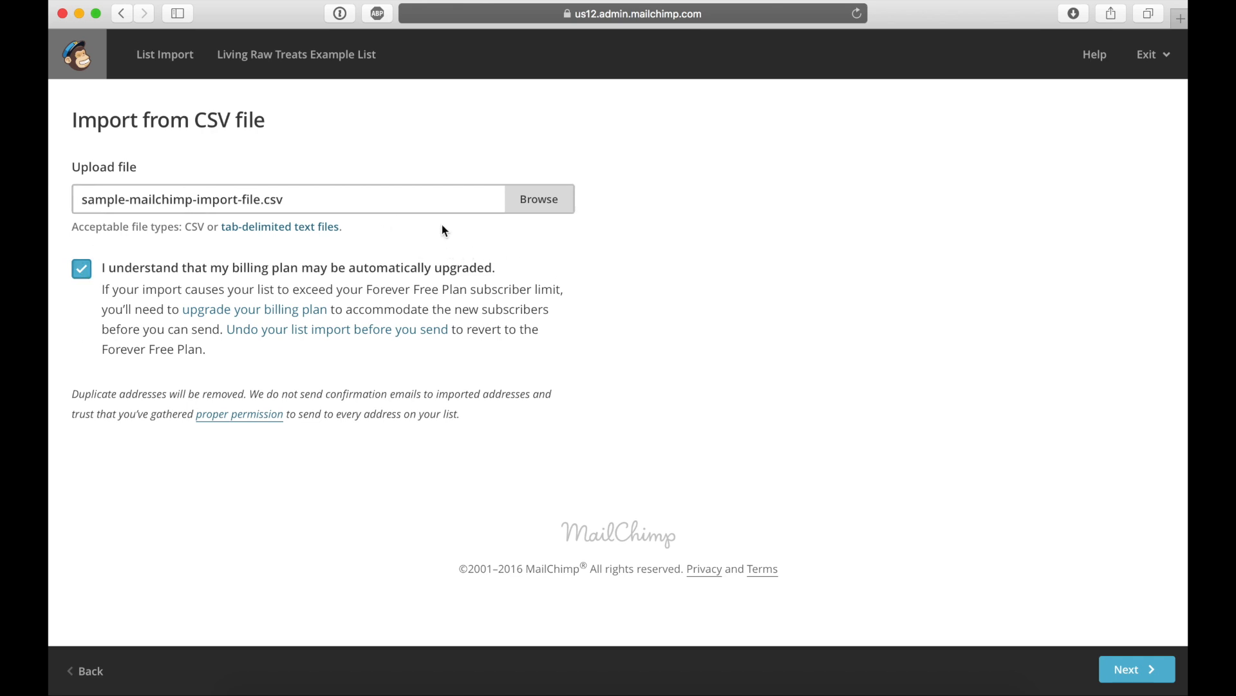
mouse_move(328, 237)
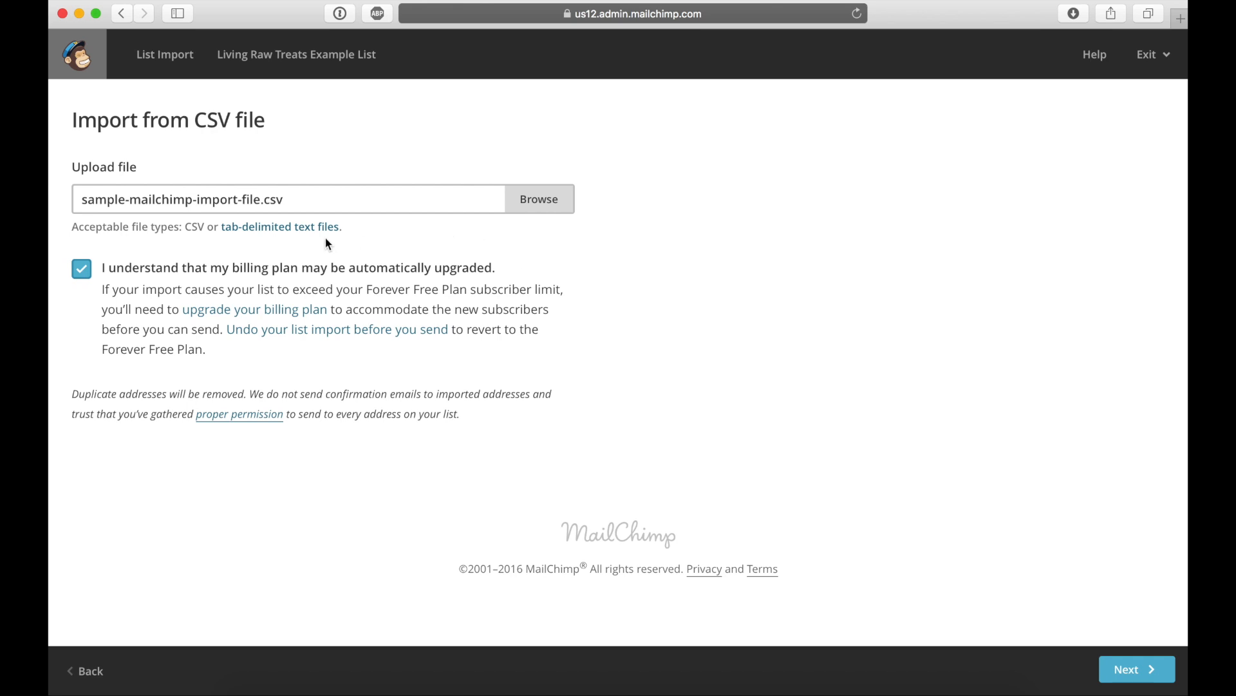
mouse_move(63, 246)
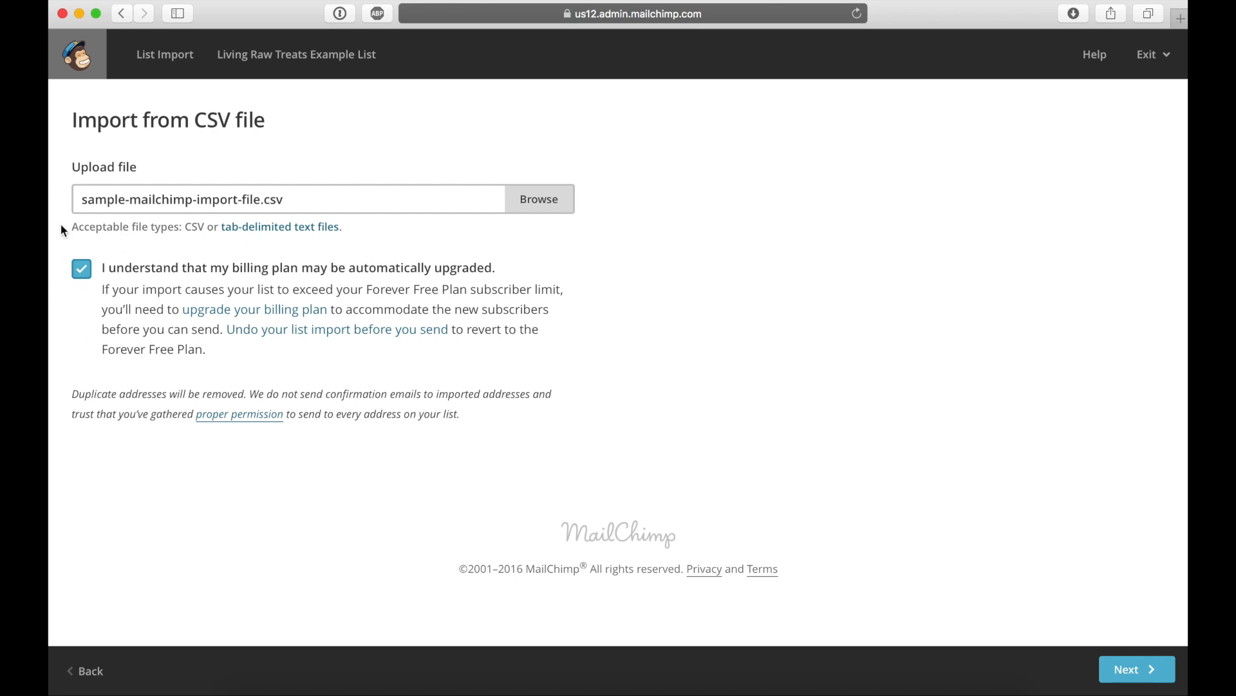
mouse_move(265, 283)
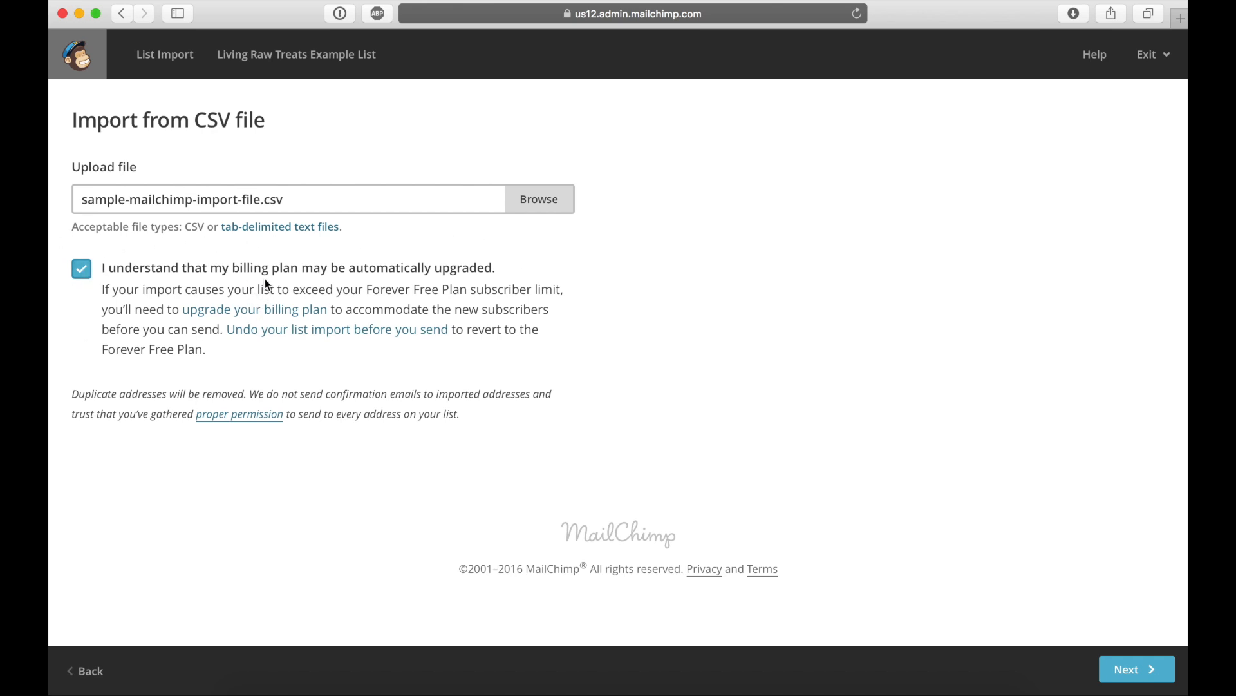
mouse_move(62, 227)
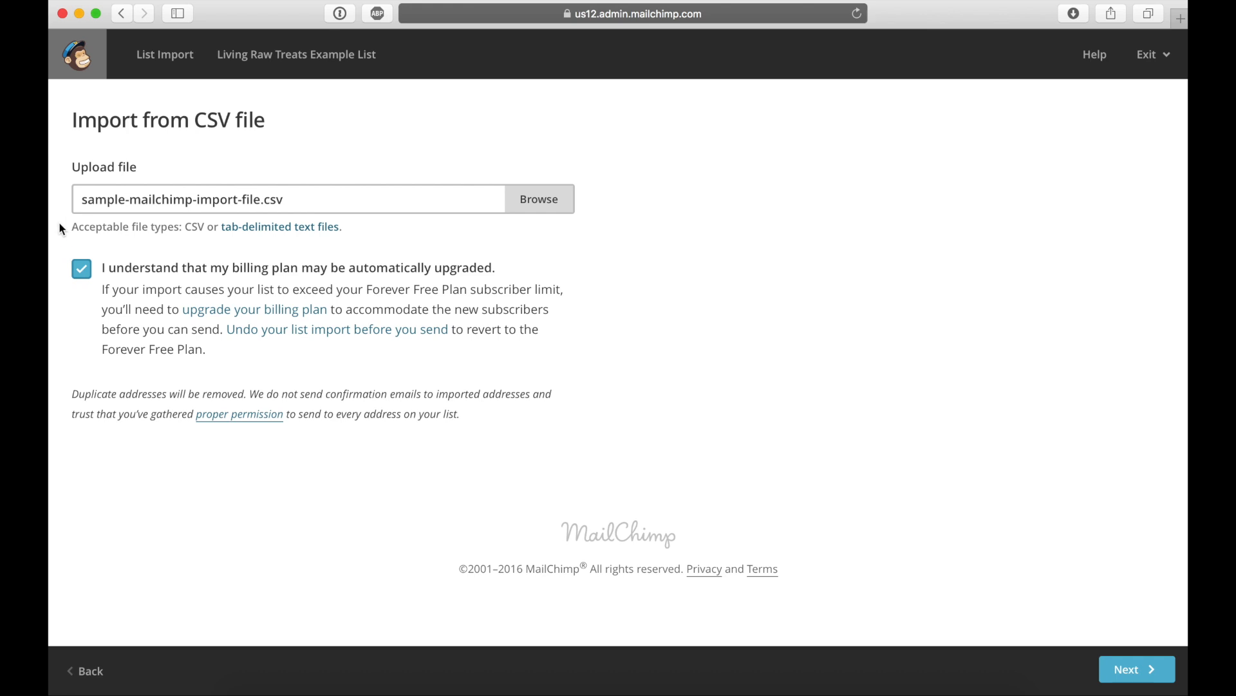
mouse_move(107, 261)
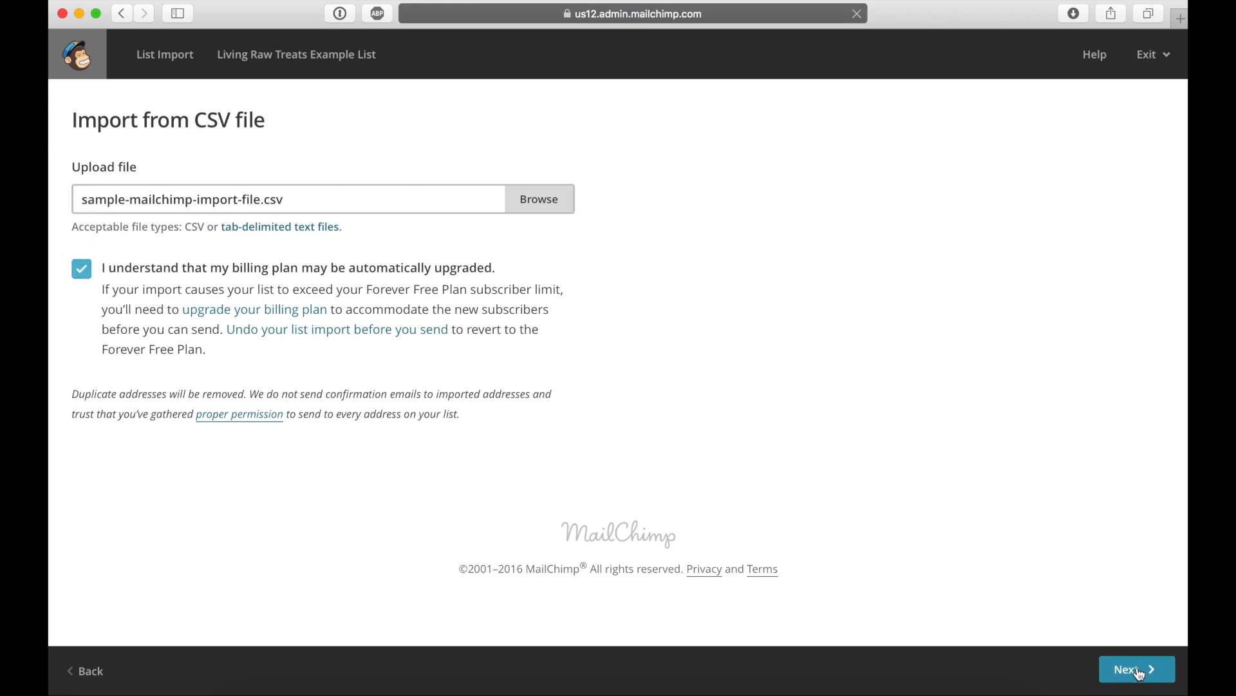
left_click(1136, 686)
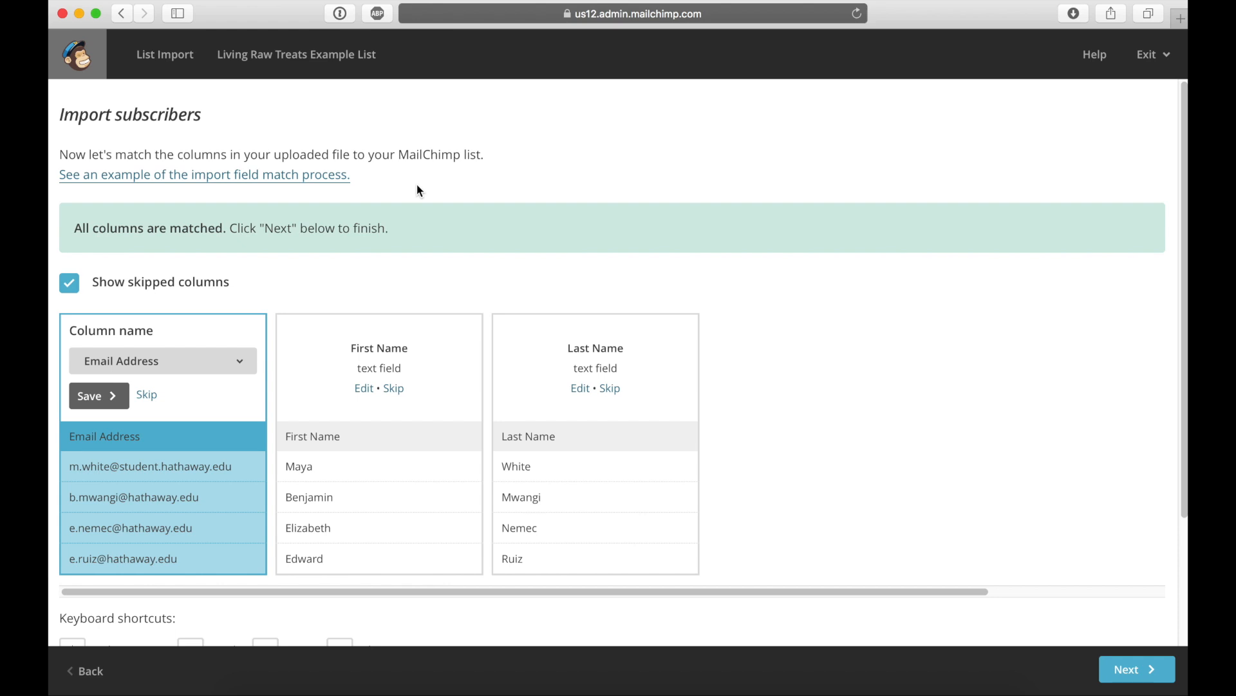
mouse_move(443, 185)
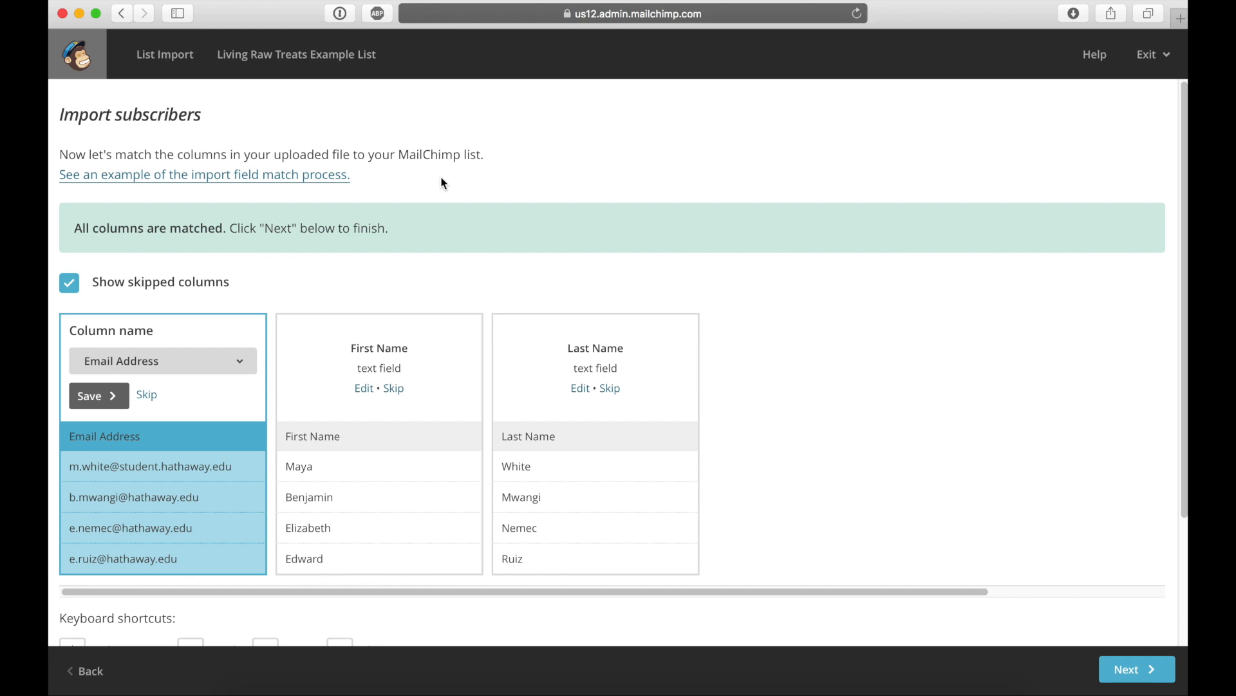
mouse_move(369, 255)
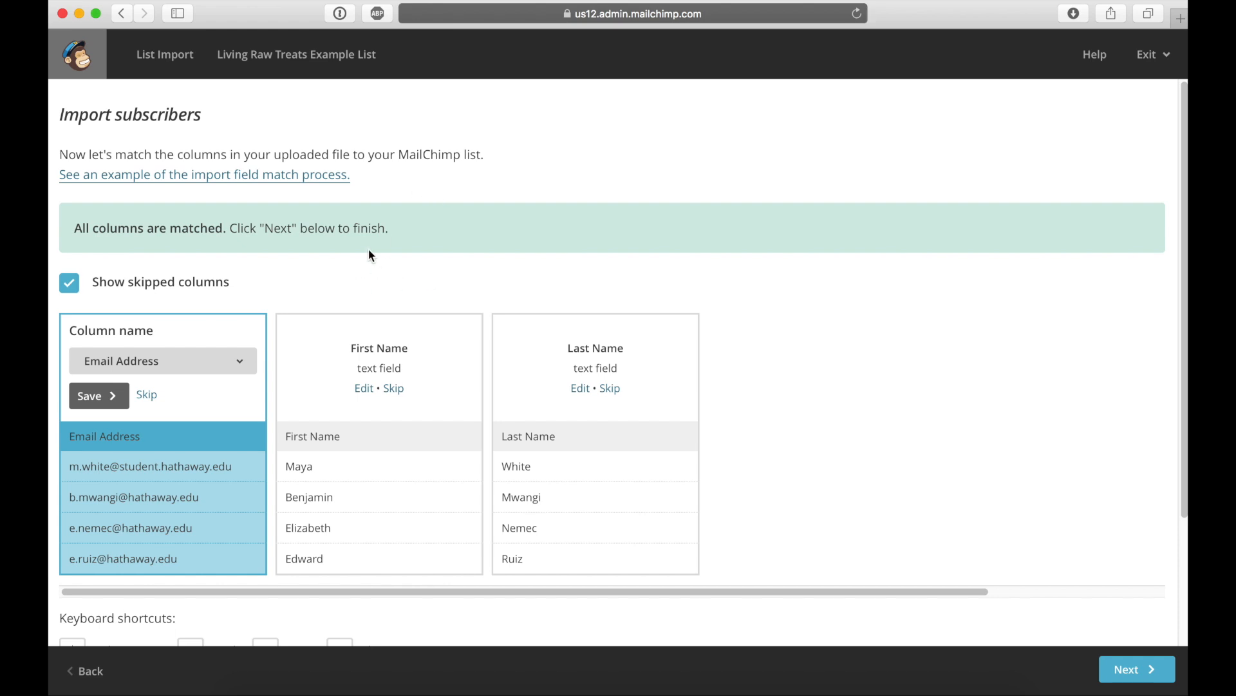
- Confirm the Email Address and First Name column matches
scroll("down", 3)
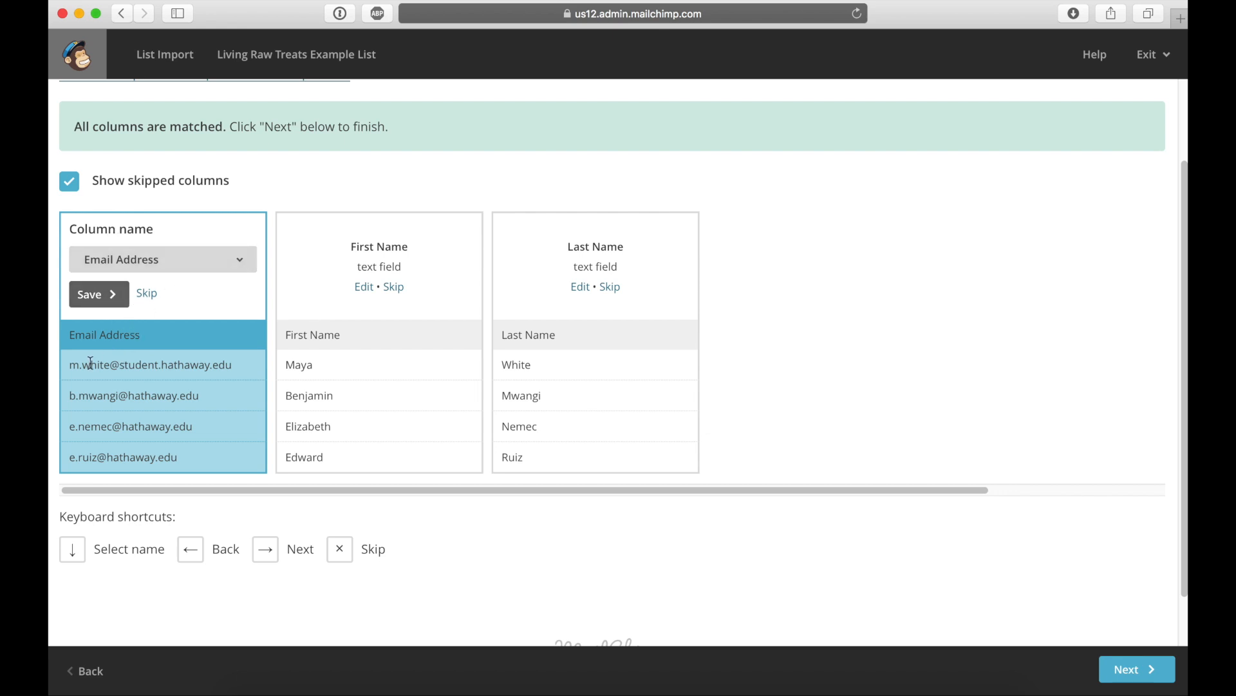
mouse_move(69, 369)
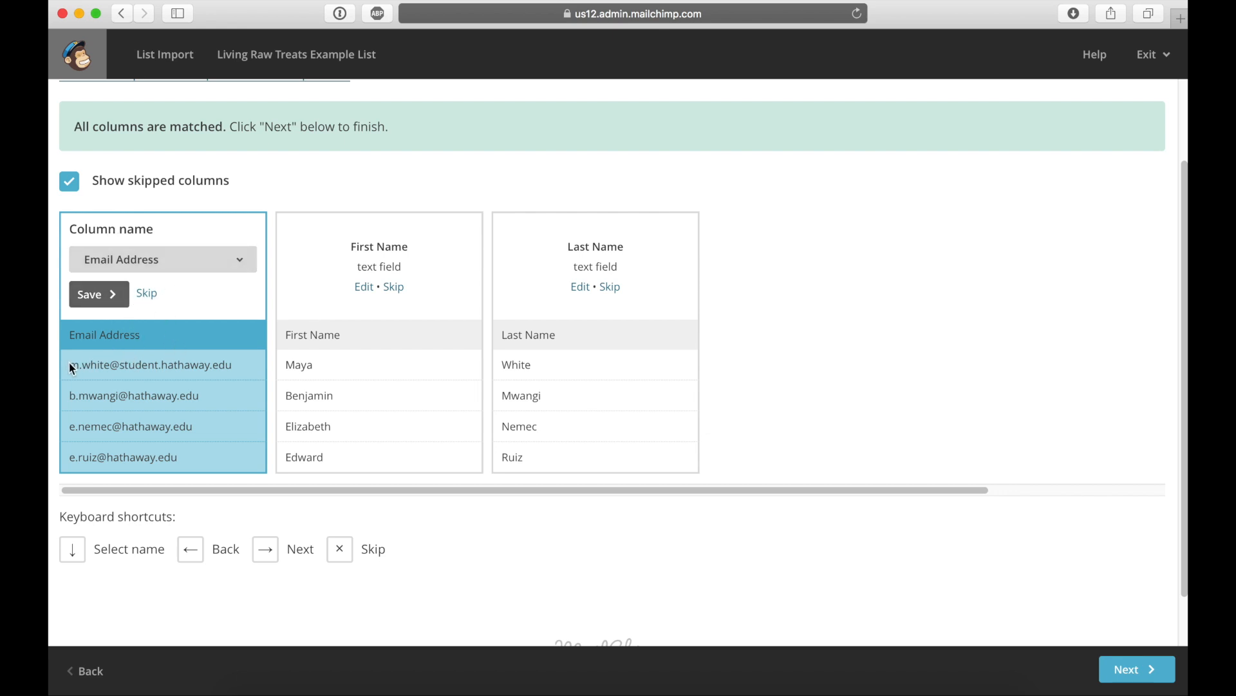
scroll("down", 3)
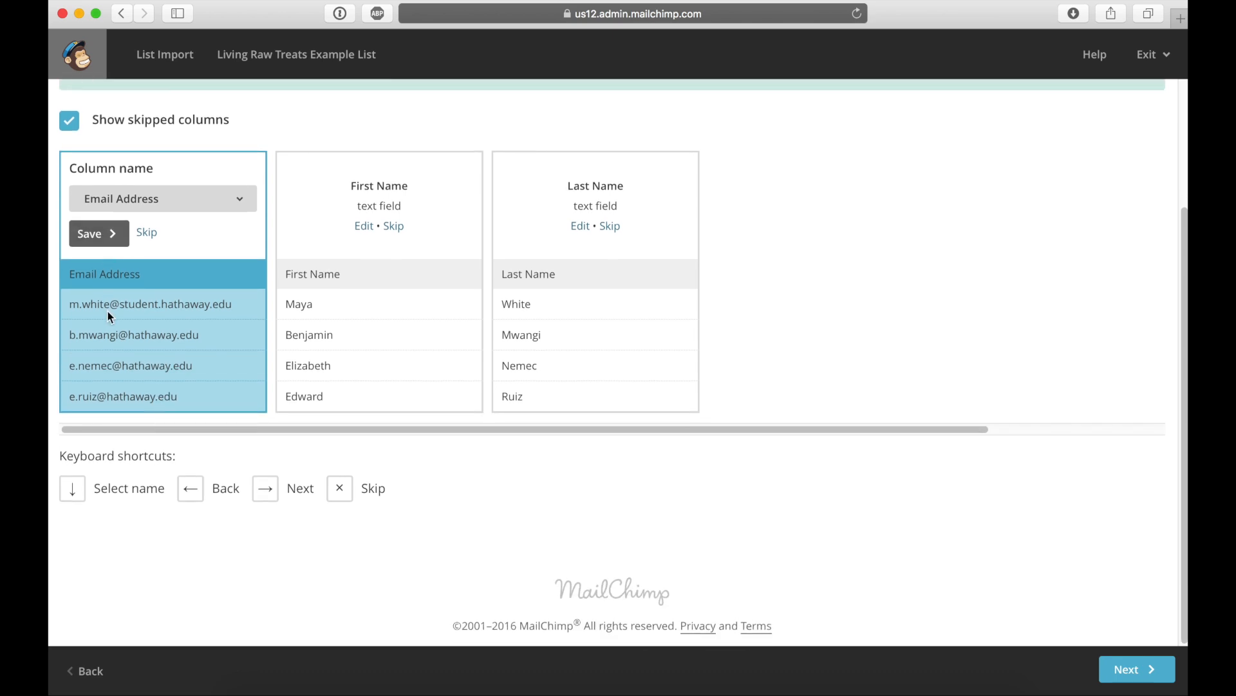
mouse_move(110, 232)
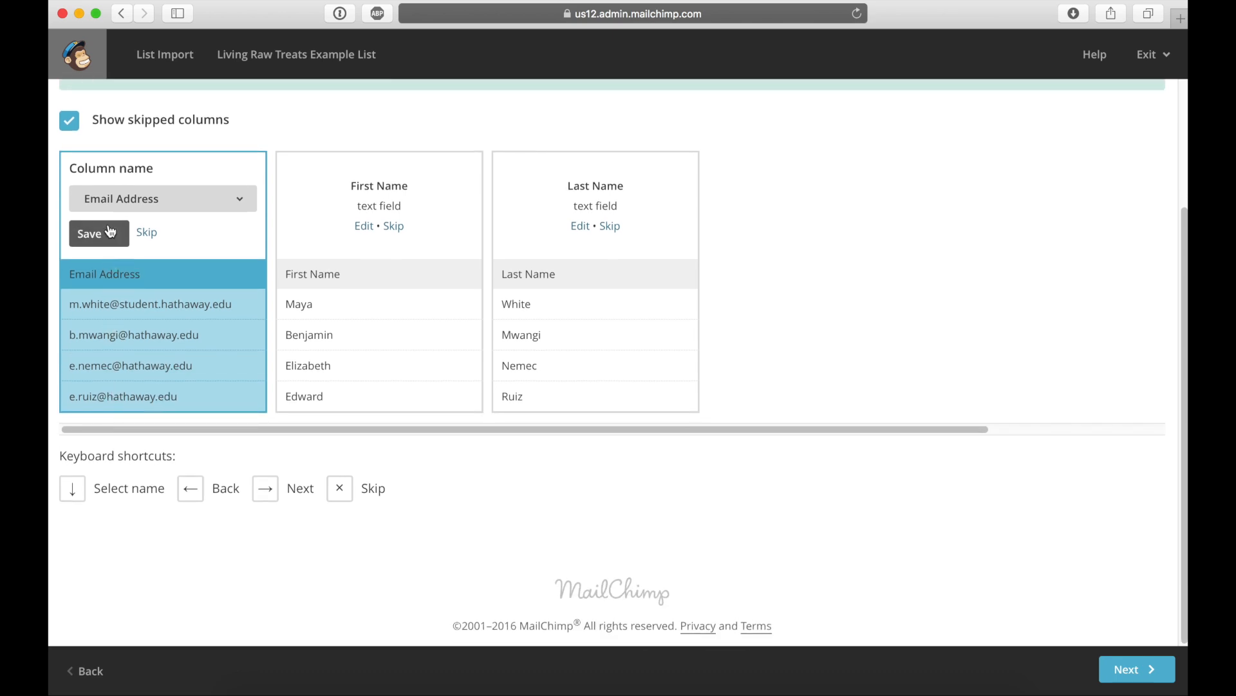
left_click(91, 233)
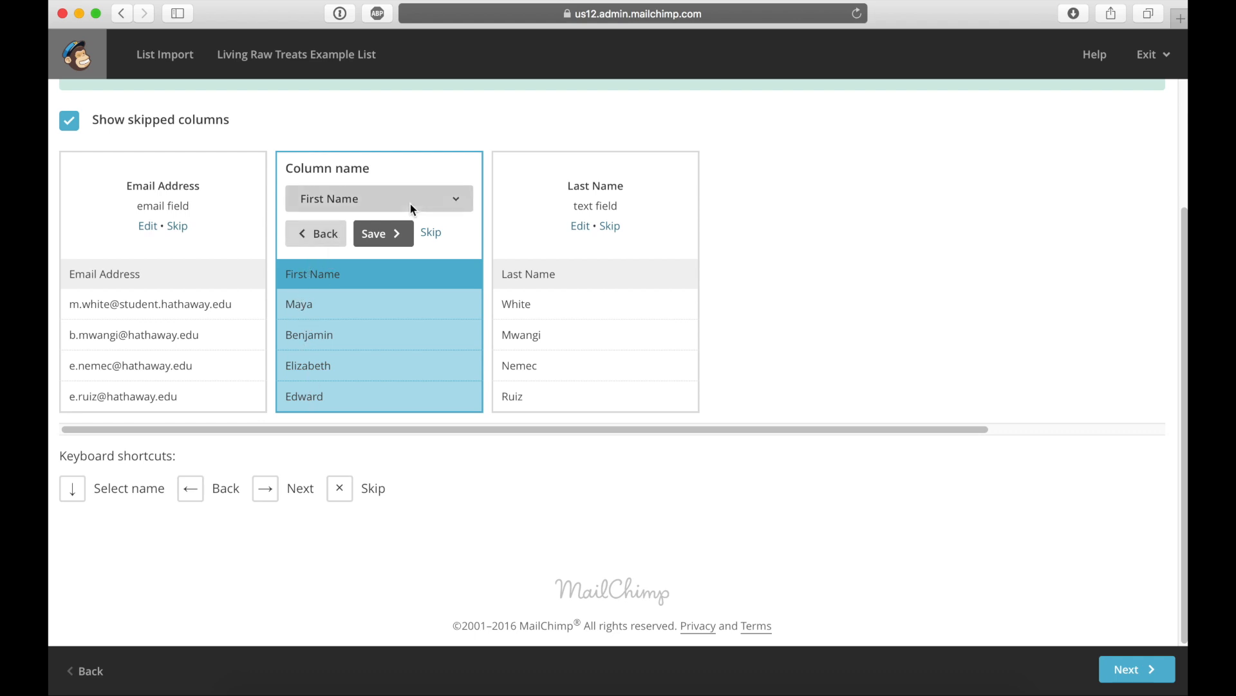
left_click(383, 234)
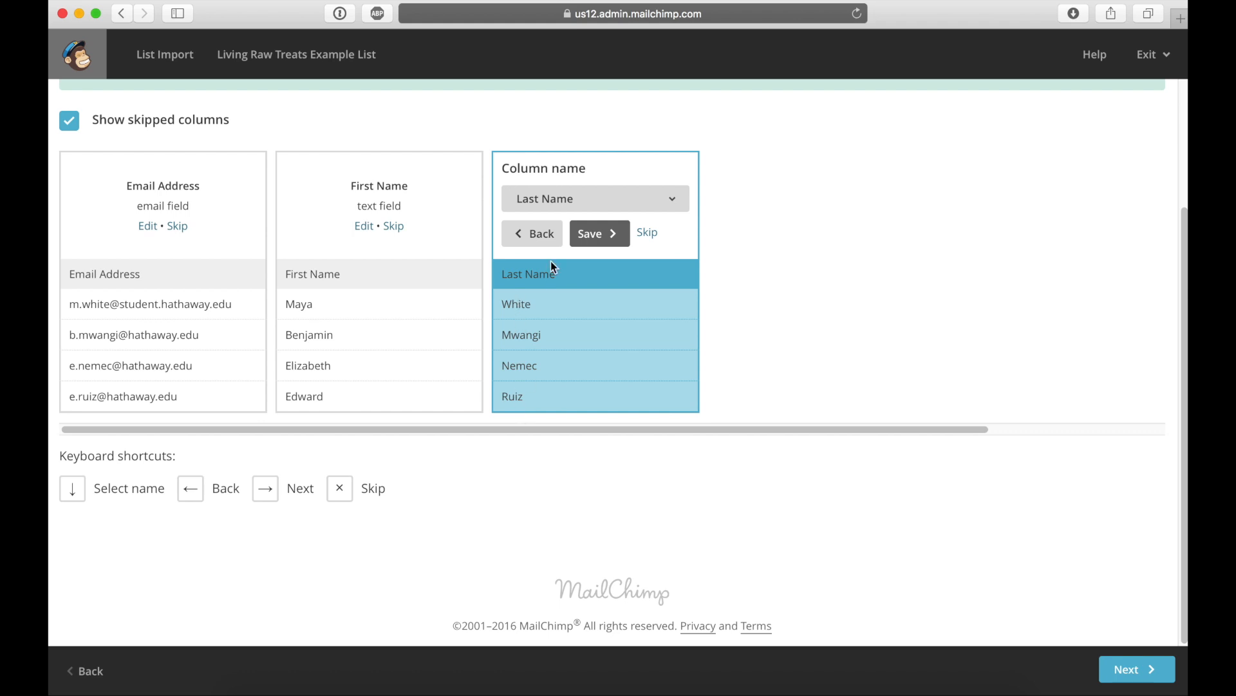
mouse_move(529, 329)
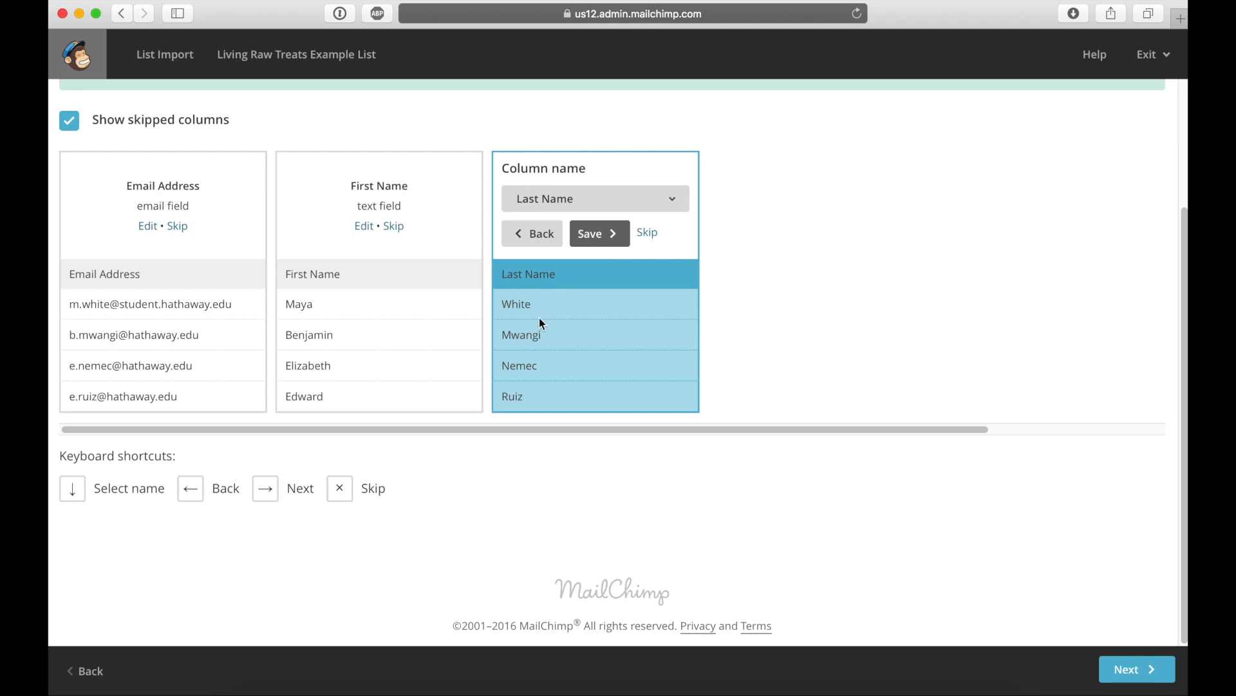
mouse_move(515, 303)
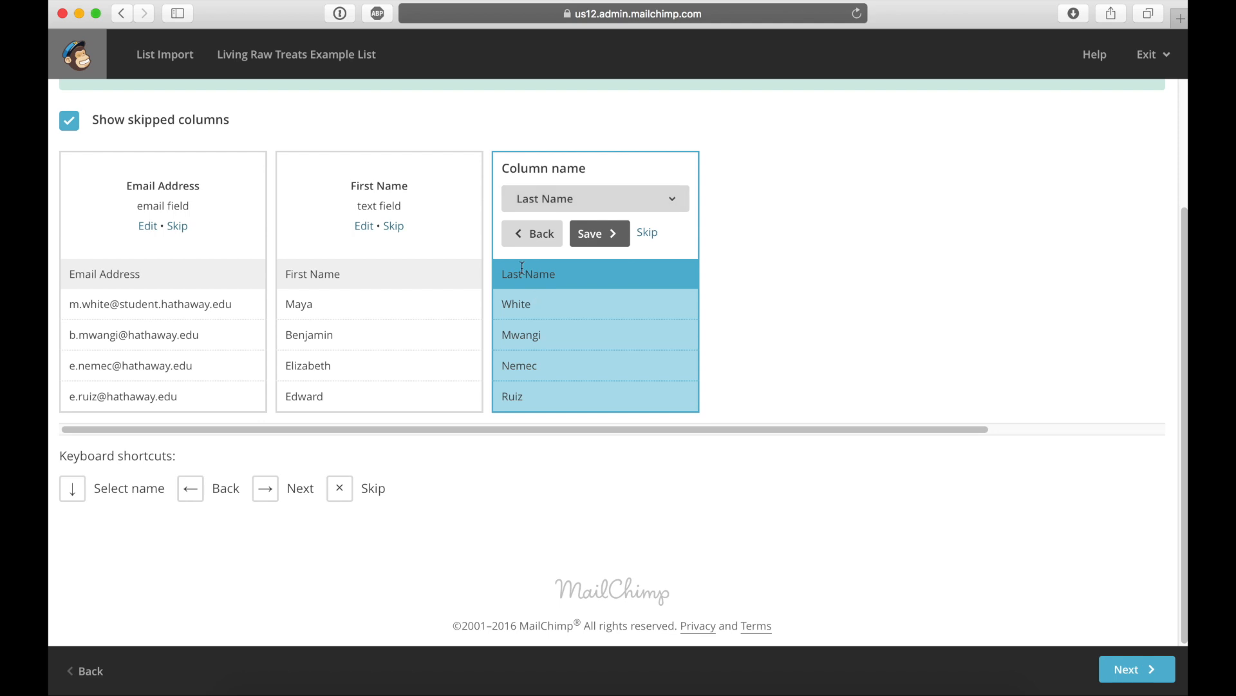
- Try a new 'Address' field for the Last Name column, cancel it, and confirm the Last Name match
left_click(595, 198)
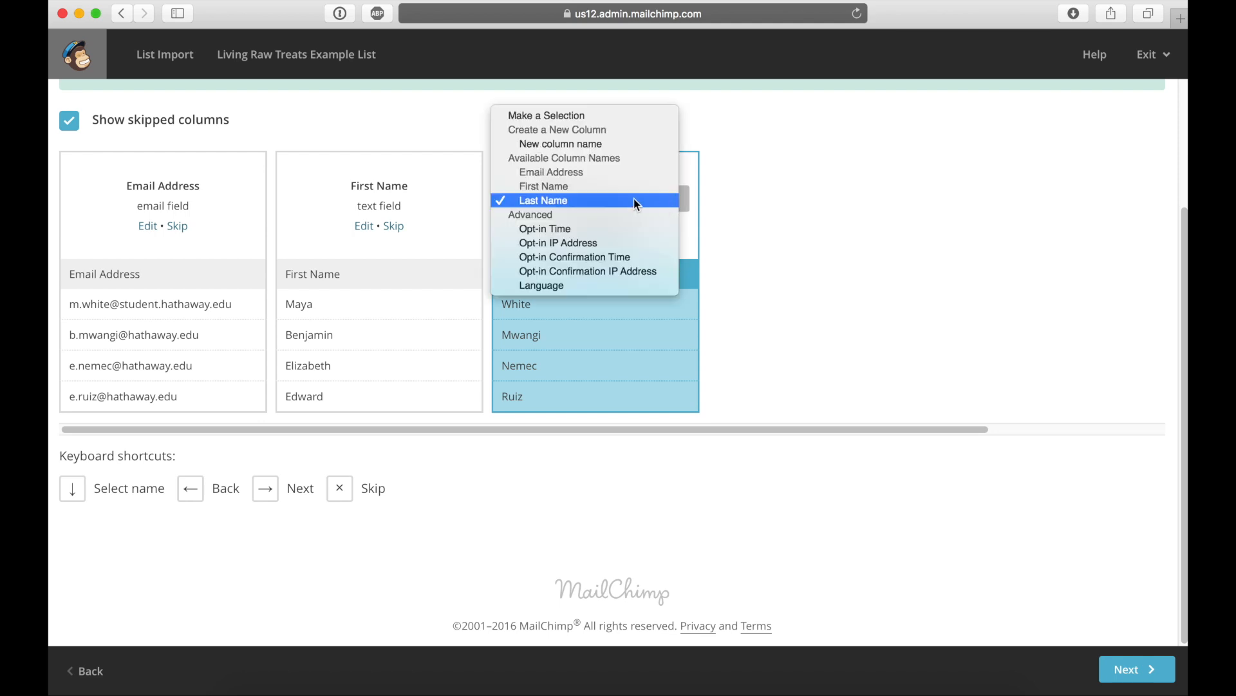
mouse_move(573, 145)
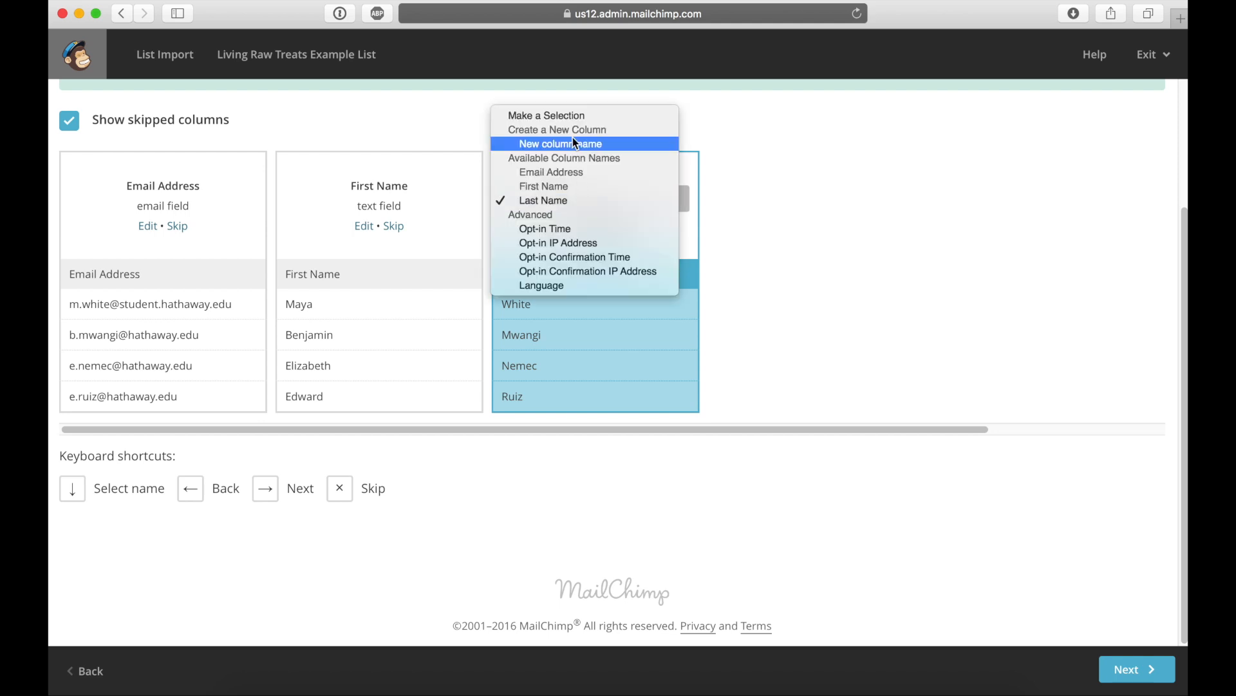
mouse_move(564, 243)
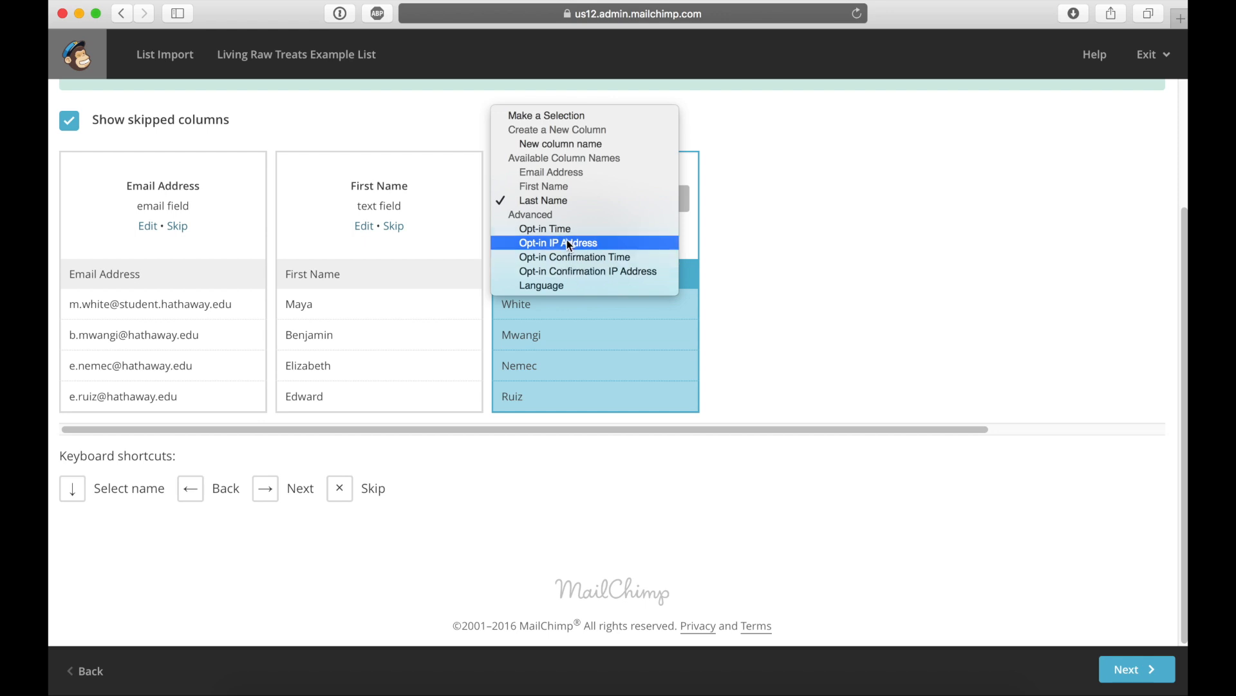
mouse_move(553, 149)
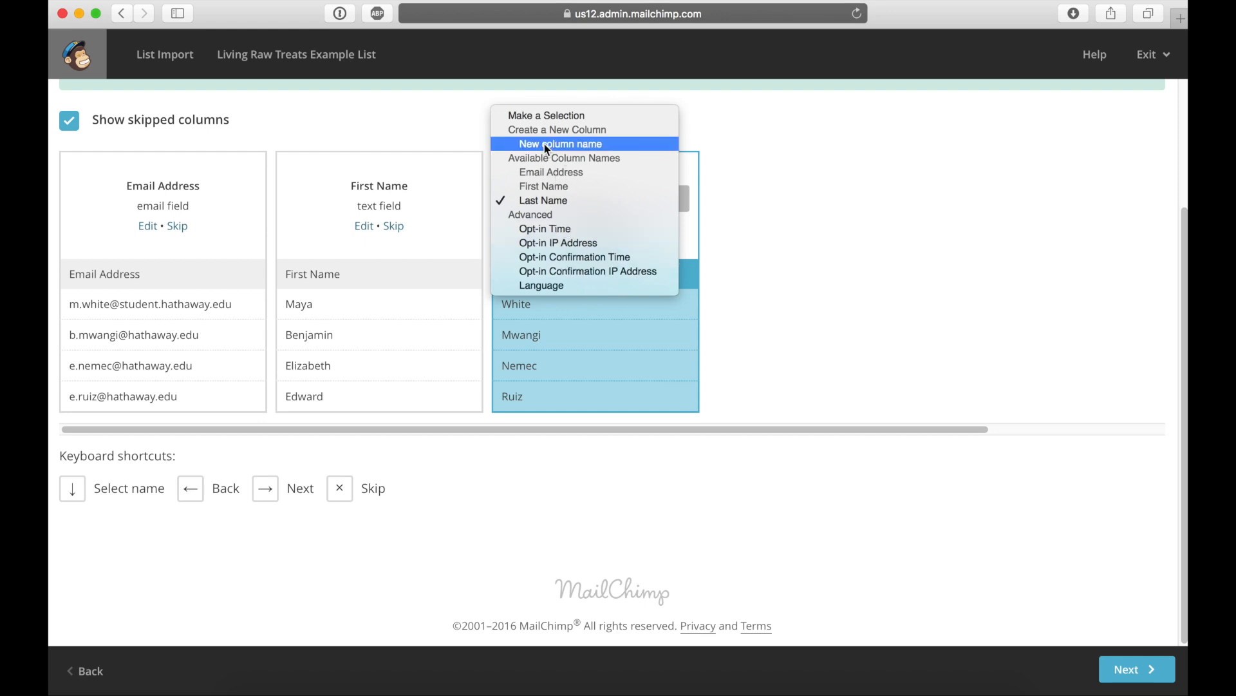
left_click(562, 144)
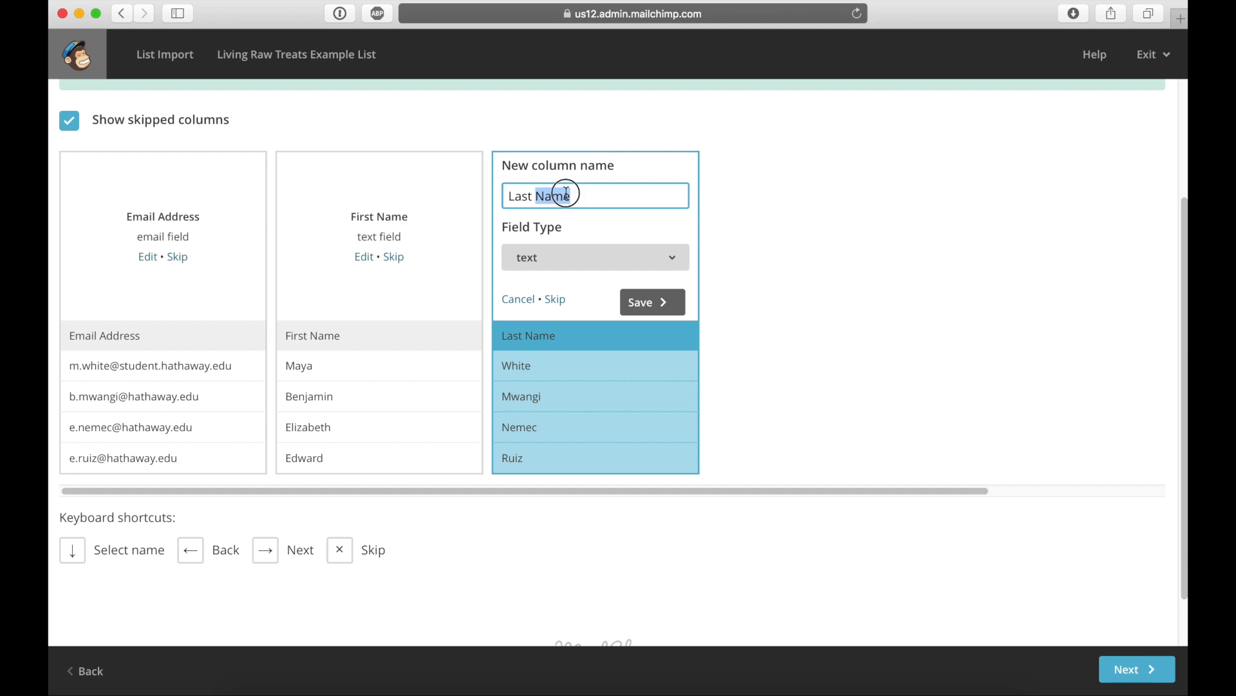
type("Address")
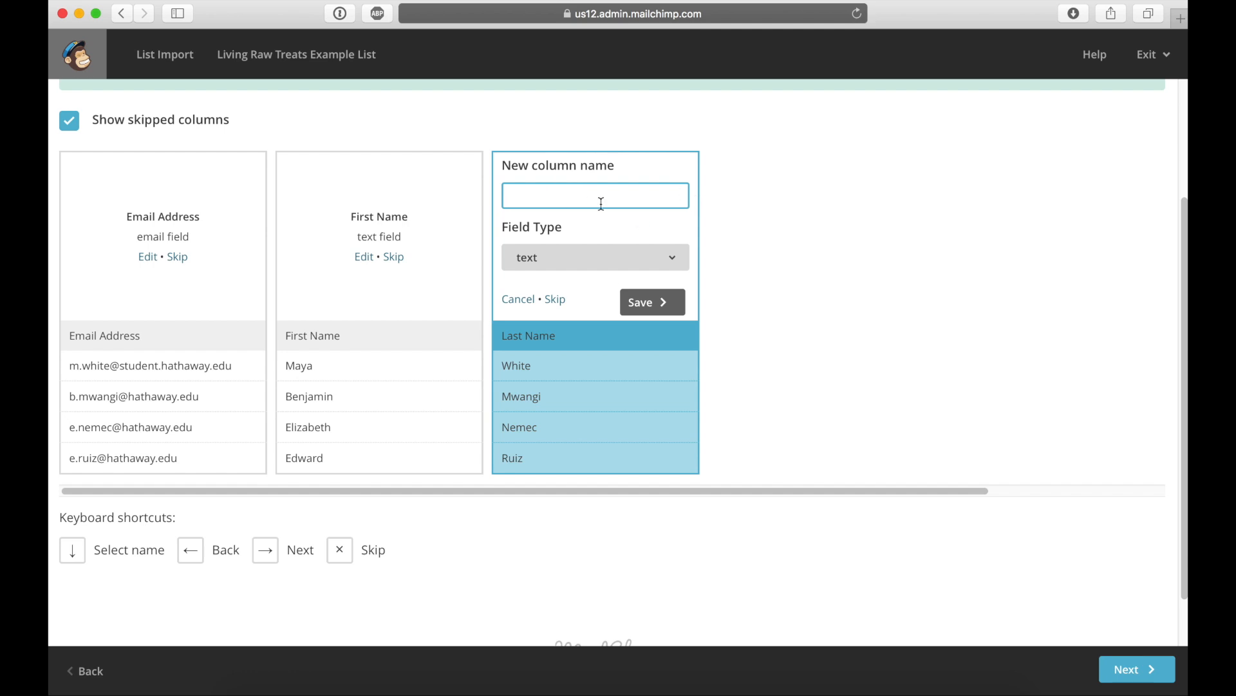
mouse_move(593, 175)
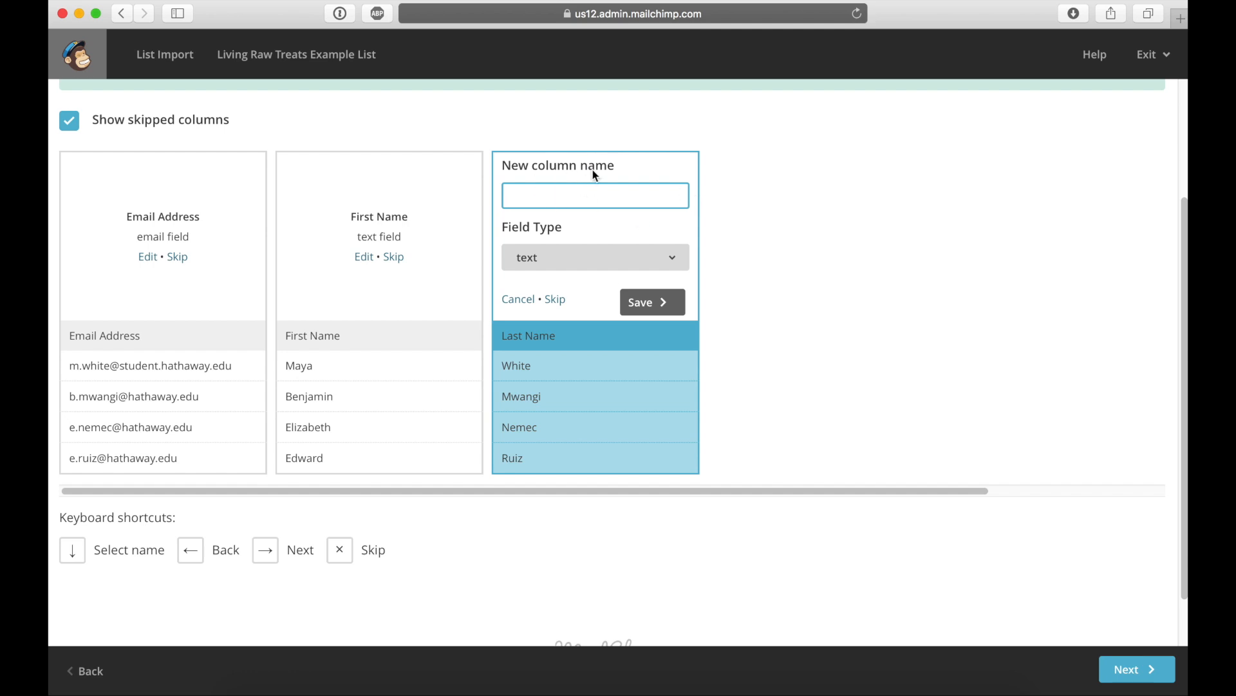
left_click(595, 256)
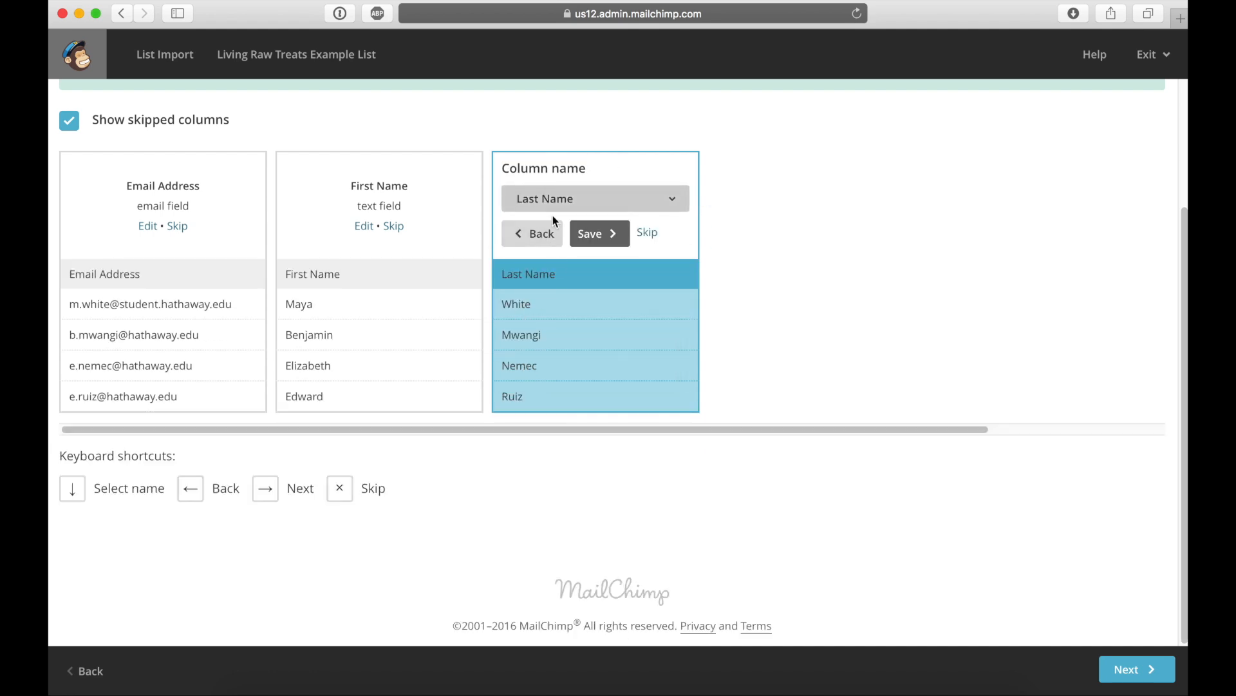
mouse_move(716, 314)
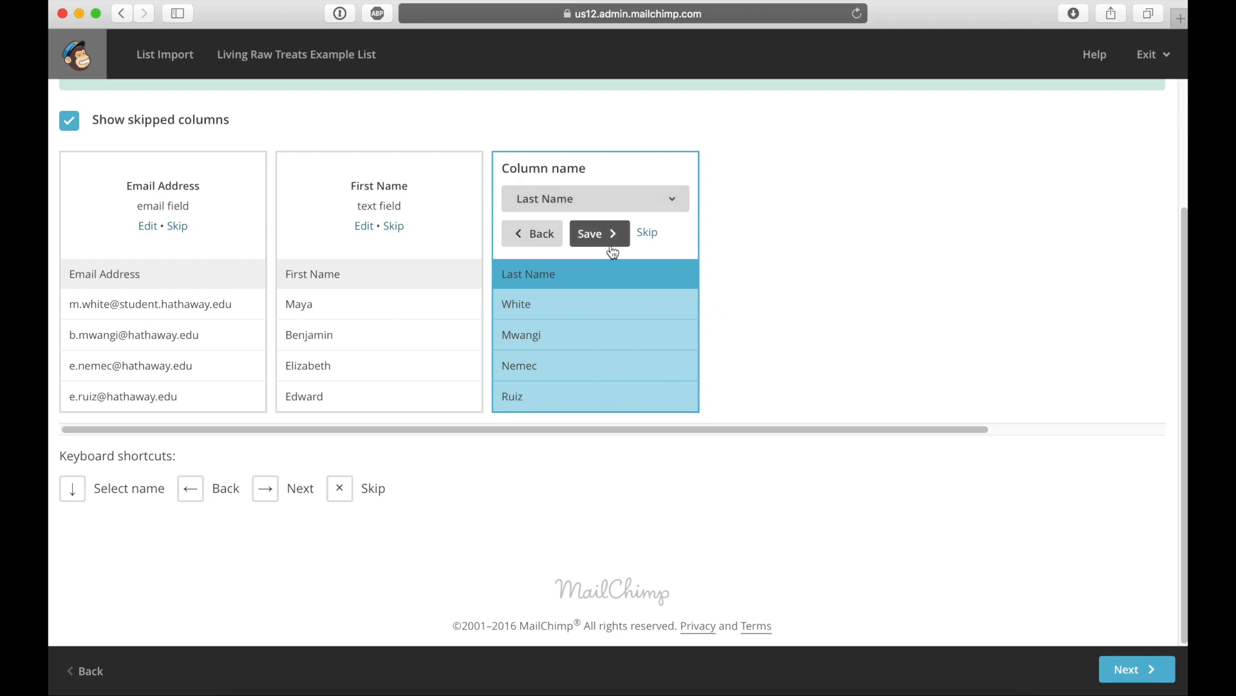
left_click(600, 233)
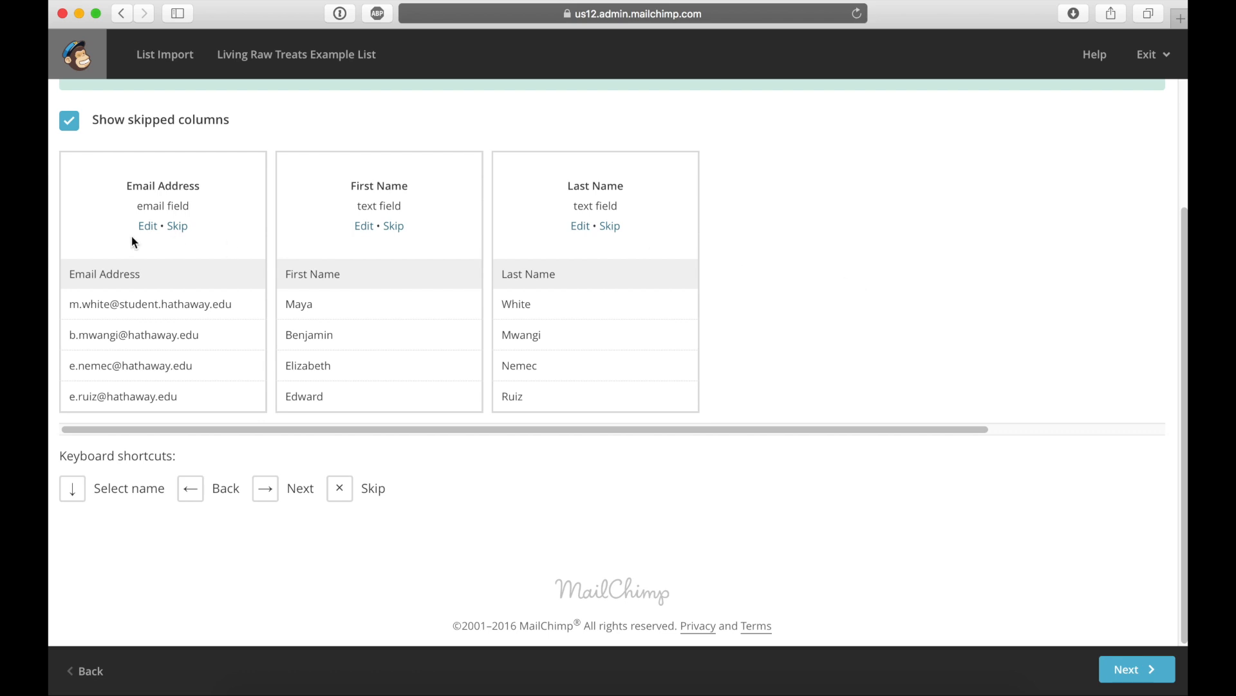
mouse_move(155, 173)
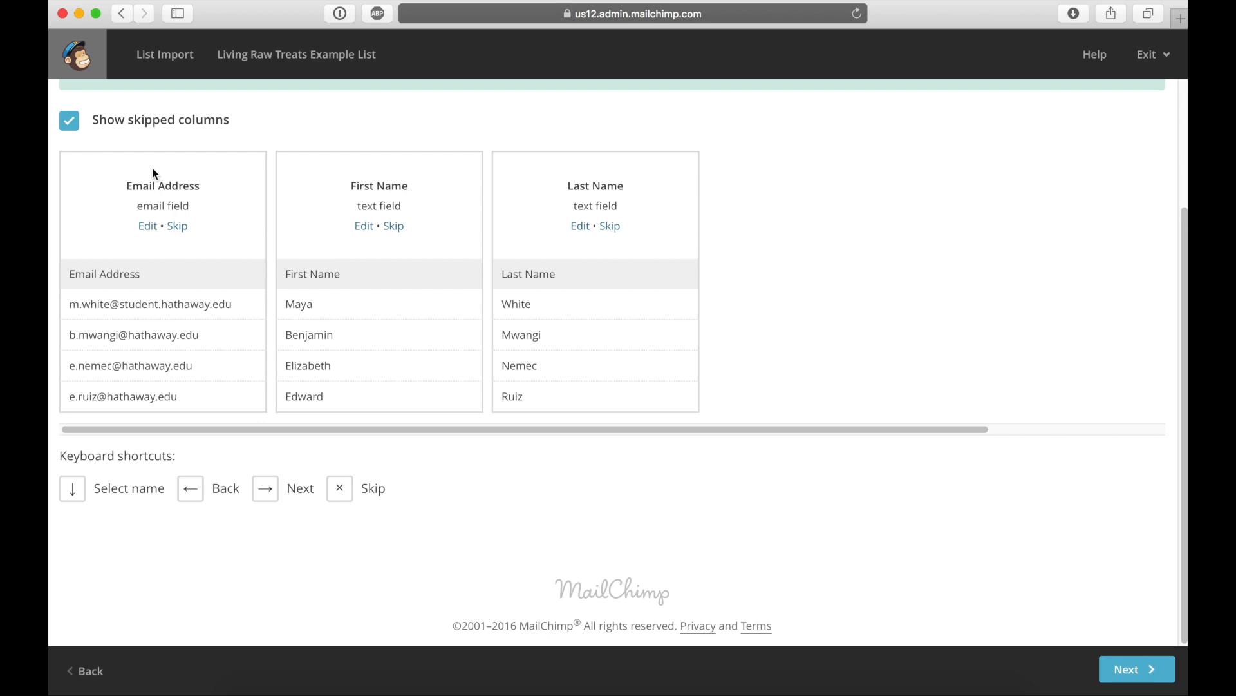
mouse_move(402, 183)
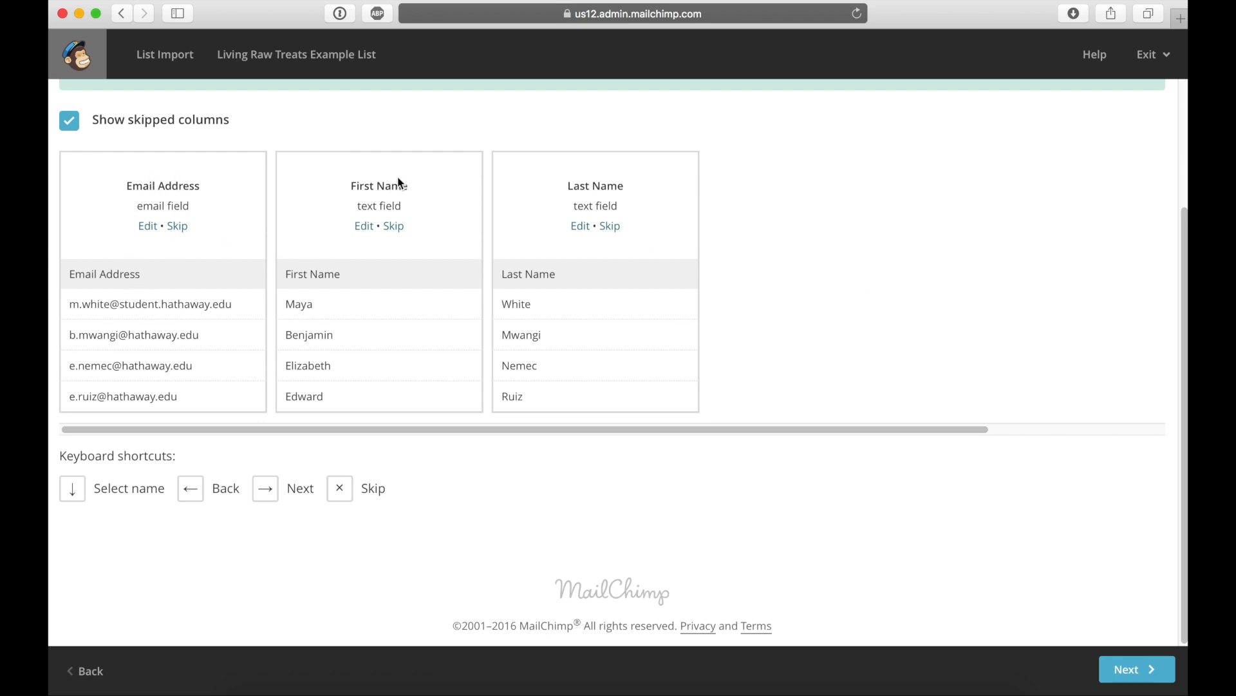
mouse_move(538, 309)
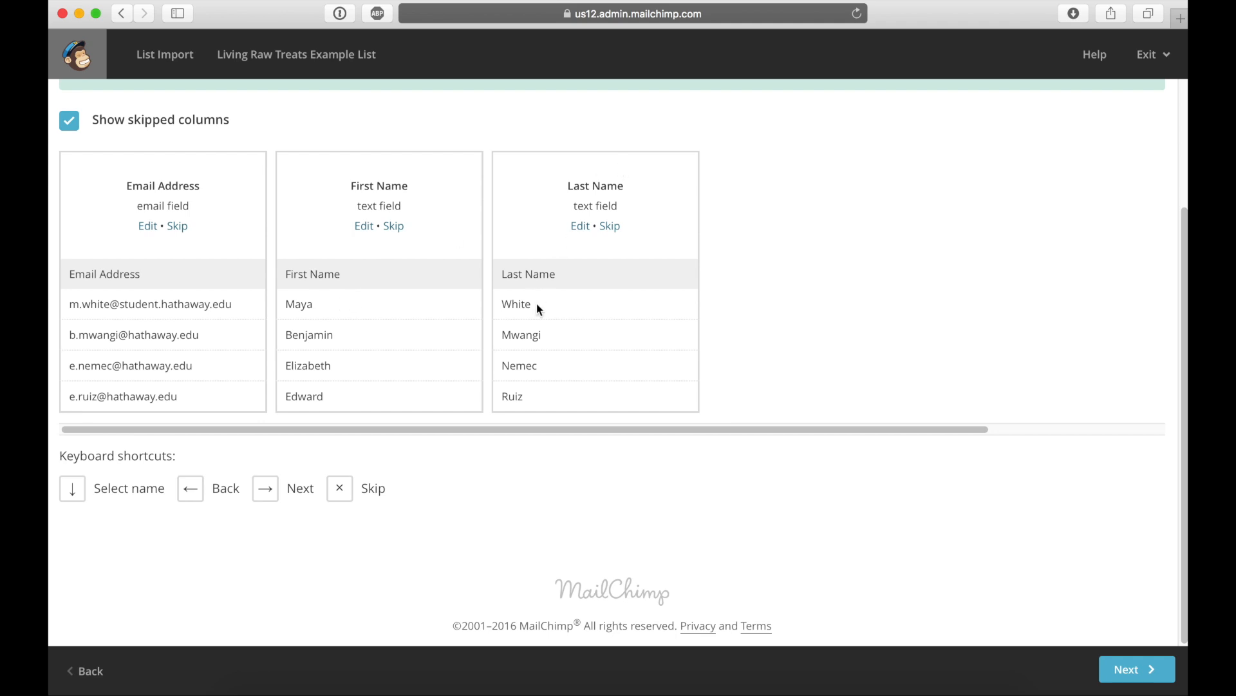
left_click(1137, 688)
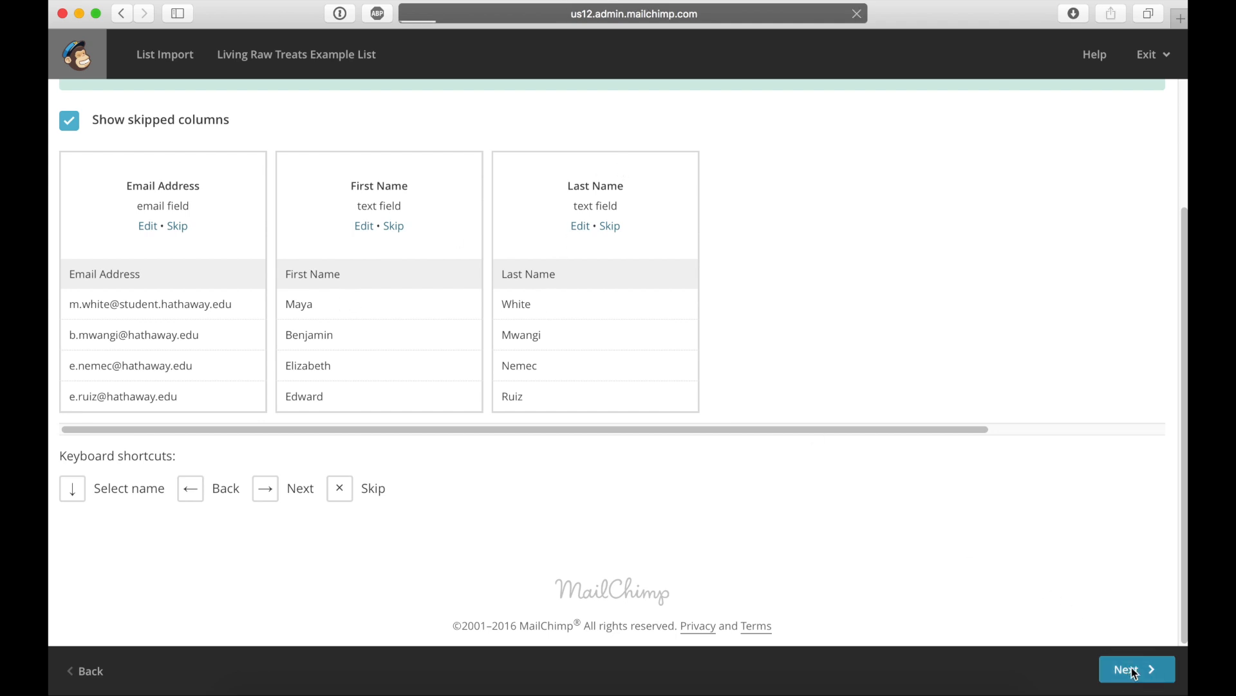
- Review all 3 columns, categorise contacts as Subscribed and run the import
left_click(1126, 687)
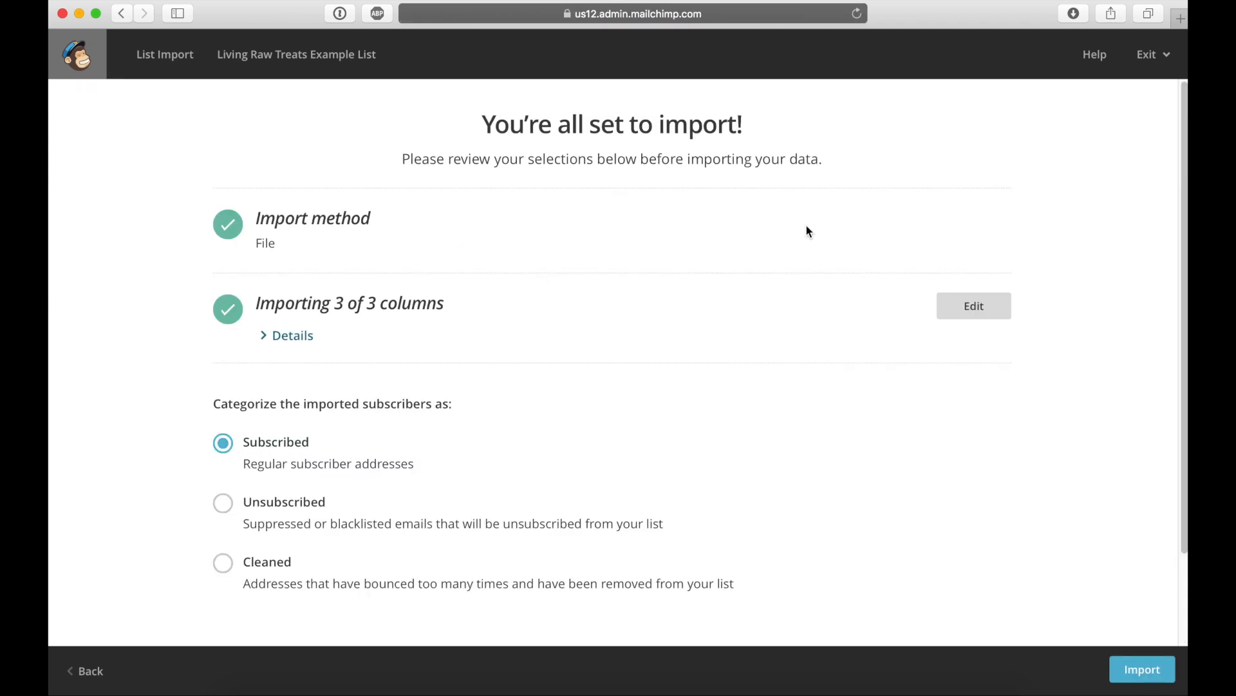
mouse_move(525, 170)
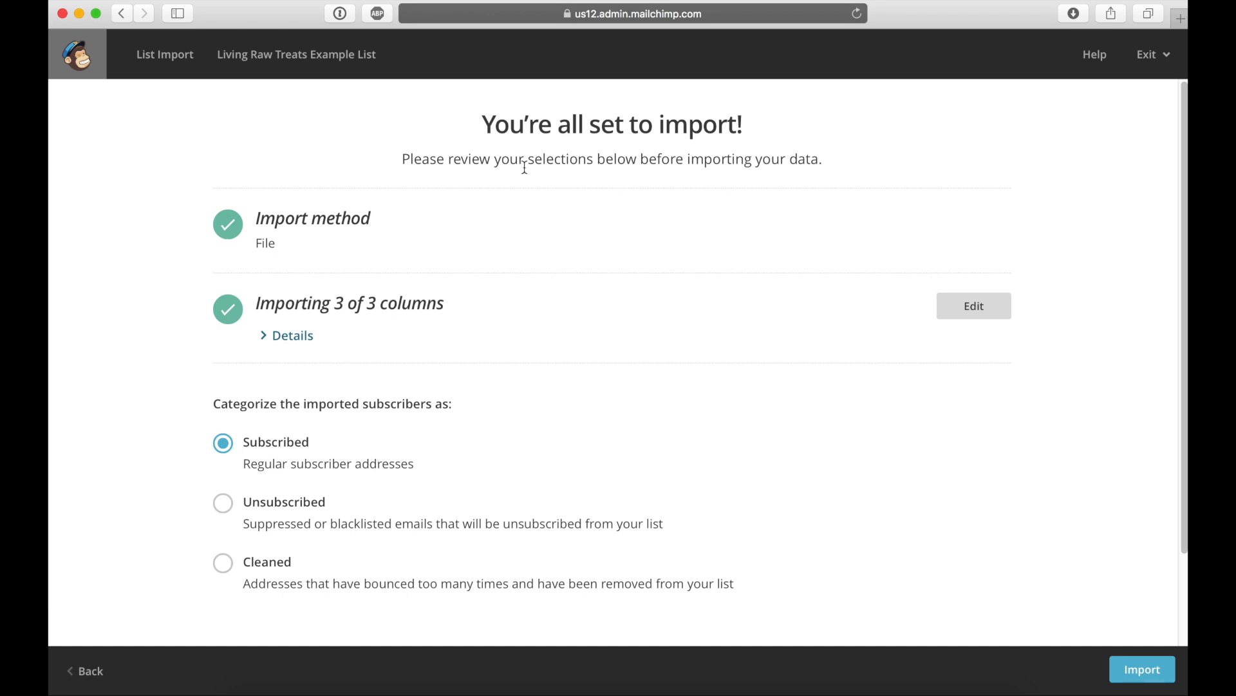
mouse_move(210, 177)
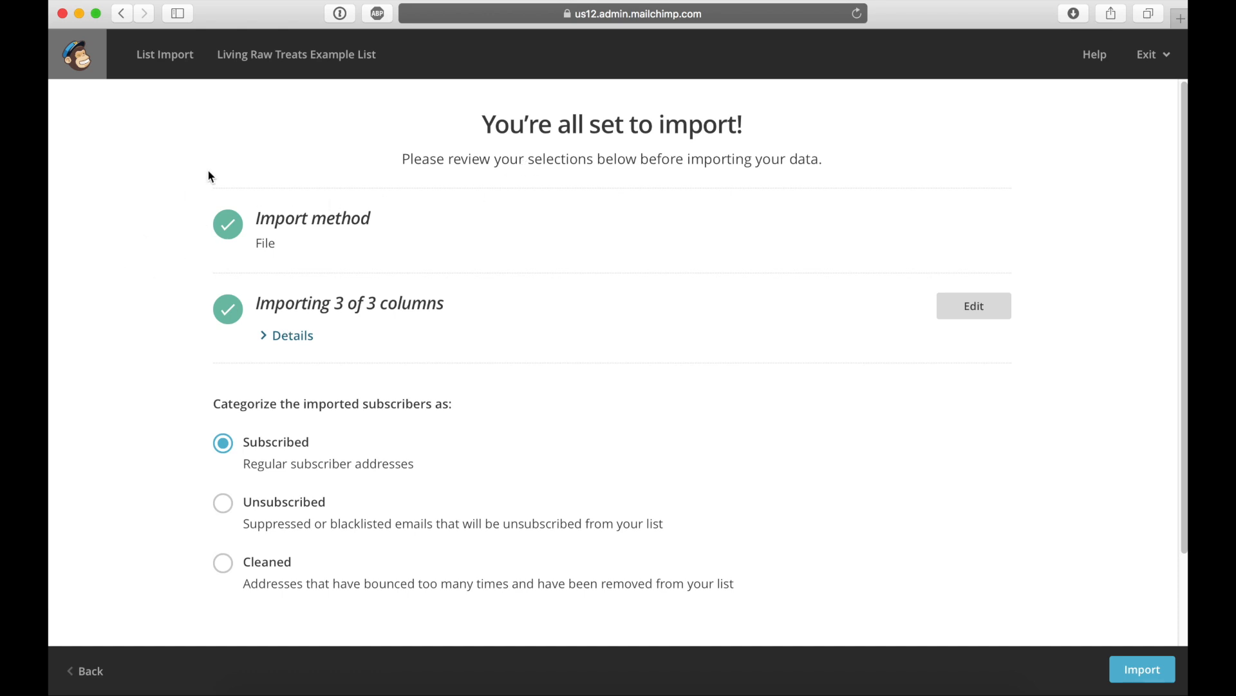
scroll("down", 3)
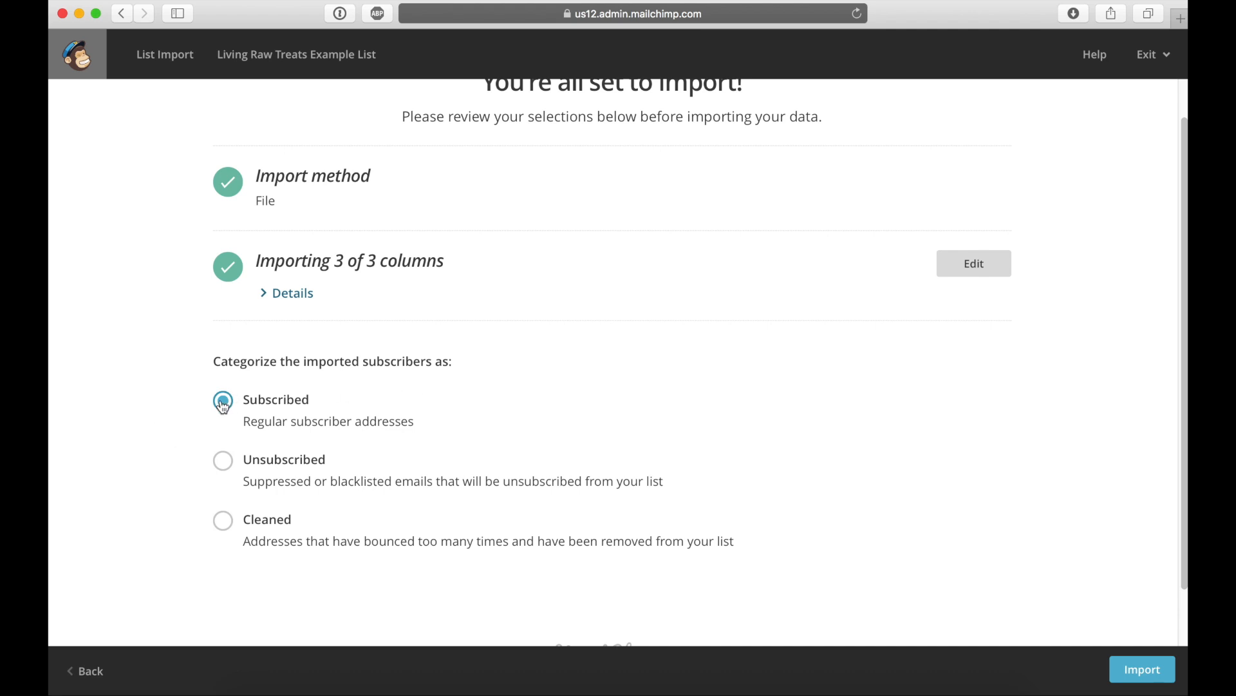
left_click(223, 399)
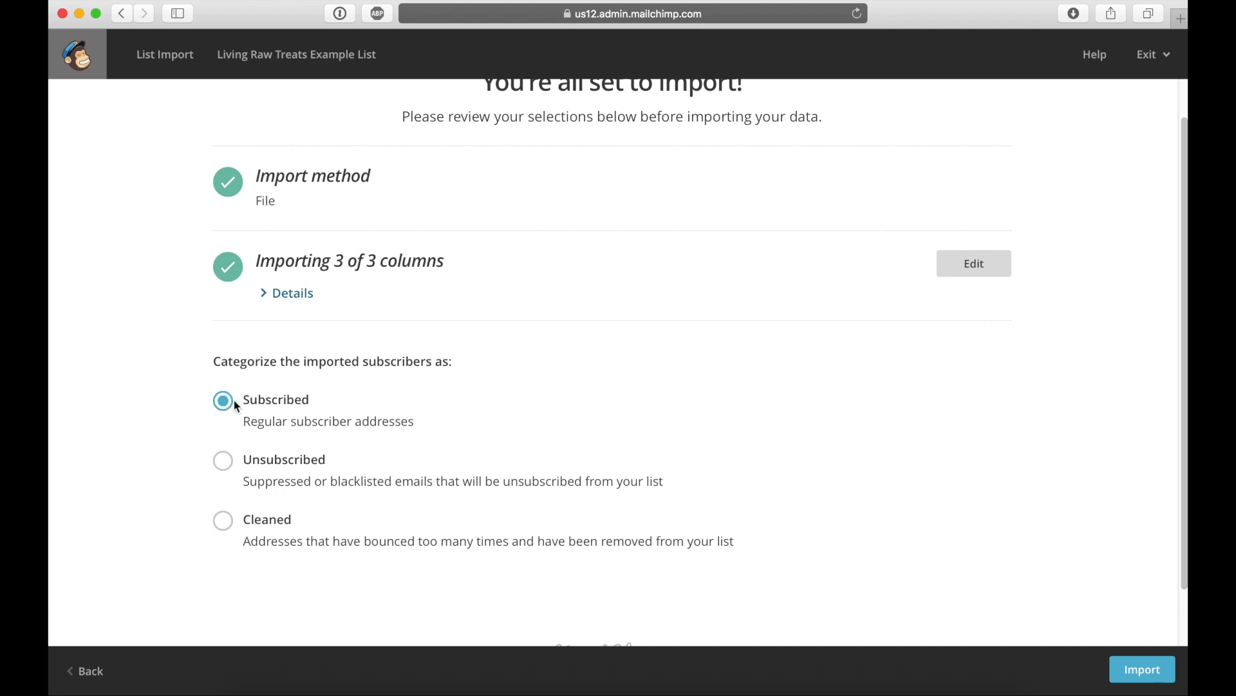
mouse_move(443, 394)
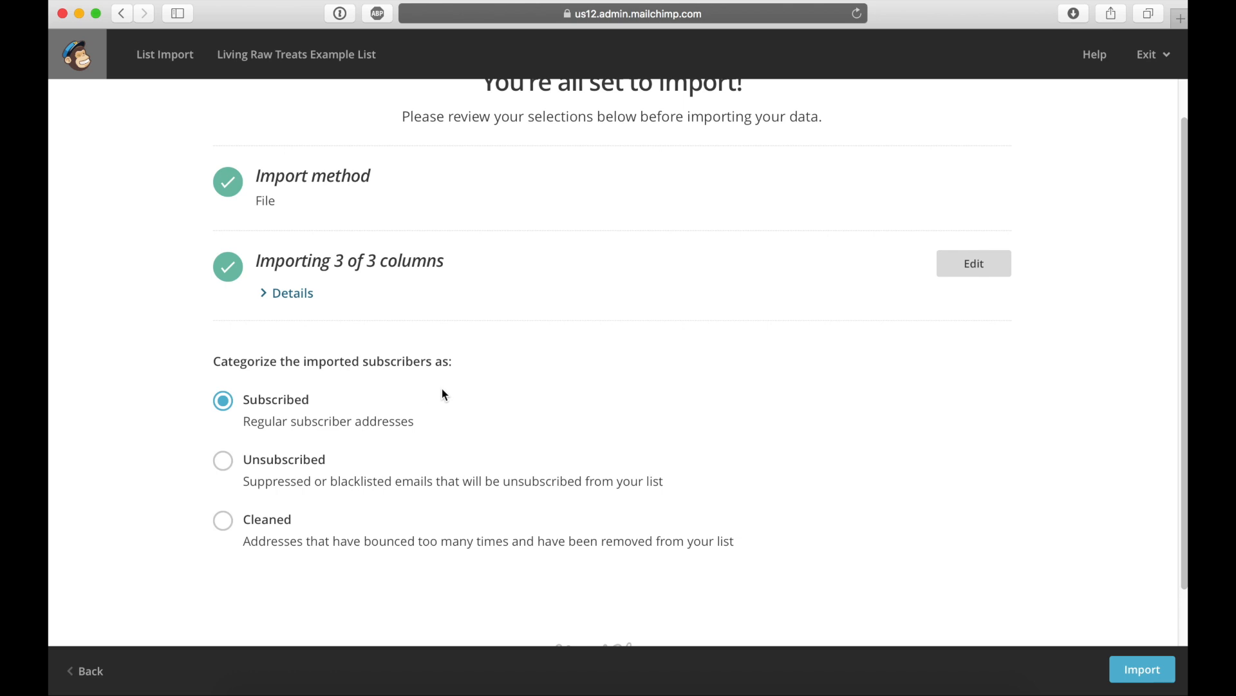
mouse_move(797, 394)
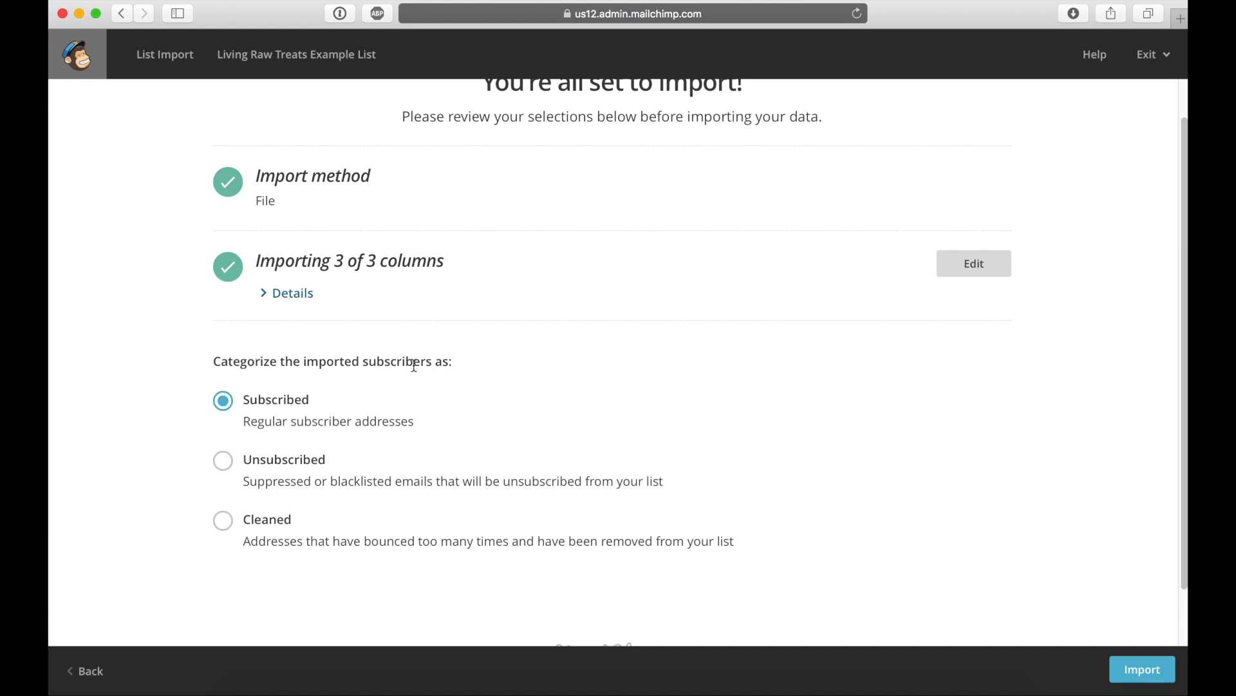
mouse_move(1121, 653)
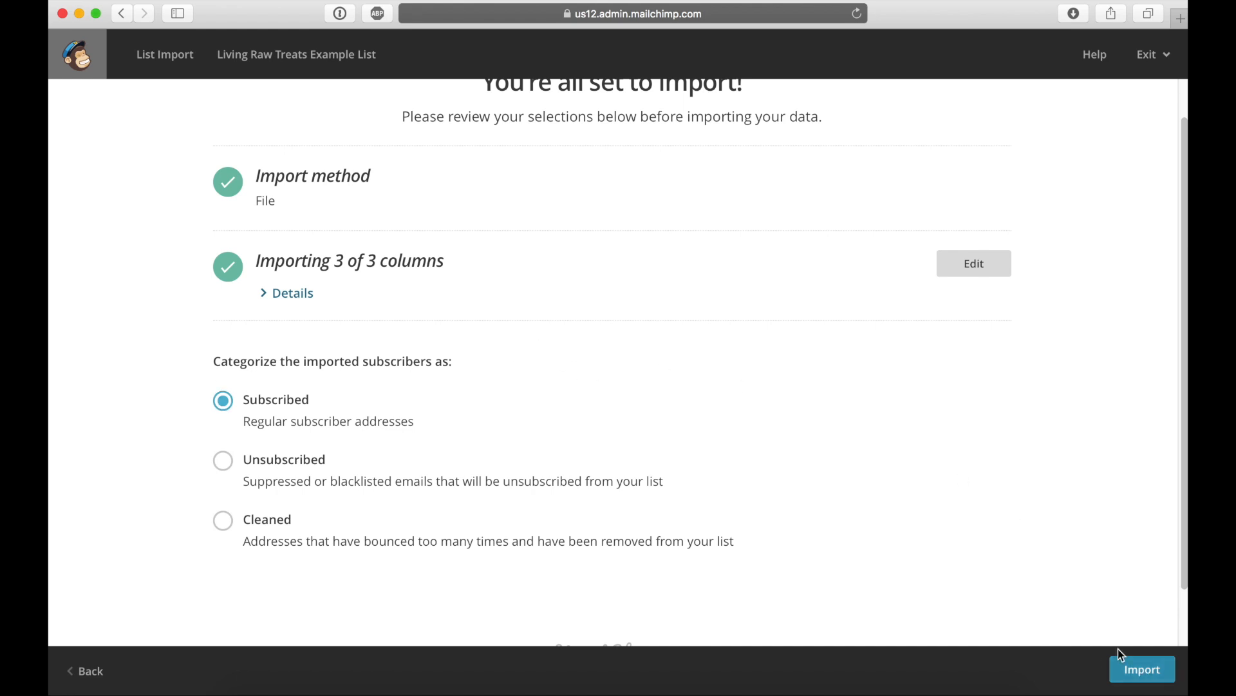
mouse_move(296, 290)
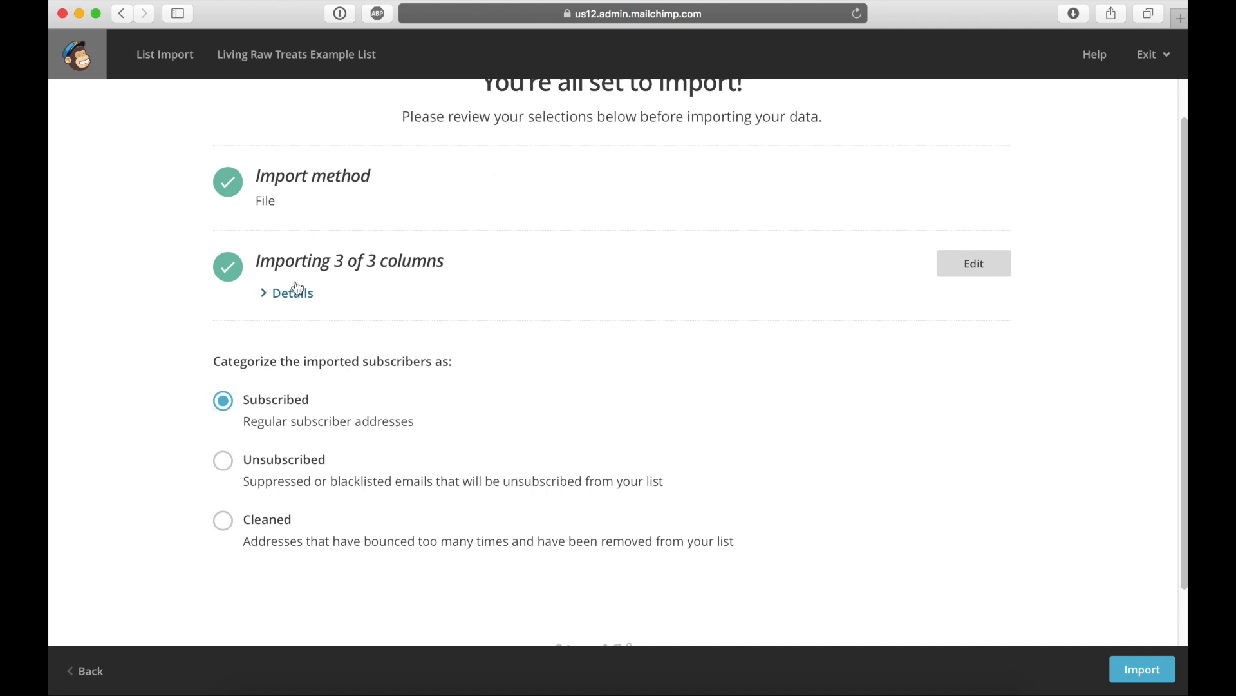
mouse_move(445, 285)
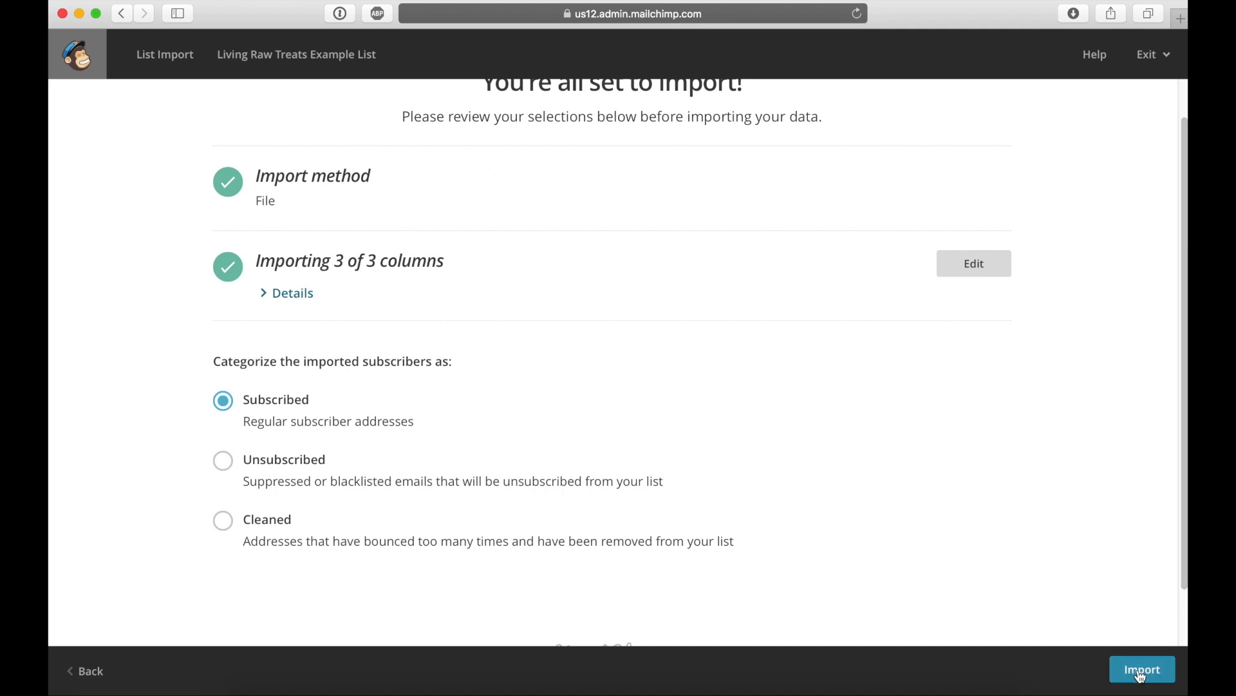
left_click(1142, 687)
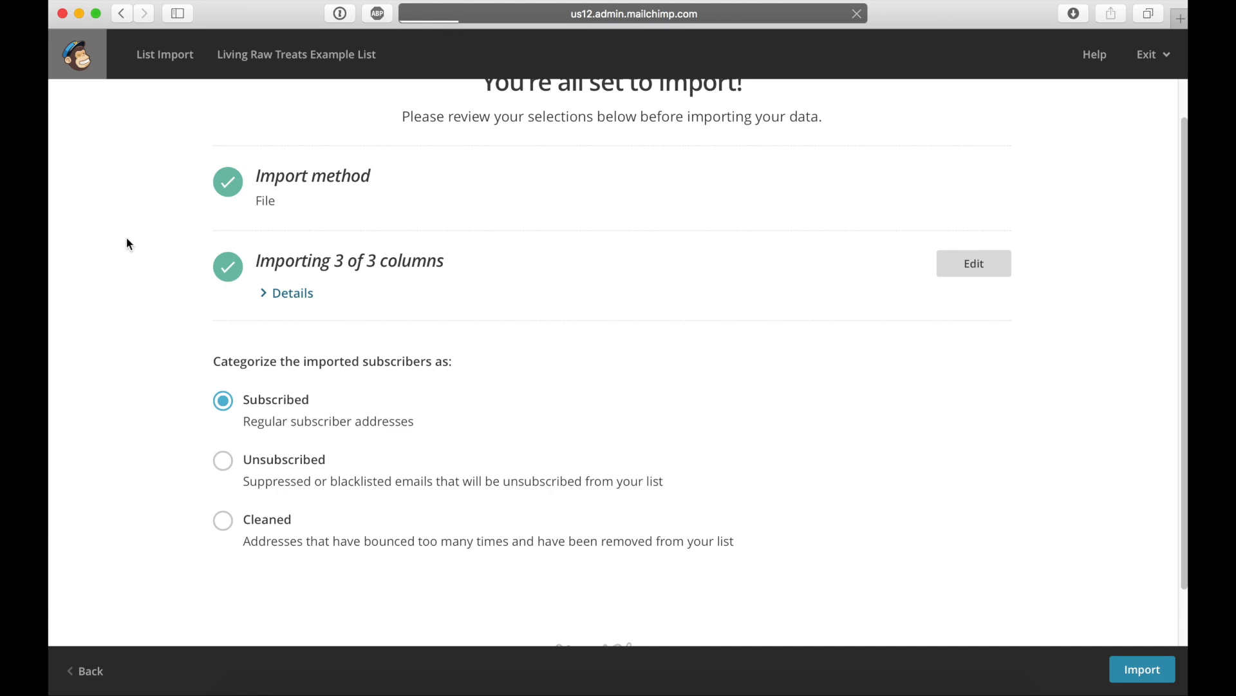
- Scroll through the subscriber table to verify the 20 imported contacts
left_click(1141, 688)
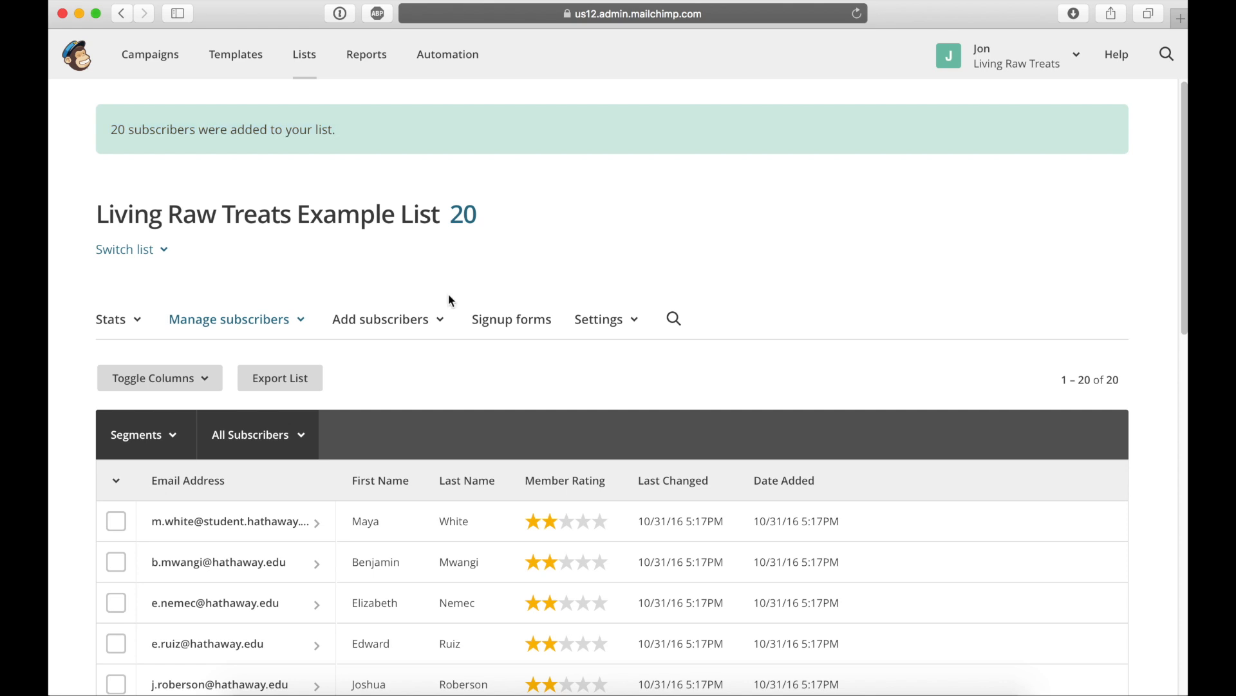
scroll("down", 3)
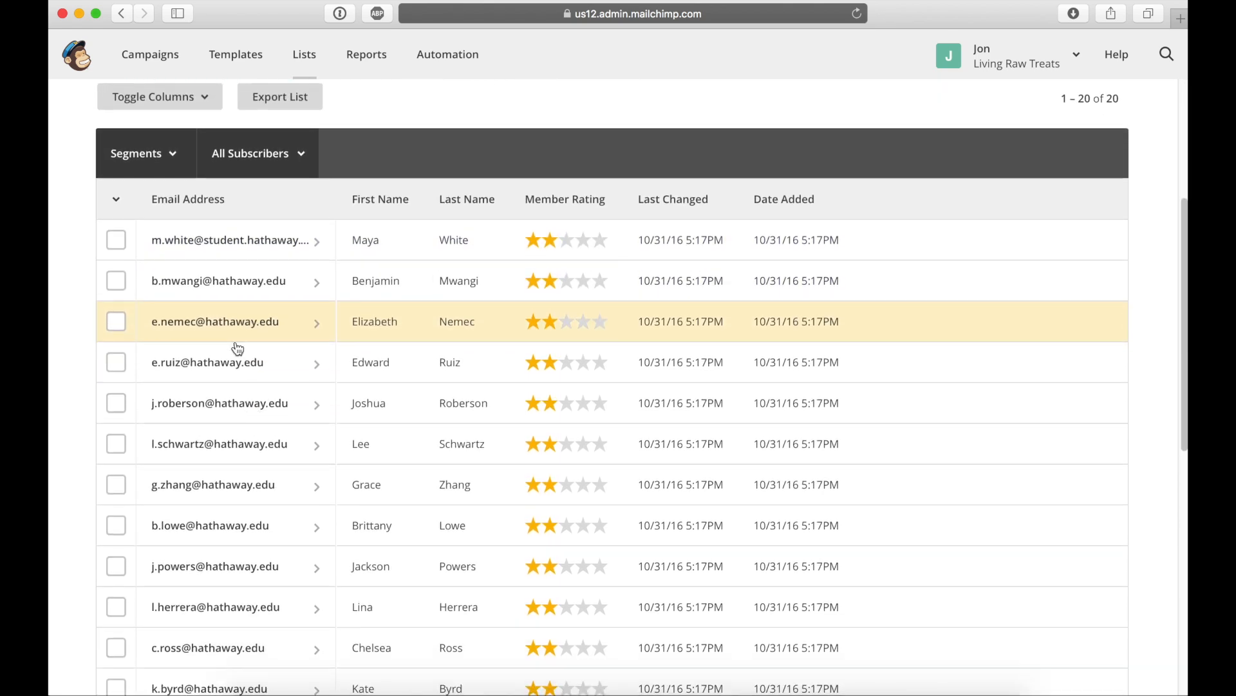
scroll("down", 3)
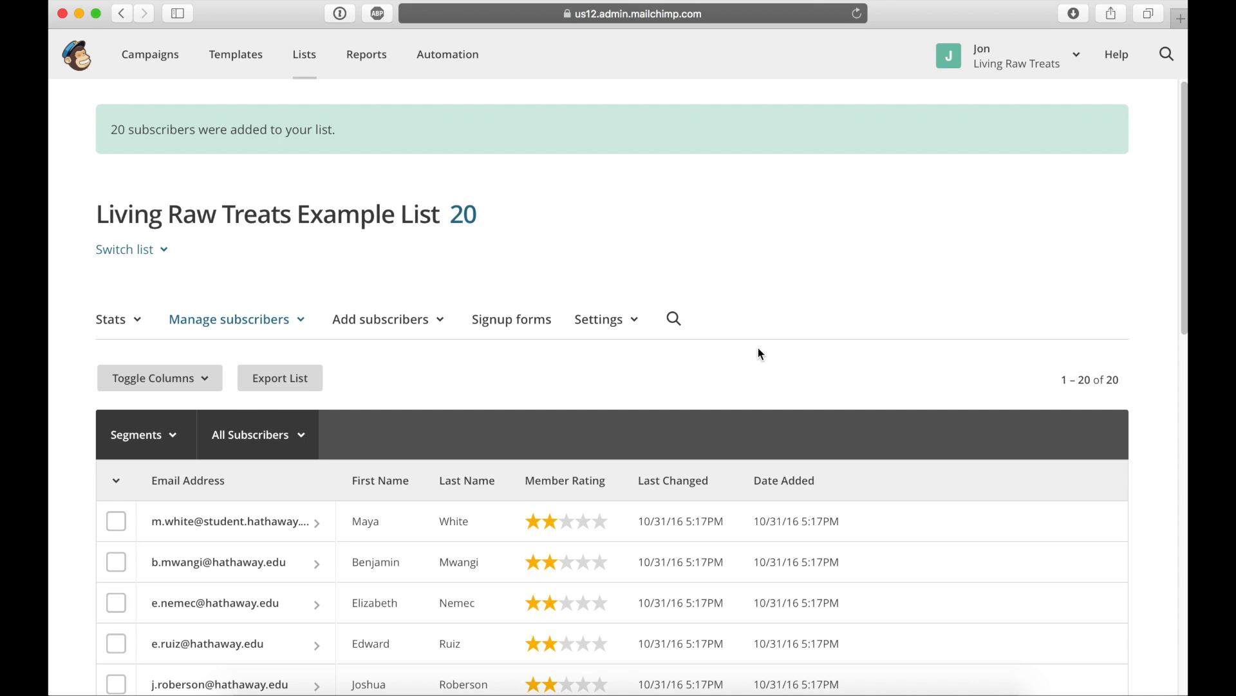
mouse_move(323, 261)
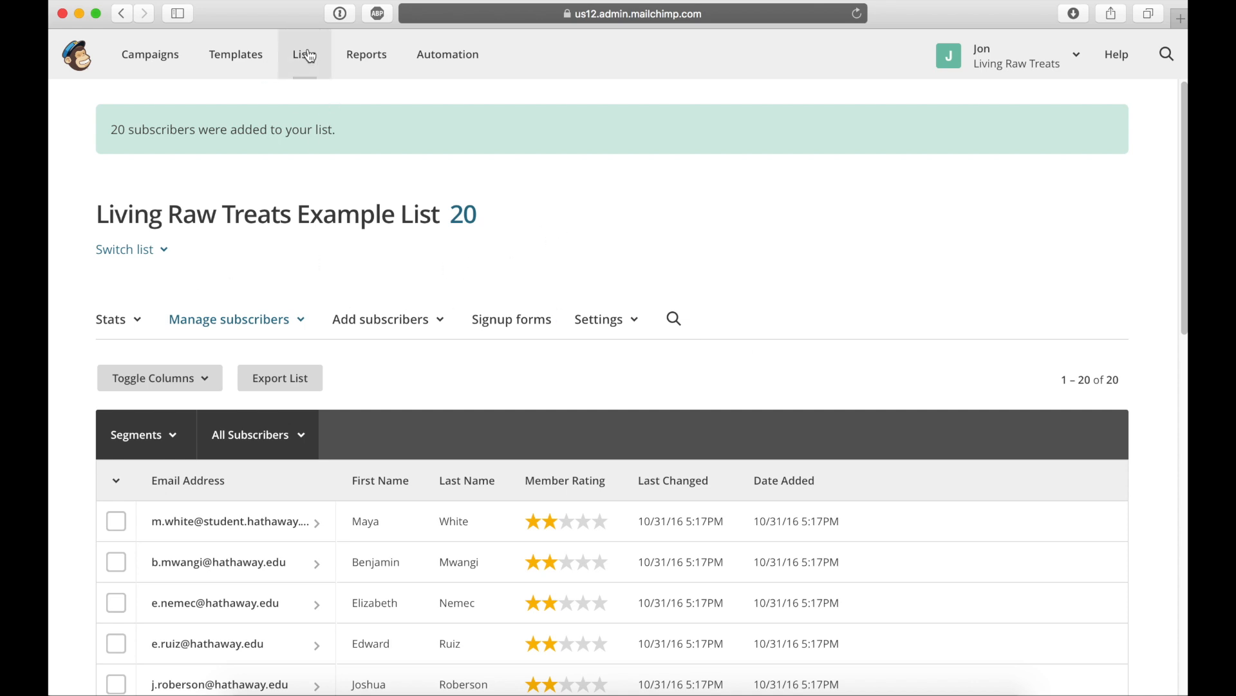
- From the Lists overview, tick Living Raw Treats Example List (20 subscribers) for removal
left_click(304, 54)
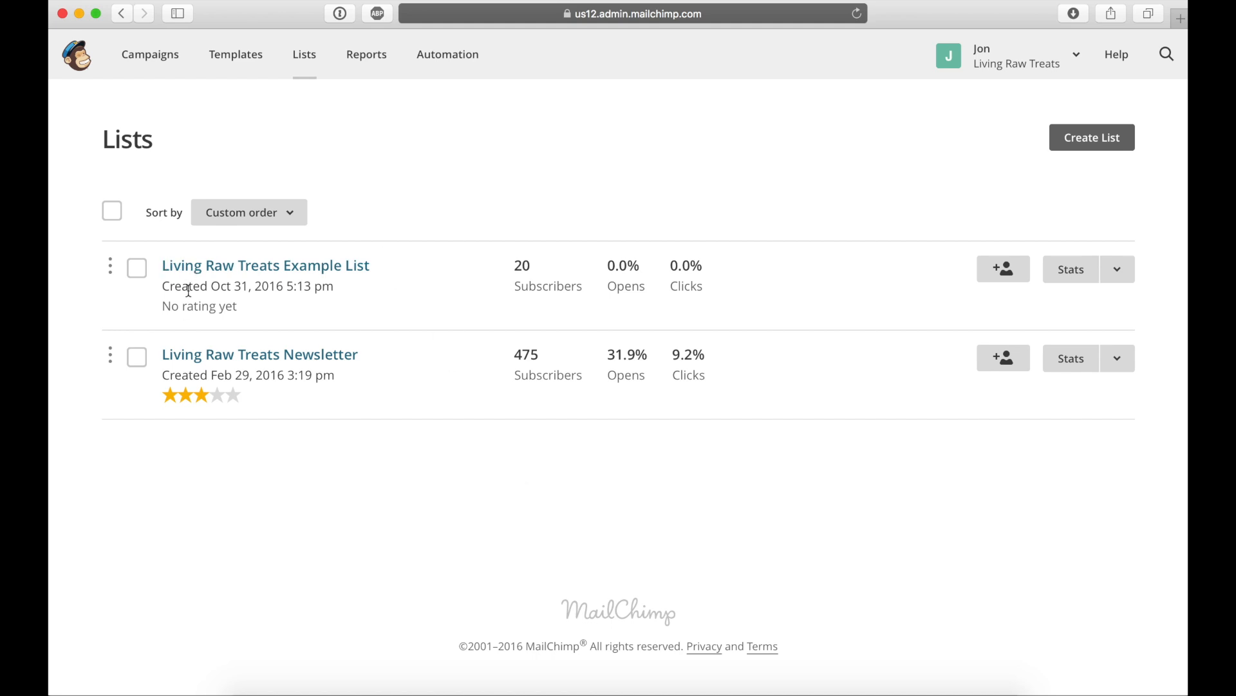
mouse_move(191, 266)
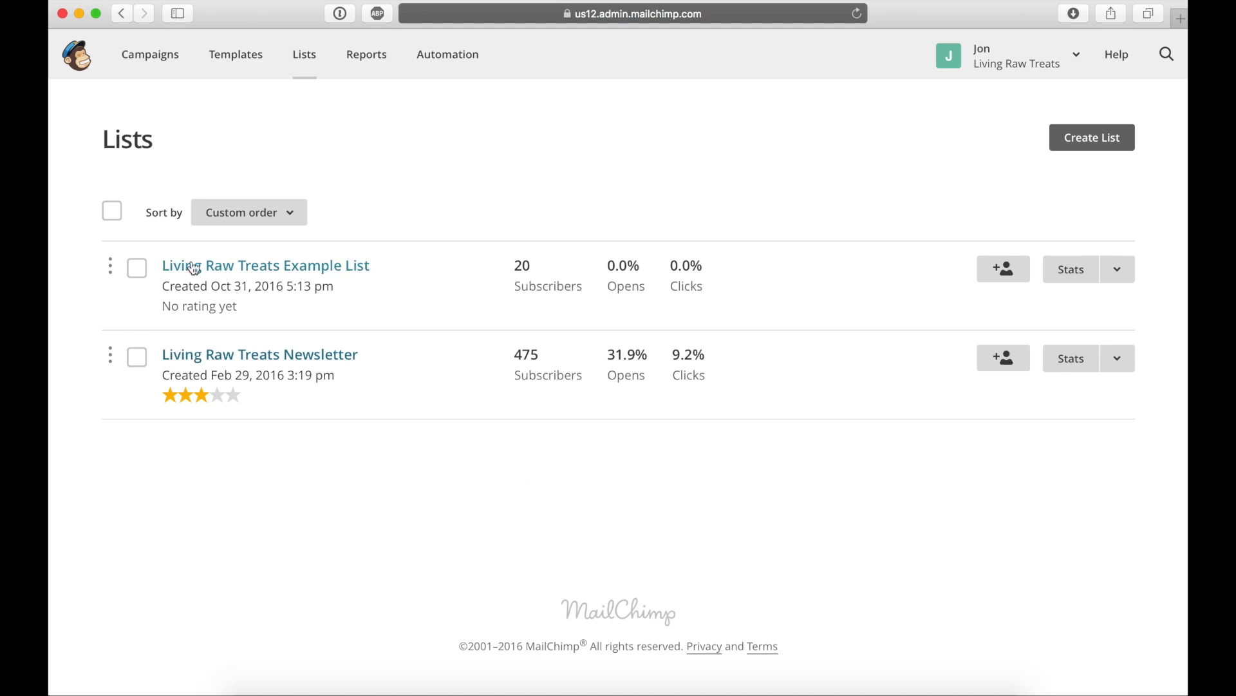
left_click(136, 268)
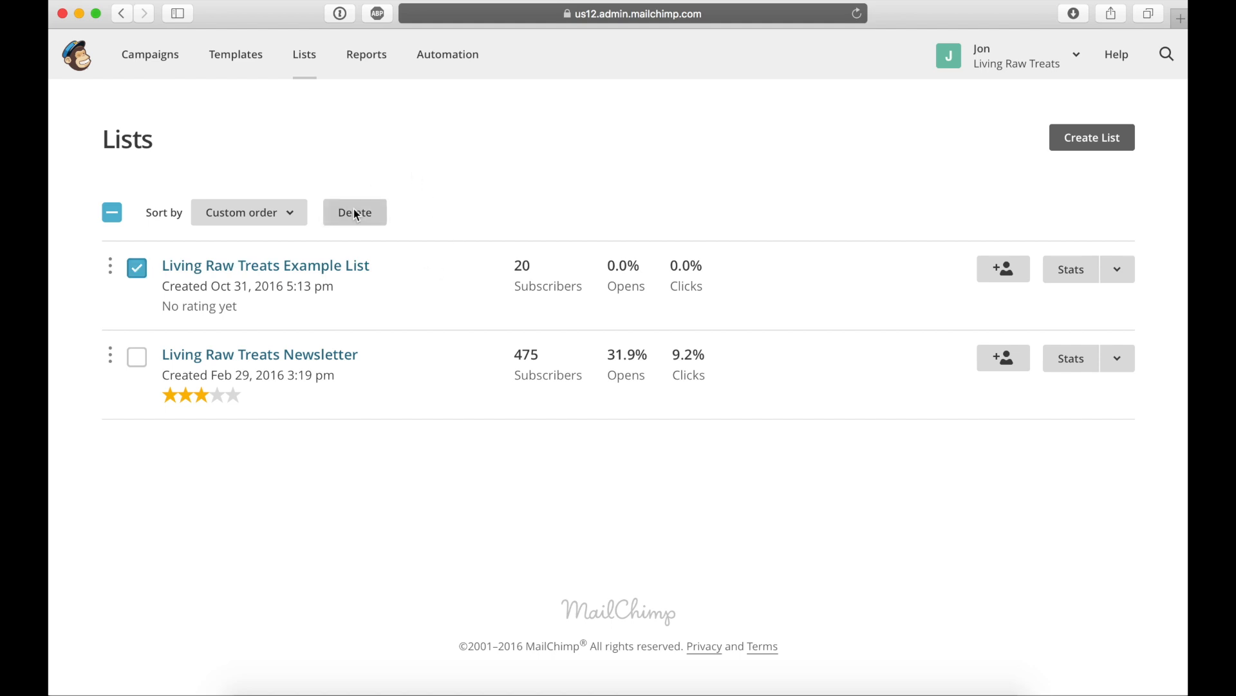
- Delete the Example List, confirming with 'delete', leaving only the 475-subscriber Newsletter list
left_click(356, 212)
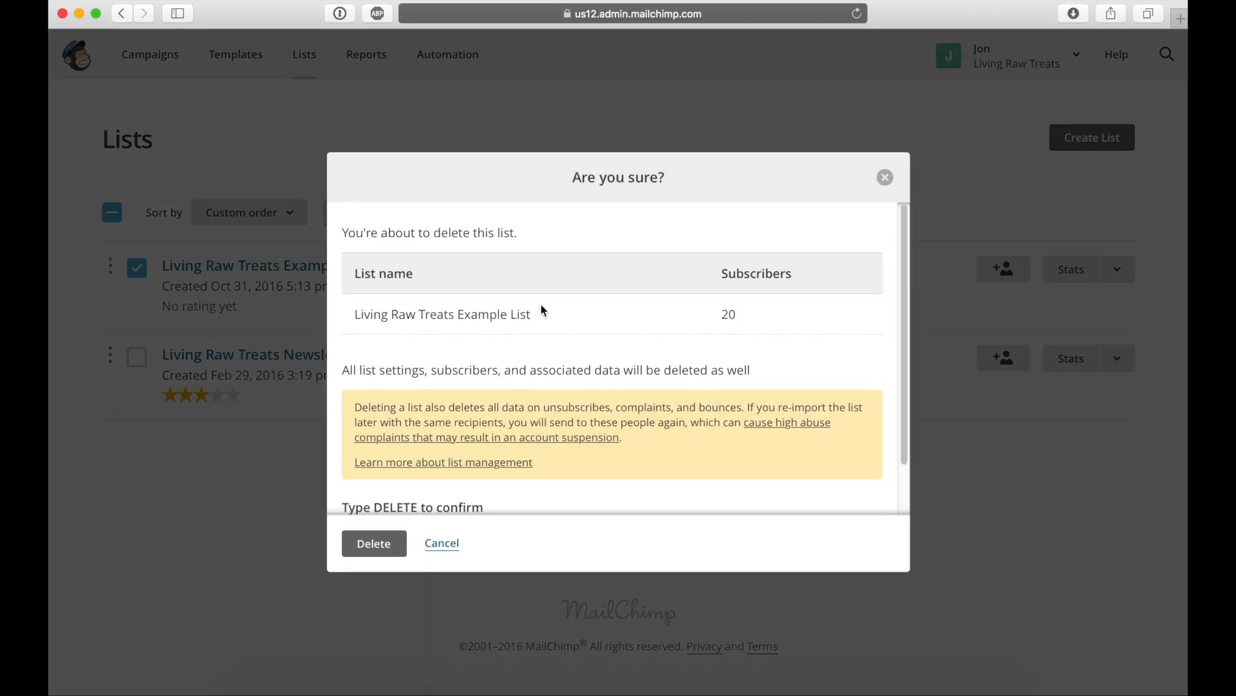
mouse_move(613, 234)
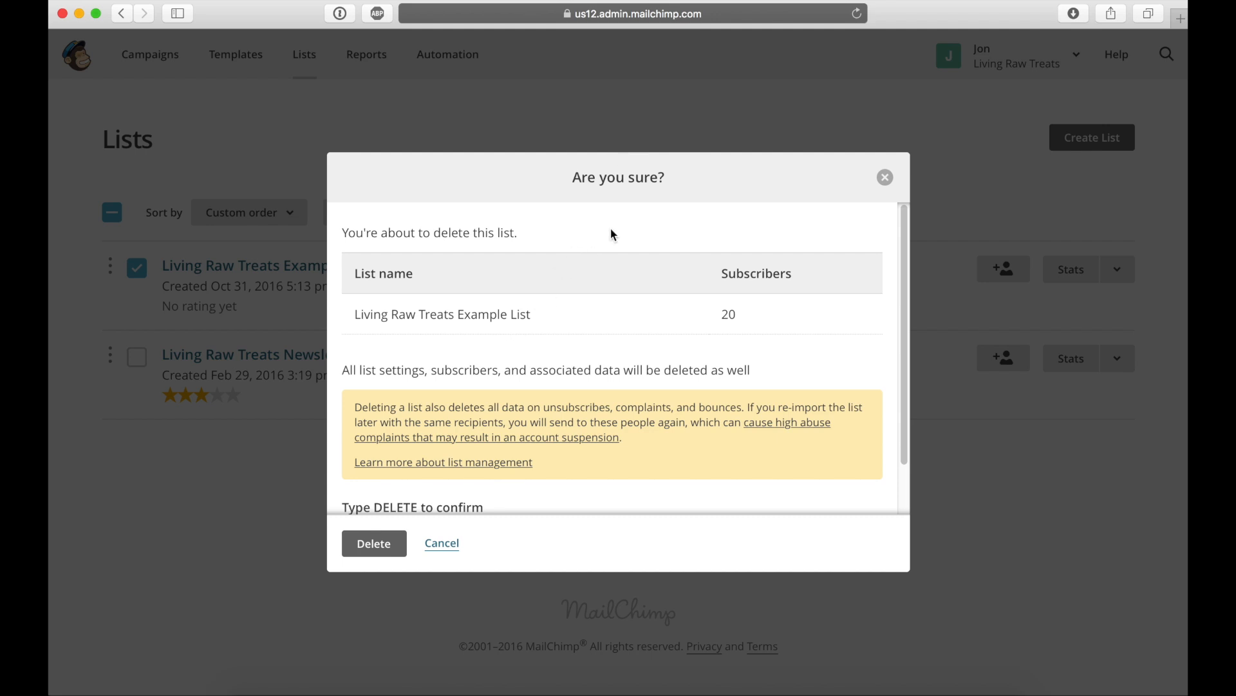
mouse_move(549, 309)
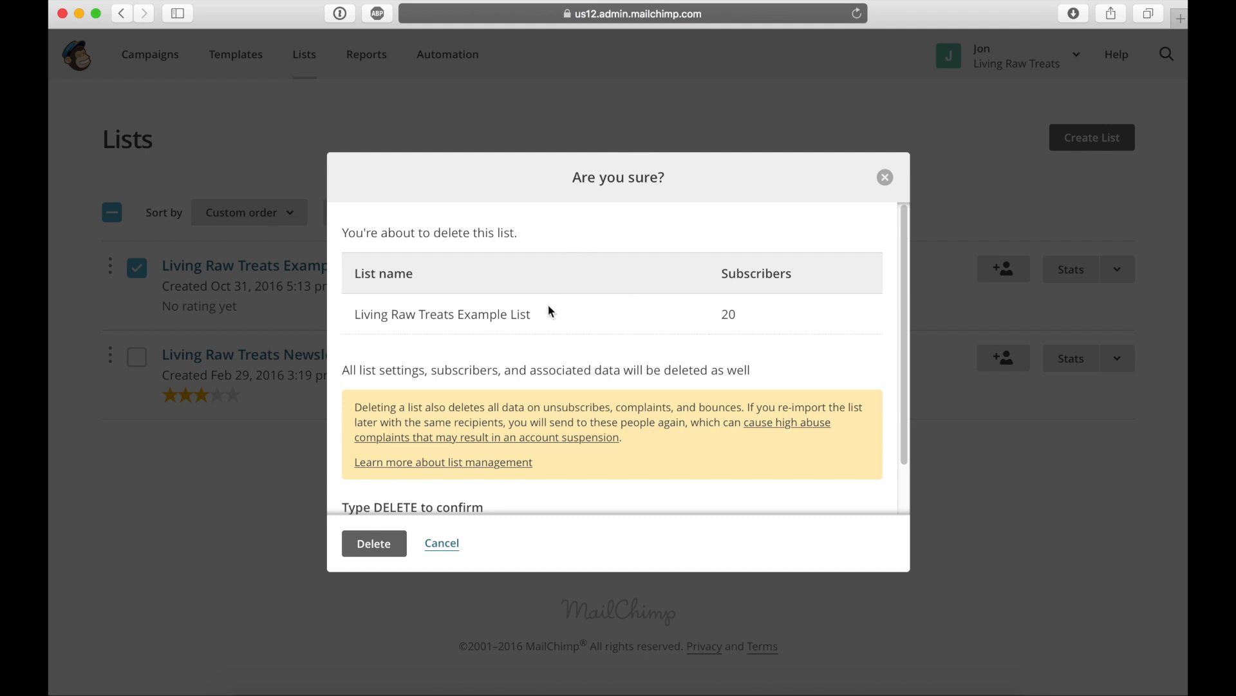
mouse_move(595, 224)
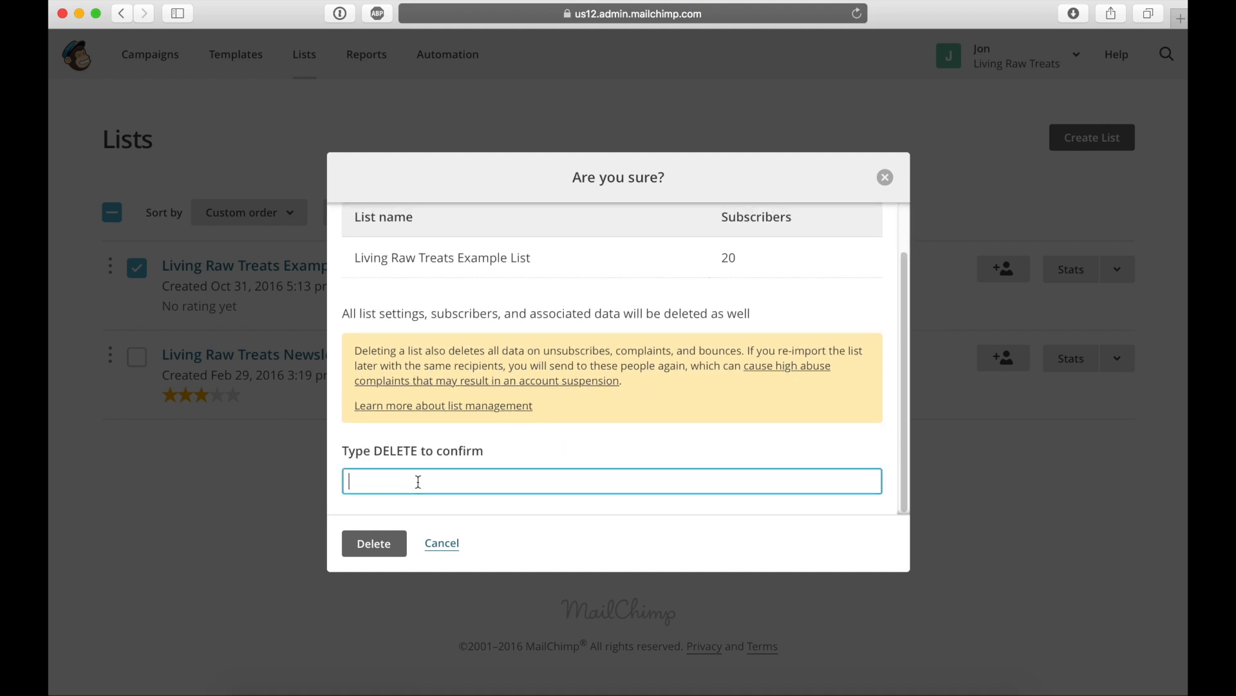
type("delete")
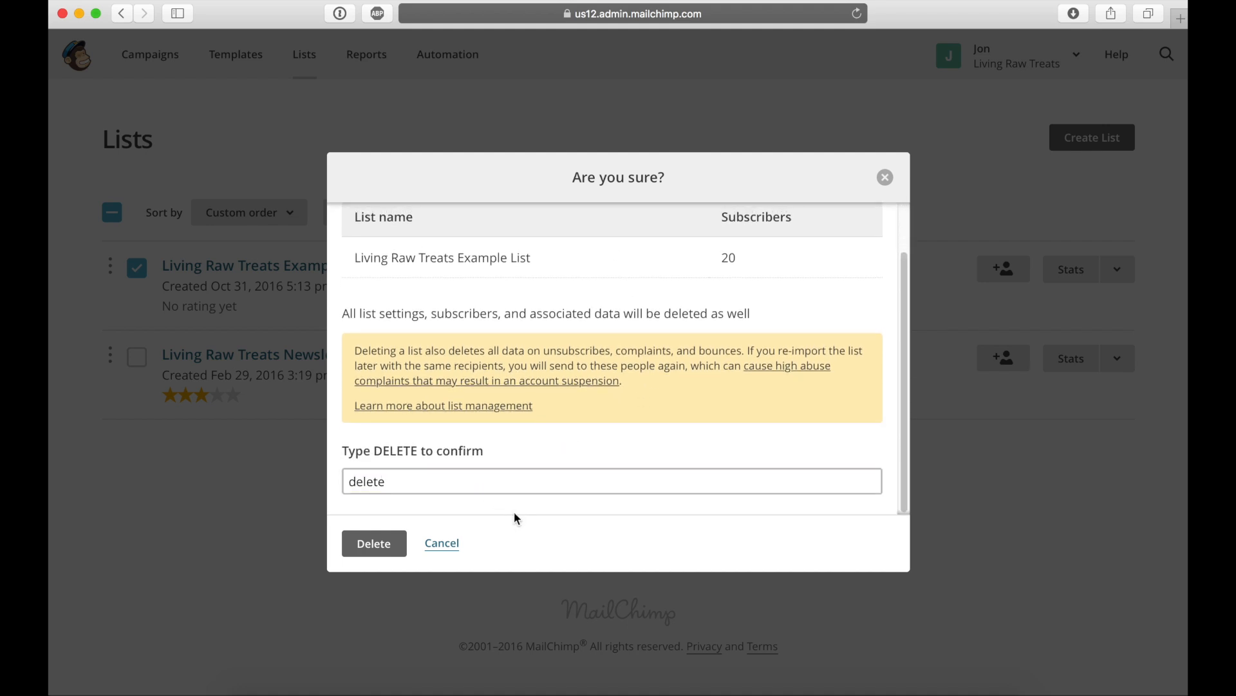
mouse_move(420, 523)
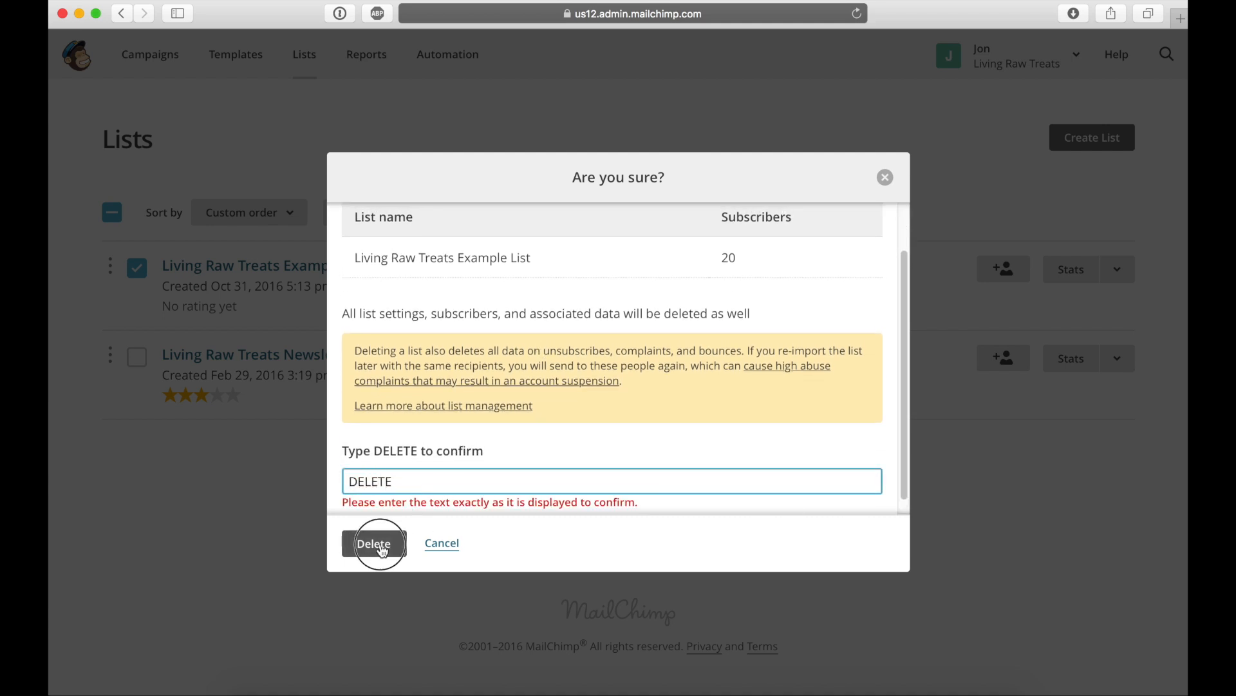
left_click(375, 543)
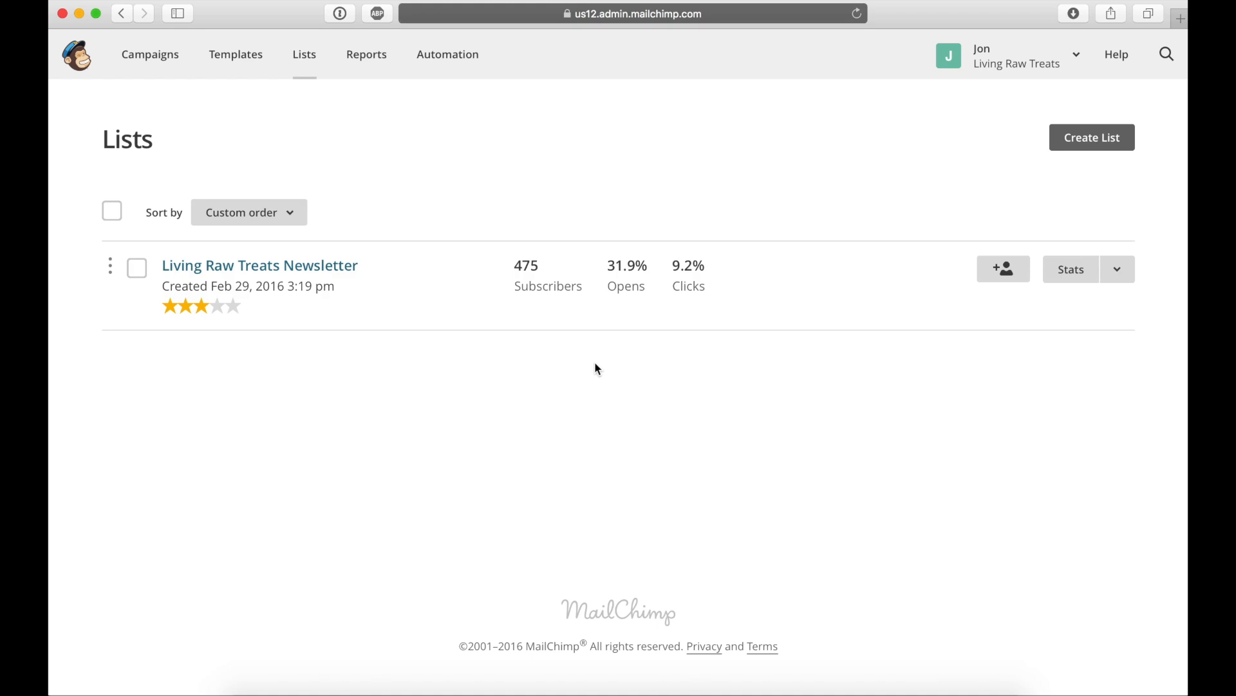
mouse_move(606, 185)
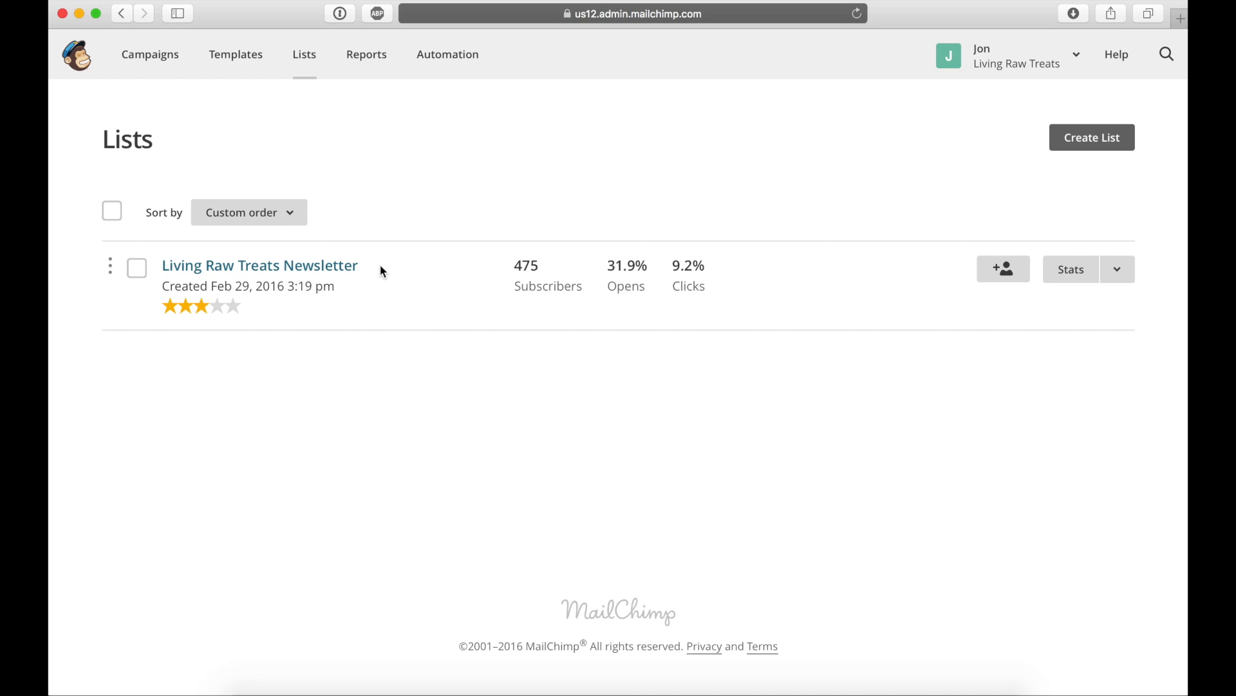
mouse_move(503, 464)
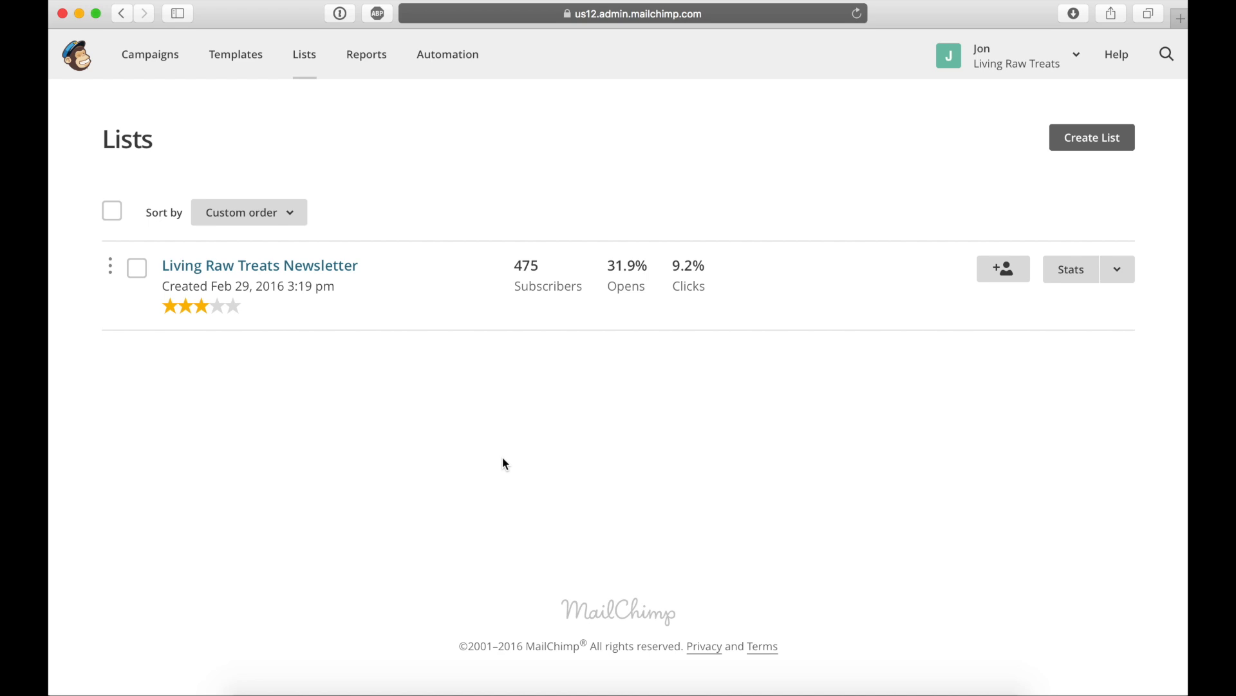
mouse_move(85, 129)
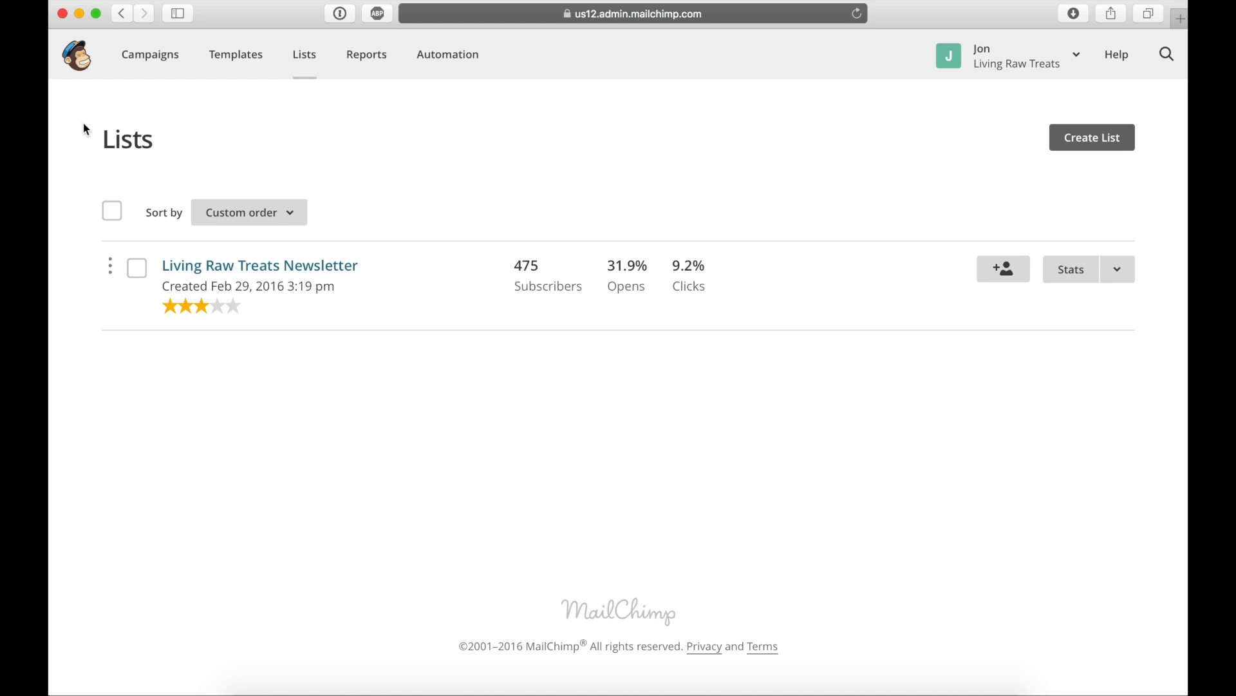
mouse_move(593, 183)
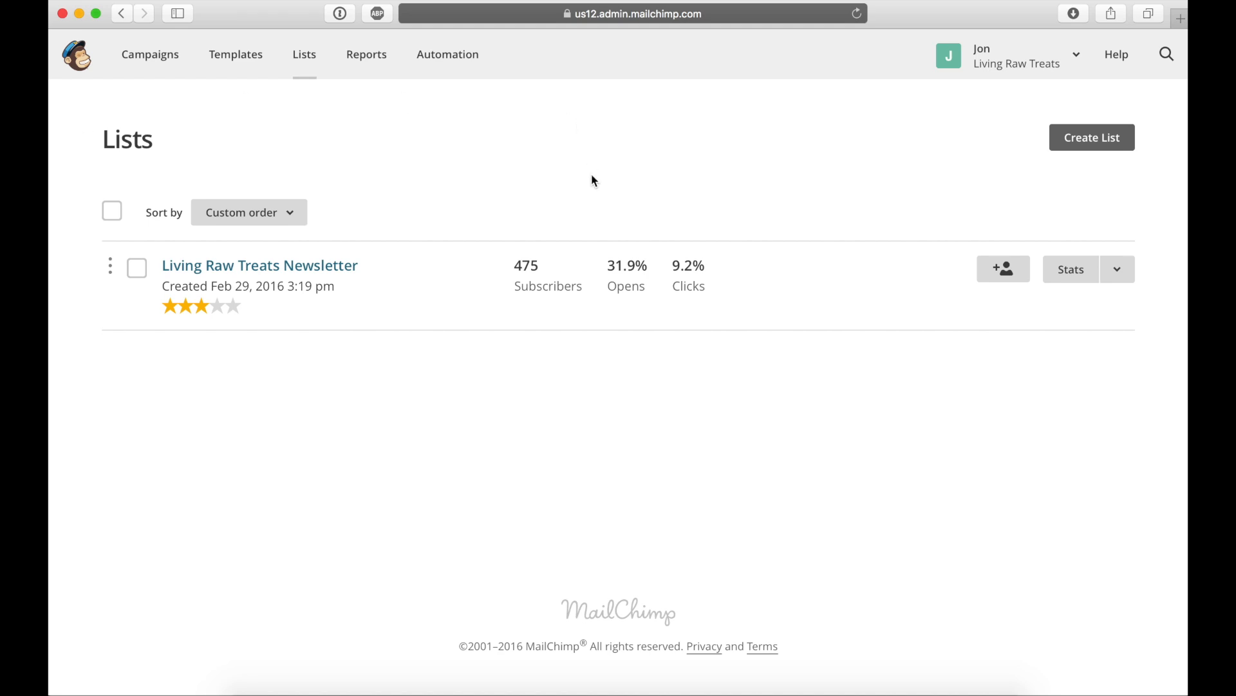